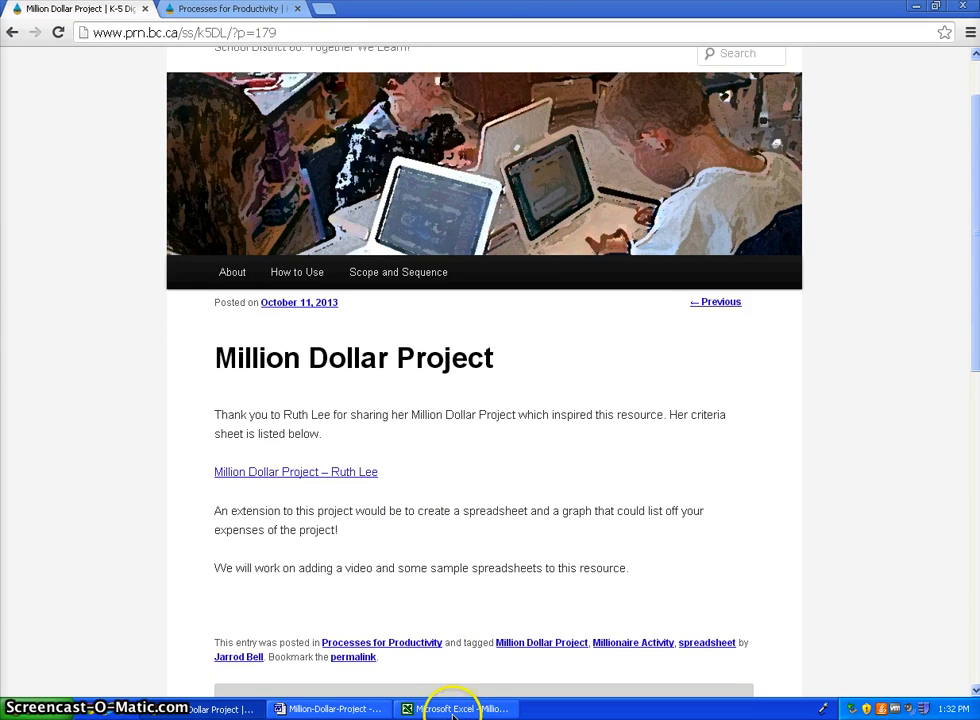
Review the Million Dollar Project document from the instructions down to the Weekly expenses table
{"action": "left_click", "coordinate": [330, 708]}
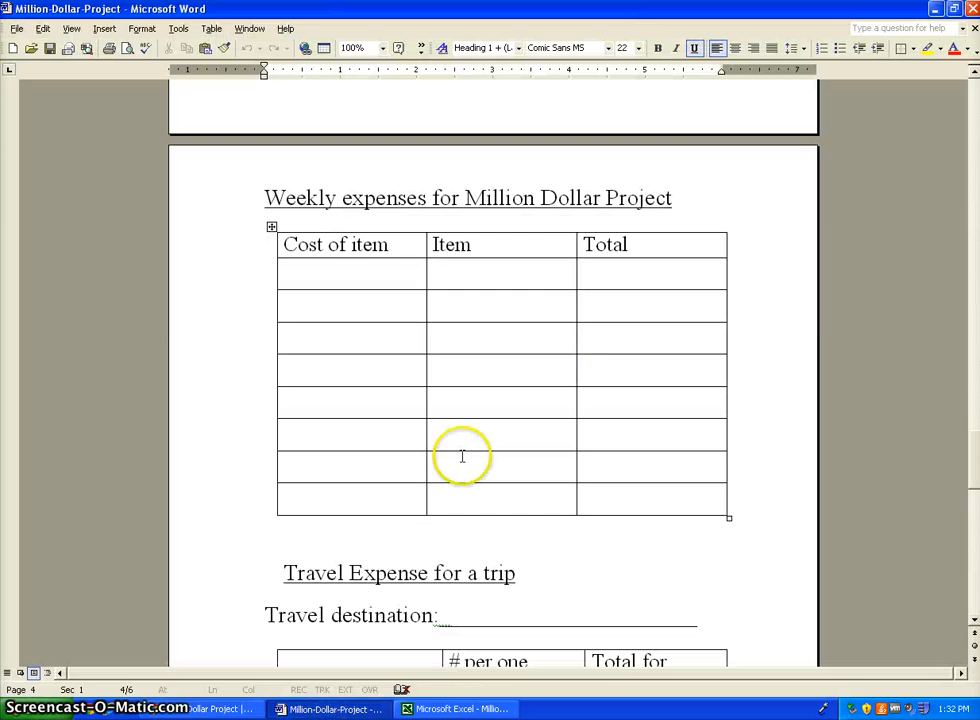
{"action": "scroll", "scroll_direction": "up", "scroll_amount": 3}
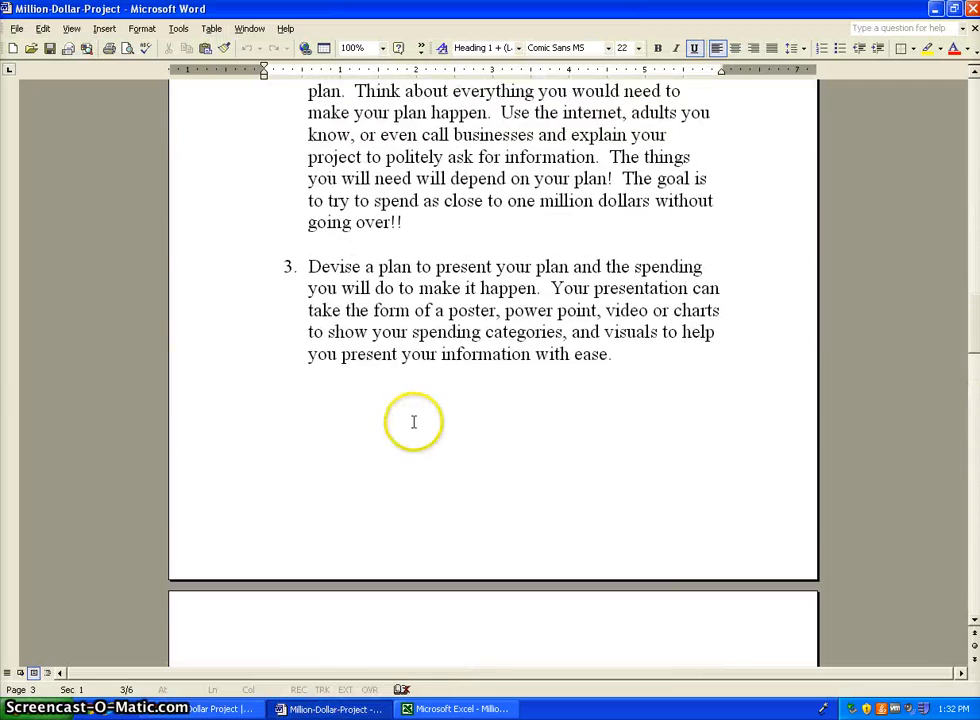
{"action": "scroll", "scroll_direction": "up", "scroll_amount": 3}
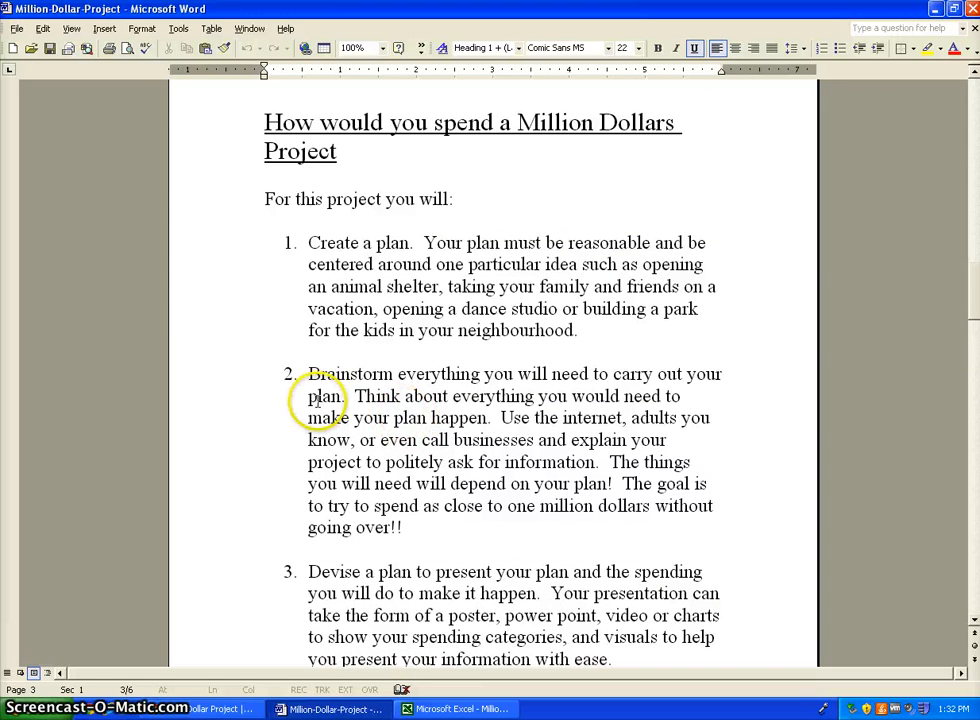
{"action": "mouse_move", "coordinate": [305, 490]}
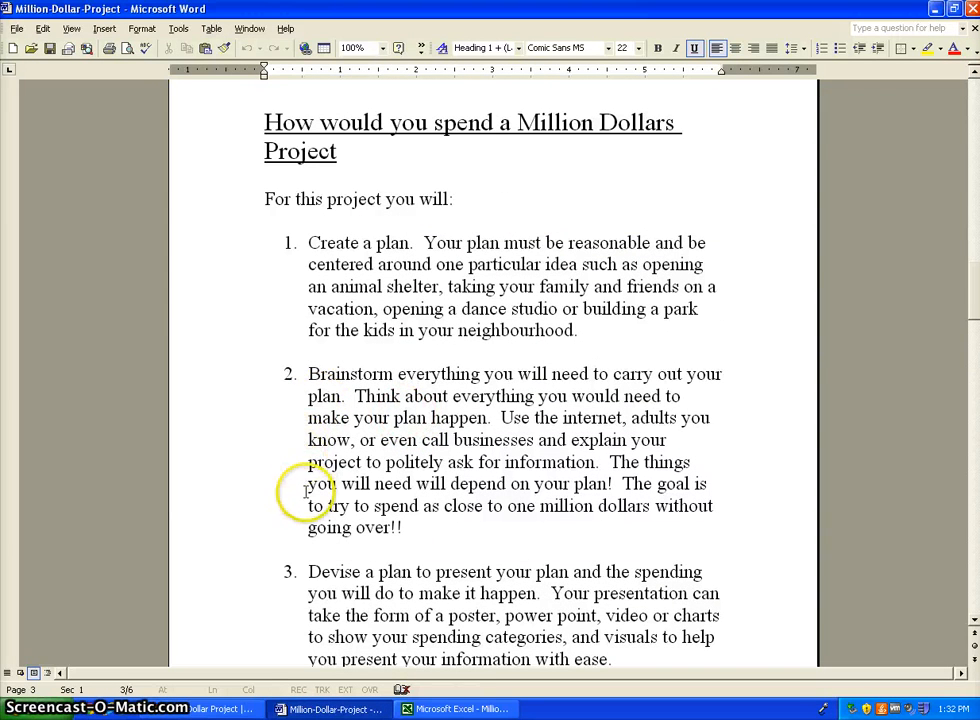
{"action": "scroll", "scroll_direction": "down", "scroll_amount": 3}
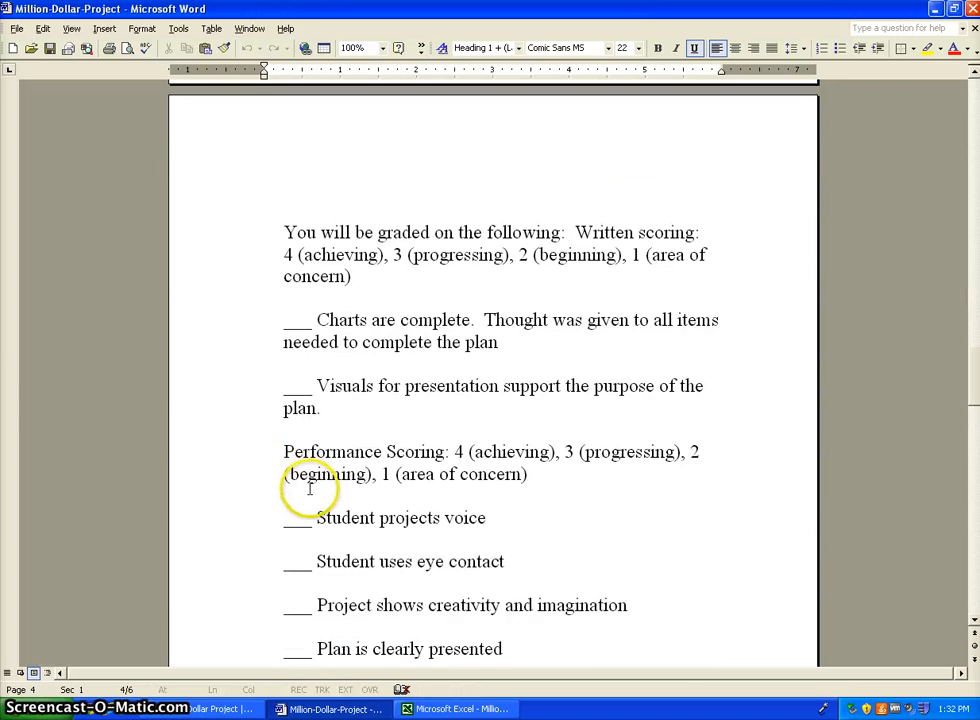
{"action": "scroll", "scroll_direction": "down", "scroll_amount": 3}
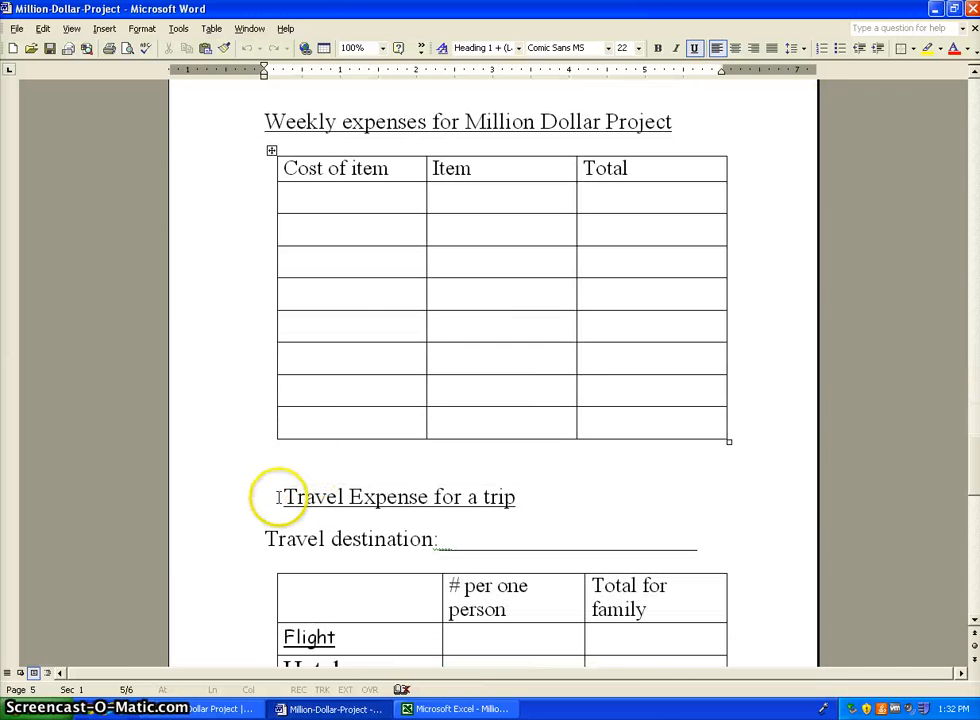
{"action": "scroll", "scroll_direction": "down", "scroll_amount": 3}
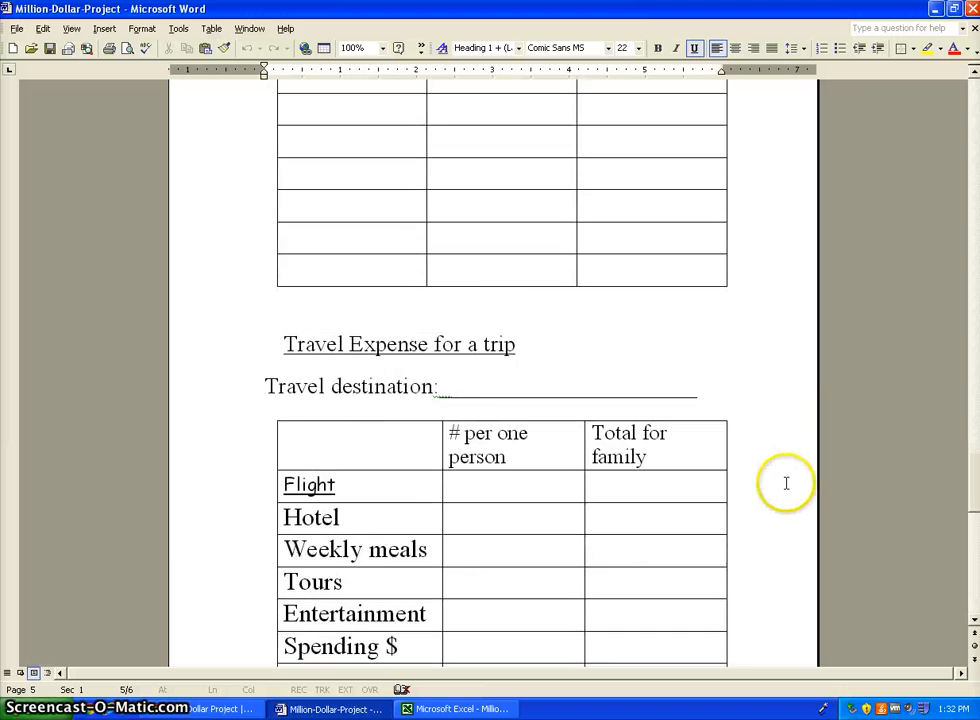
{"action": "scroll", "scroll_direction": "up", "scroll_amount": 3}
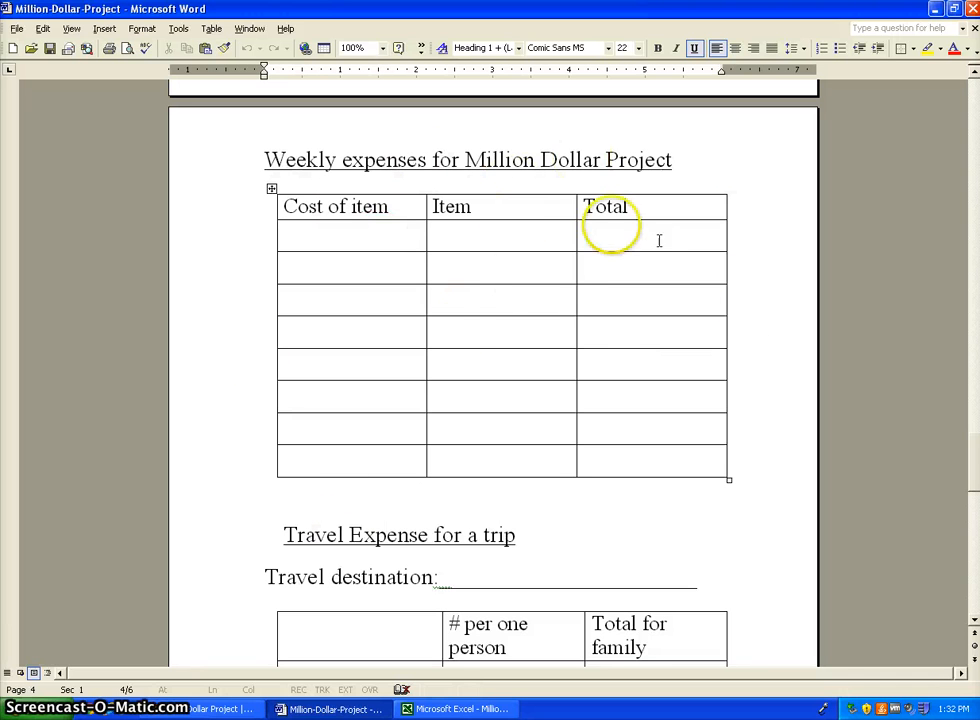
{"action": "mouse_move", "coordinate": [514, 192]}
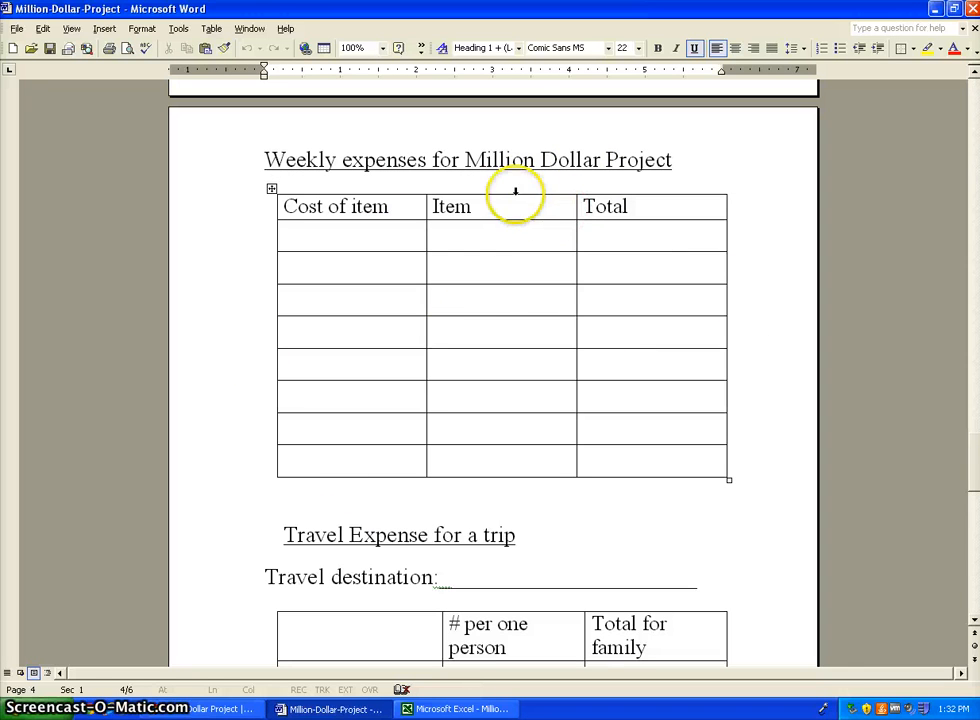
{"action": "mouse_move", "coordinate": [521, 512]}
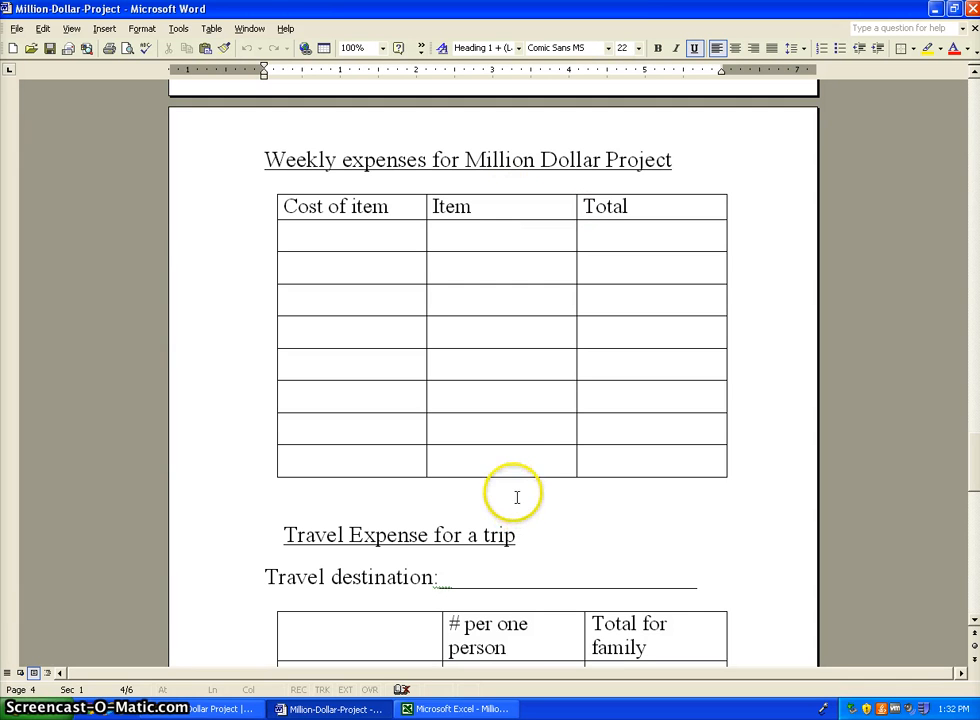
{"action": "mouse_move", "coordinate": [458, 708]}
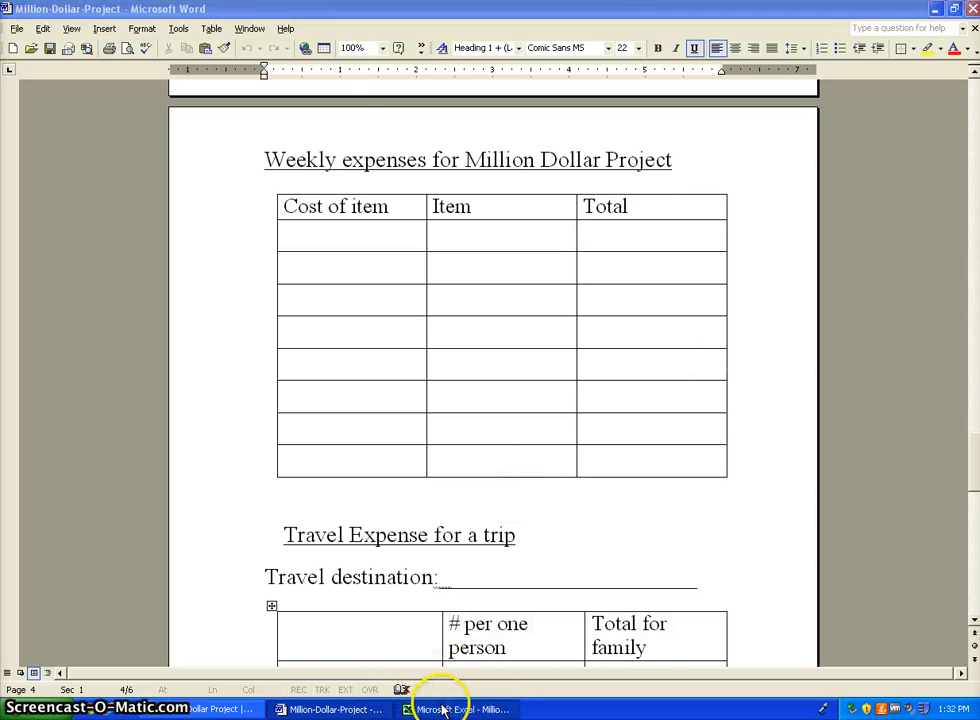
Switch to the MillionDollars workbook, demonstrate column B and row 2 selection, and land on A1
{"action": "left_click", "coordinate": [460, 708]}
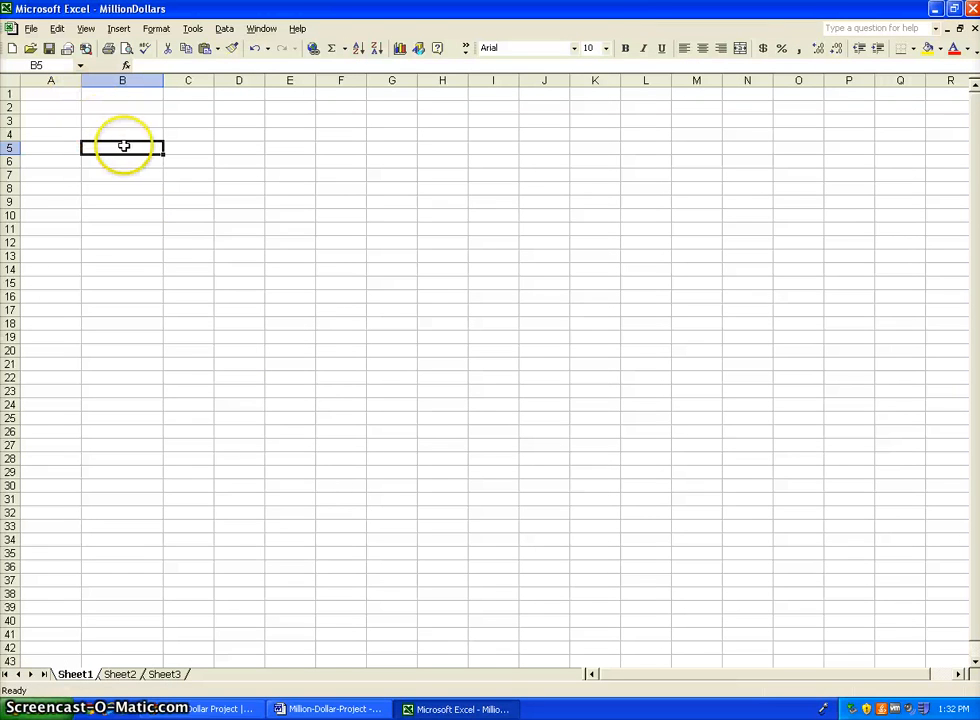
{"action": "mouse_move", "coordinate": [275, 18]}
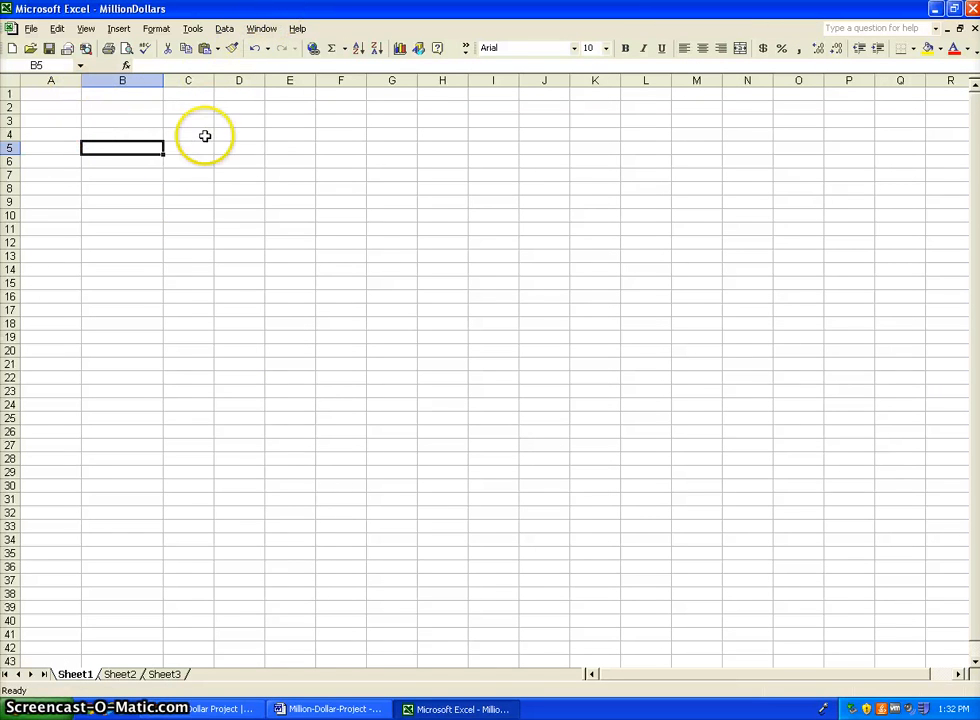
{"action": "left_click", "coordinate": [188, 135]}
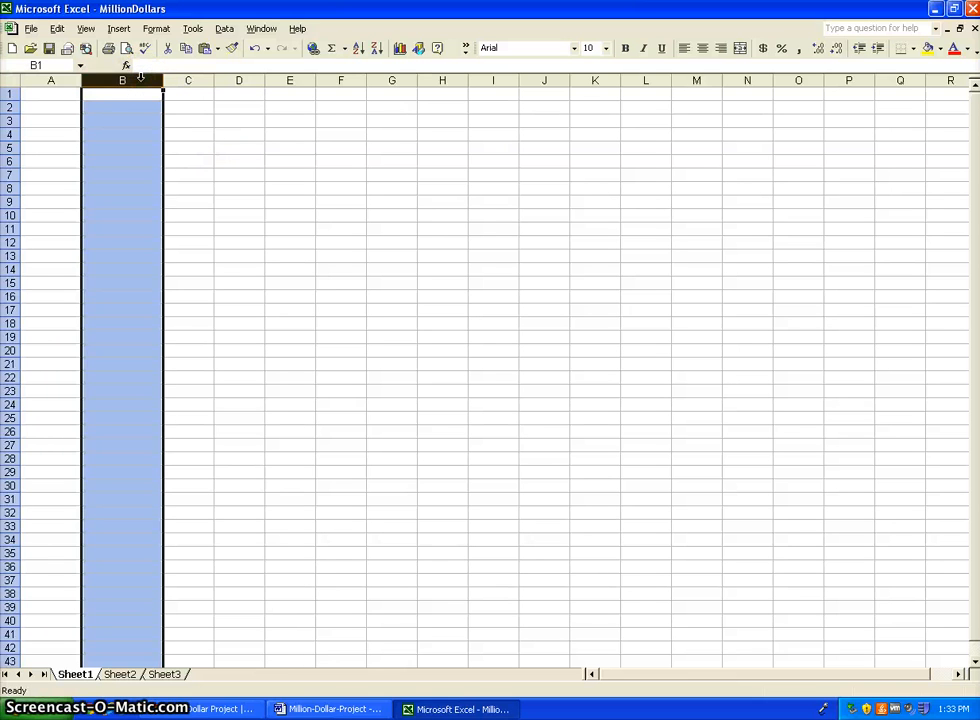
{"action": "mouse_move", "coordinate": [126, 500]}
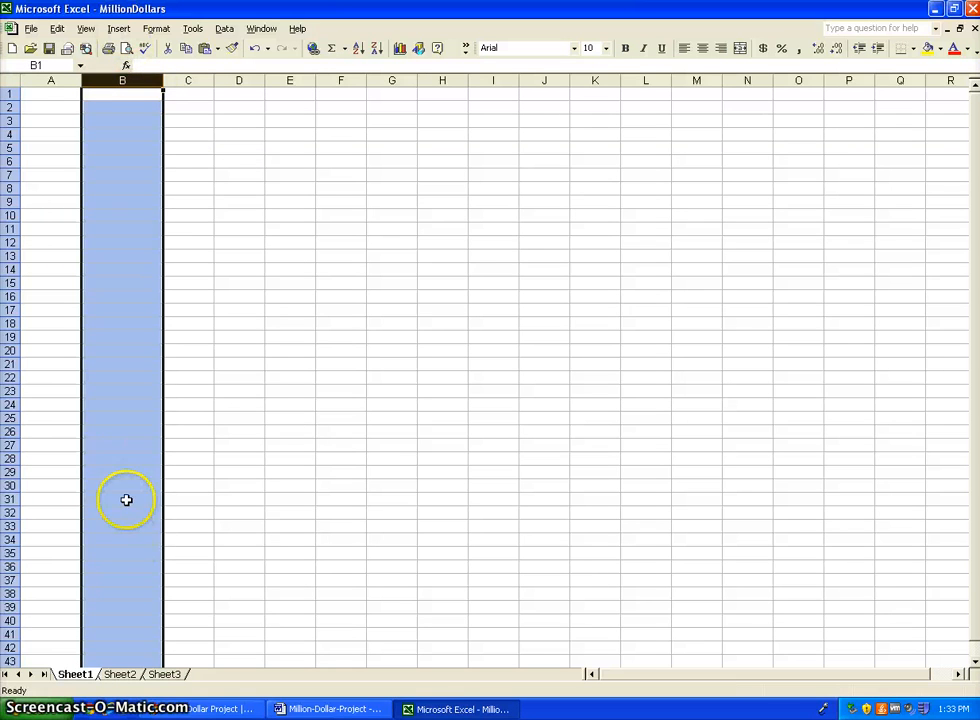
{"action": "mouse_move", "coordinate": [557, 80]}
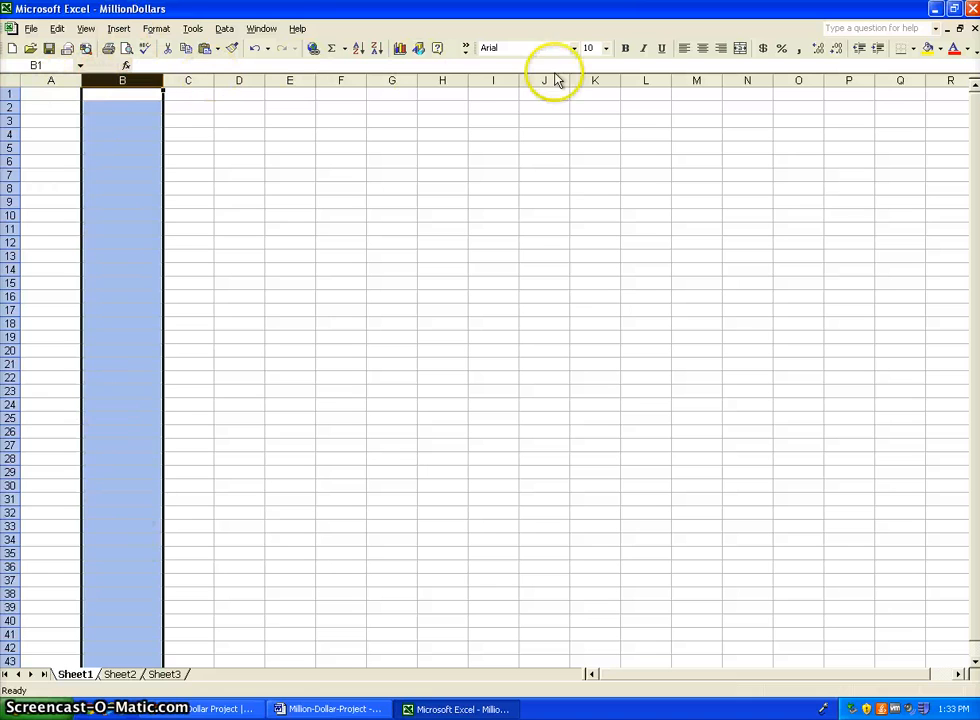
{"action": "left_click", "coordinate": [239, 107]}
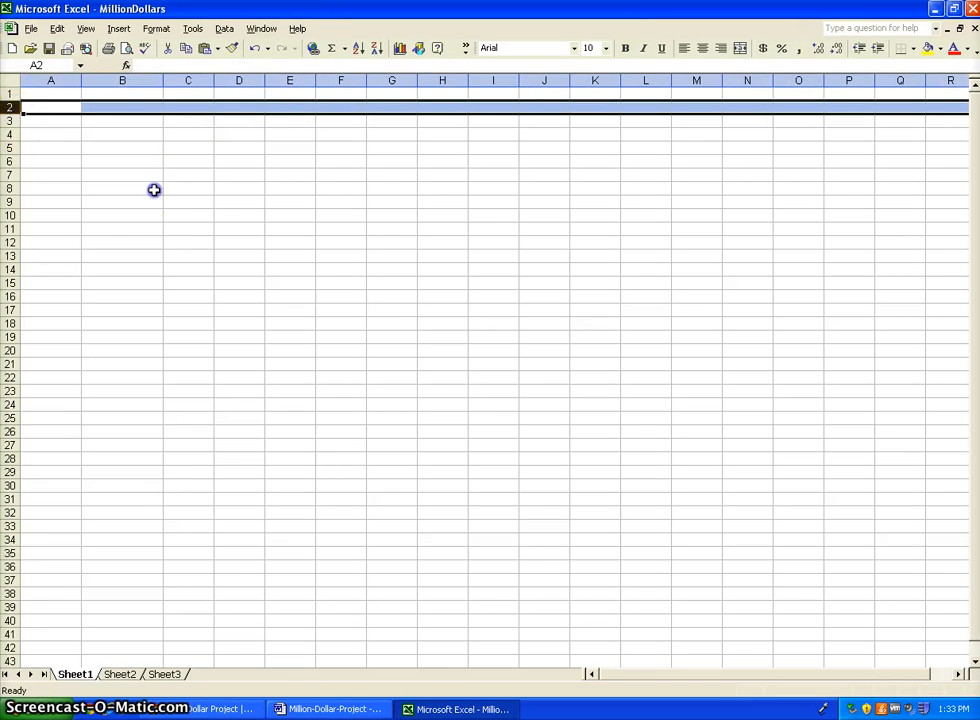
{"action": "left_click", "coordinate": [122, 120]}
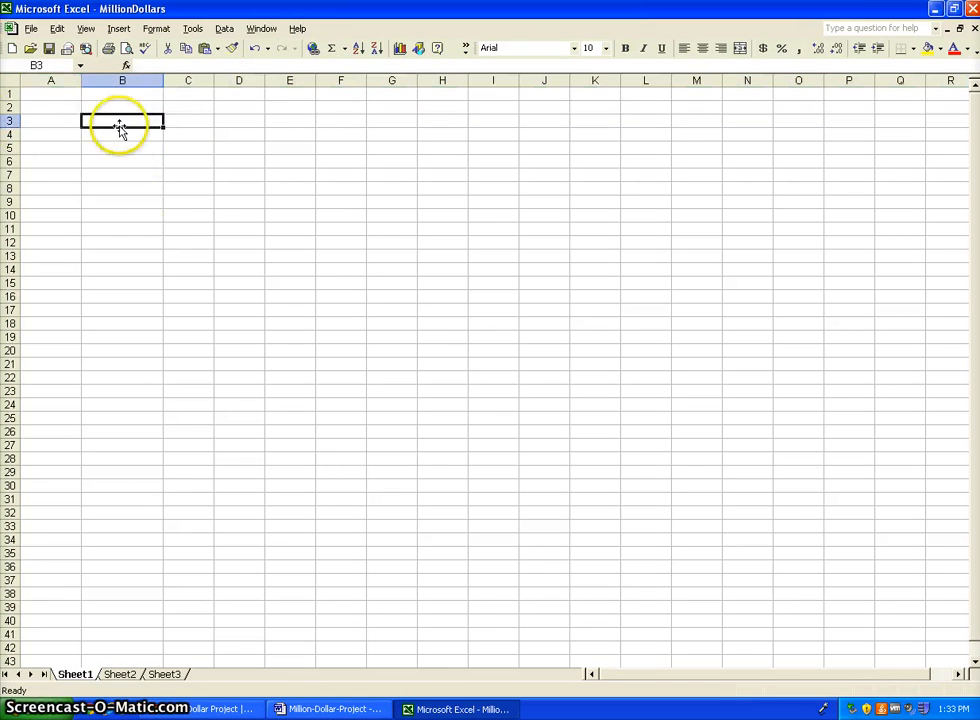
{"action": "mouse_move", "coordinate": [118, 120]}
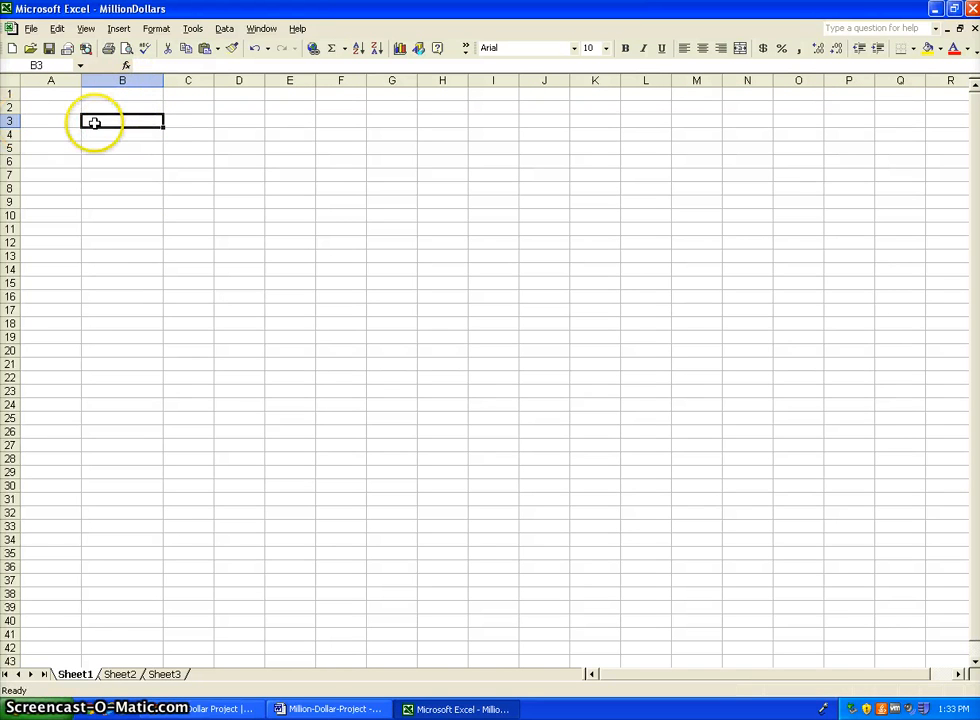
{"action": "left_click", "coordinate": [238, 283]}
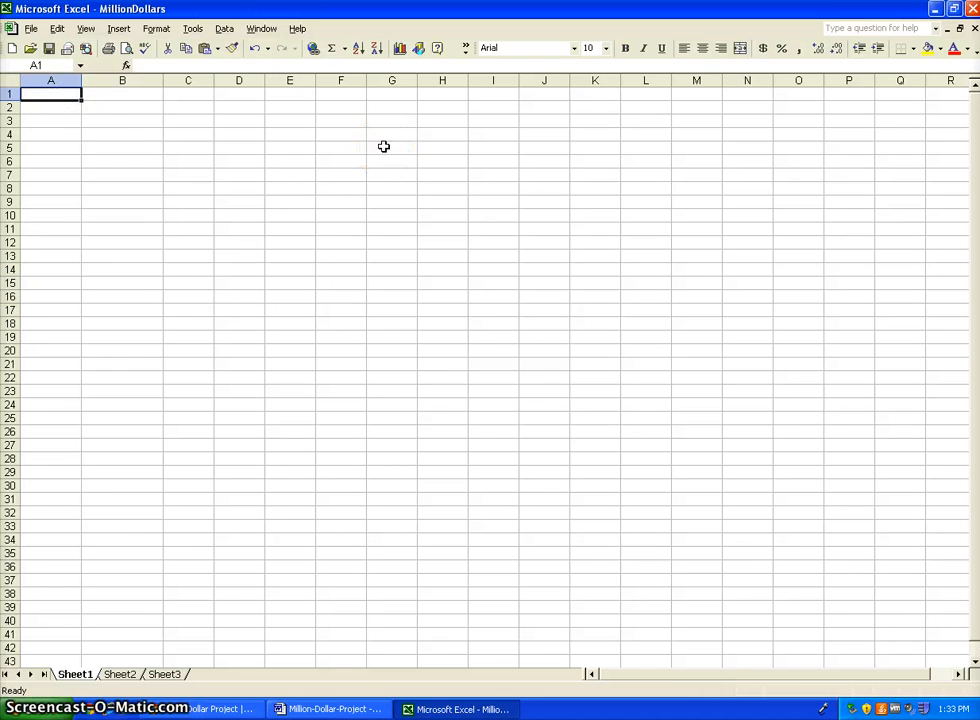
Enter row 1 headings Name of Item, Cost of Item, Number and Total
{"action": "type", "text": "N"}
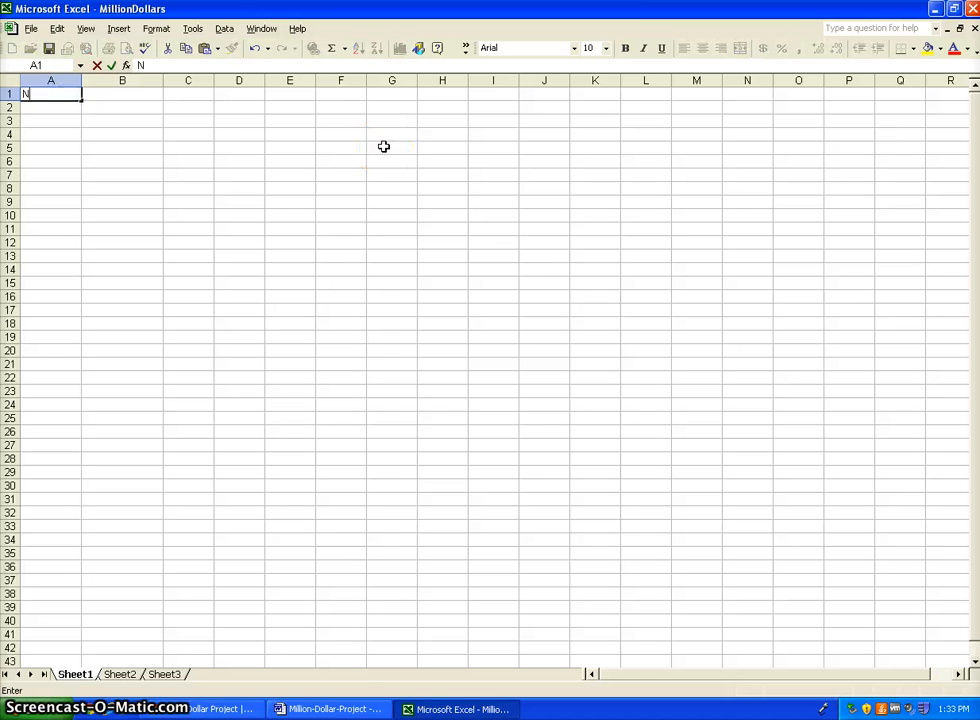
{"action": "type", "text": "ame Item"}
{"action": "left_click", "coordinate": [122, 93]}
{"action": "type", "text": "Cost of Item"}
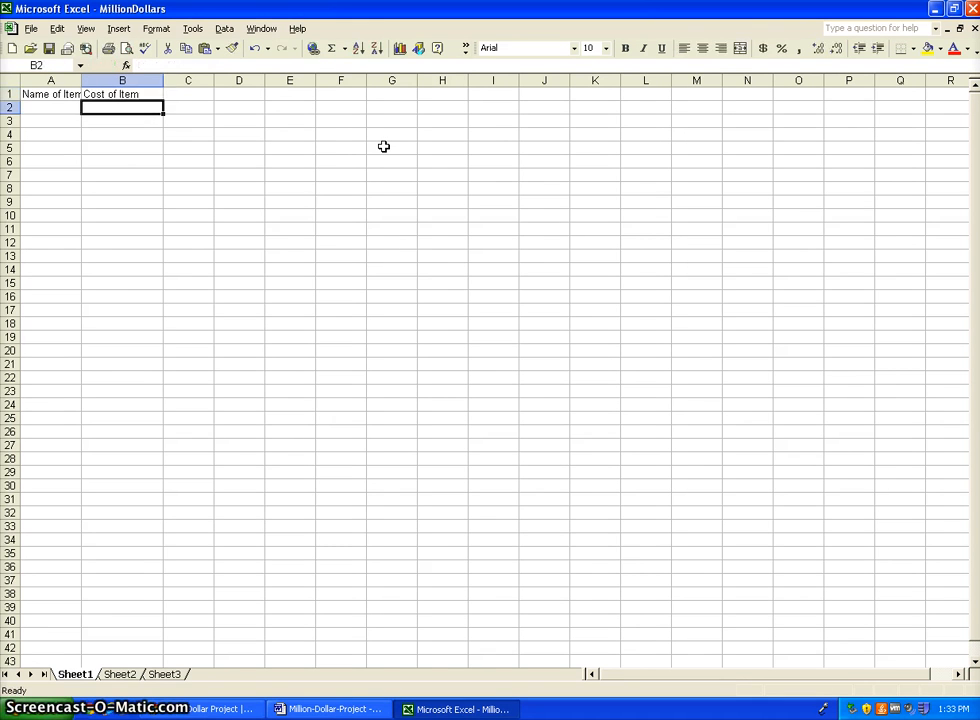
{"action": "type", "text": "Number"}
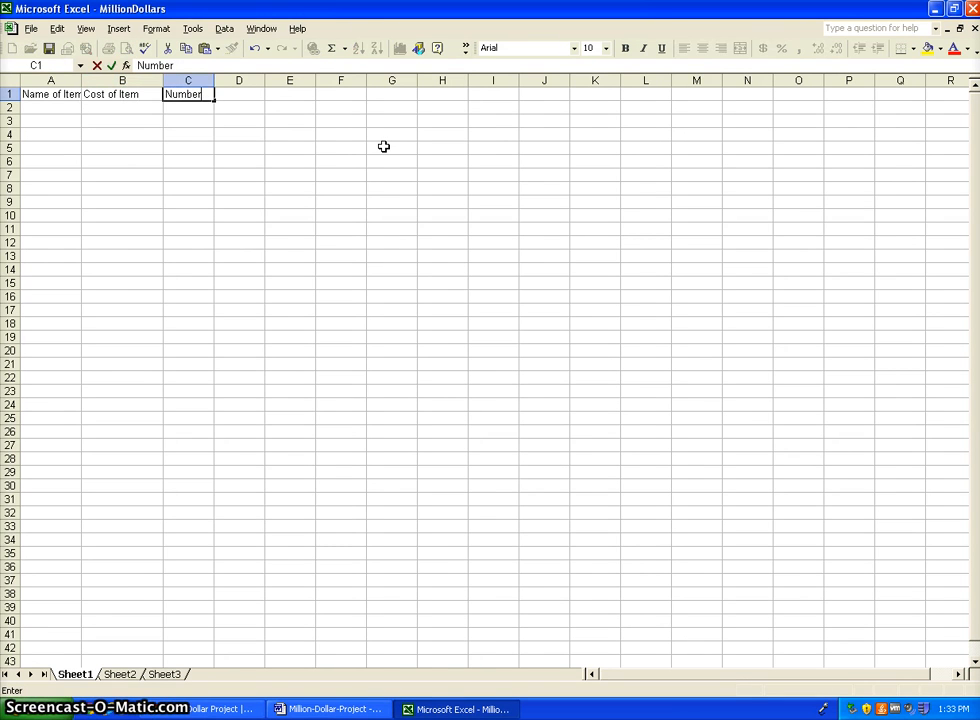
{"action": "type", "text": "Total"}
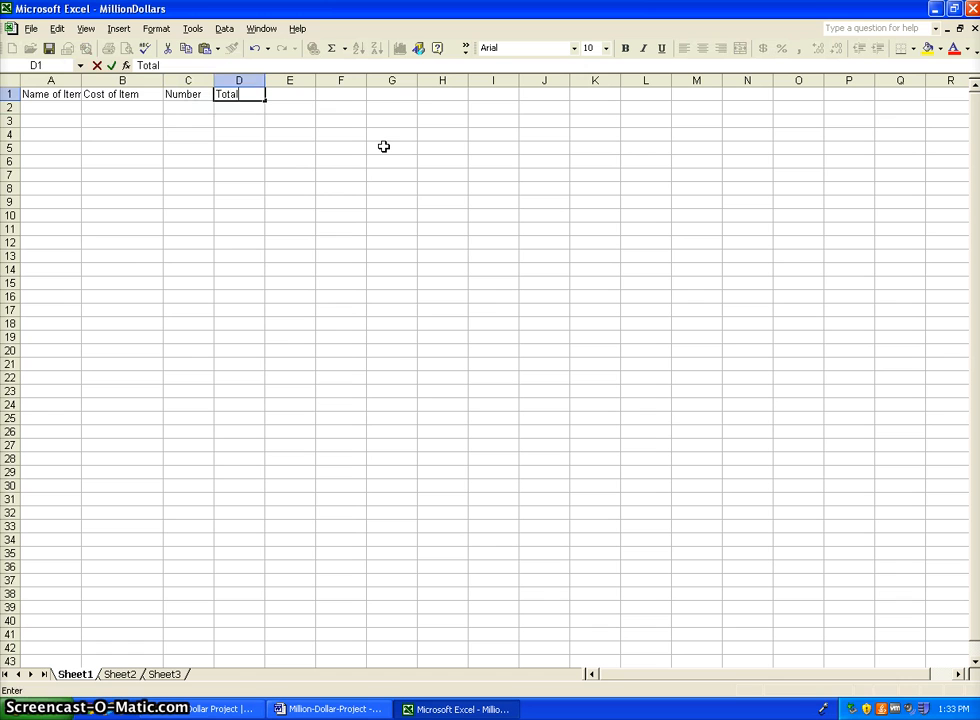
{"action": "key", "text": "Return"}
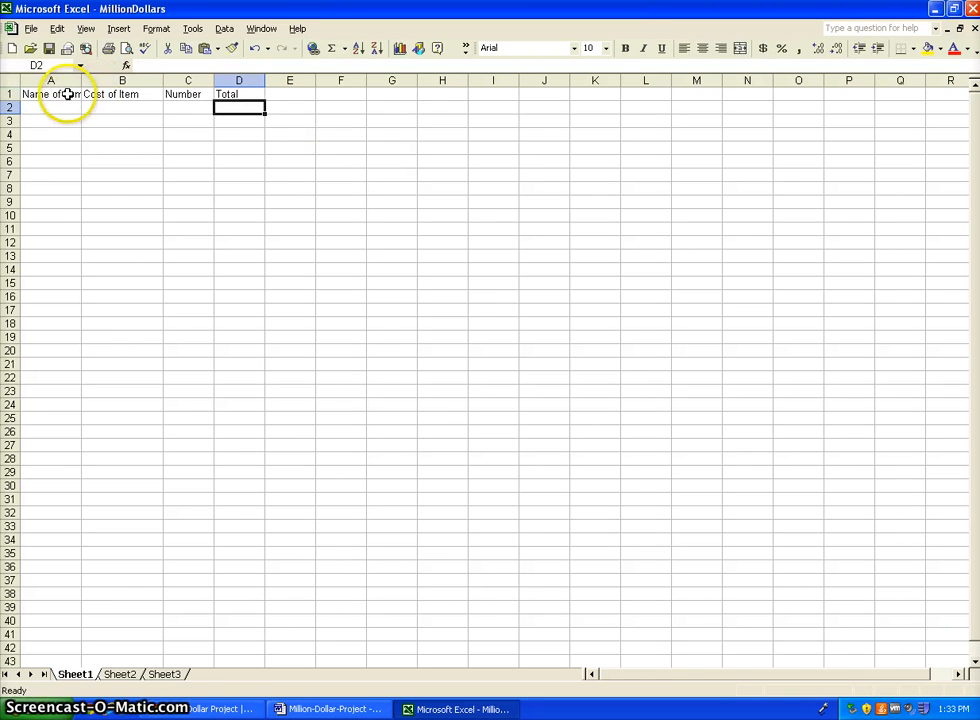
Set the header row A1:D1 to font size 20
{"action": "left_click_drag", "start_coordinate": [50, 80], "coordinate": [250, 80]}
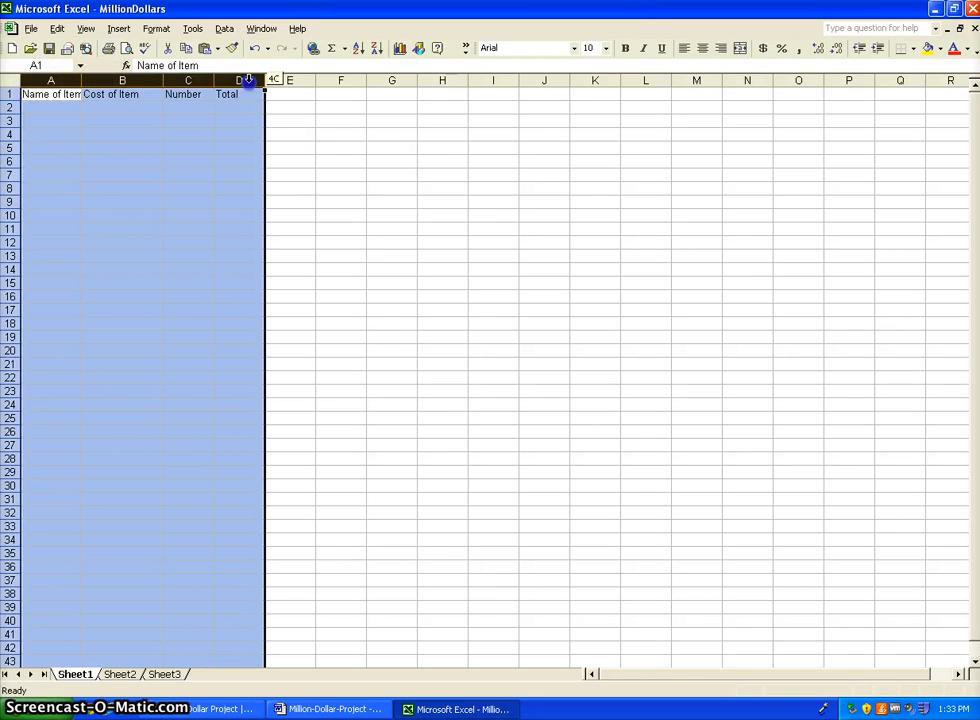
{"action": "left_click", "coordinate": [605, 48]}
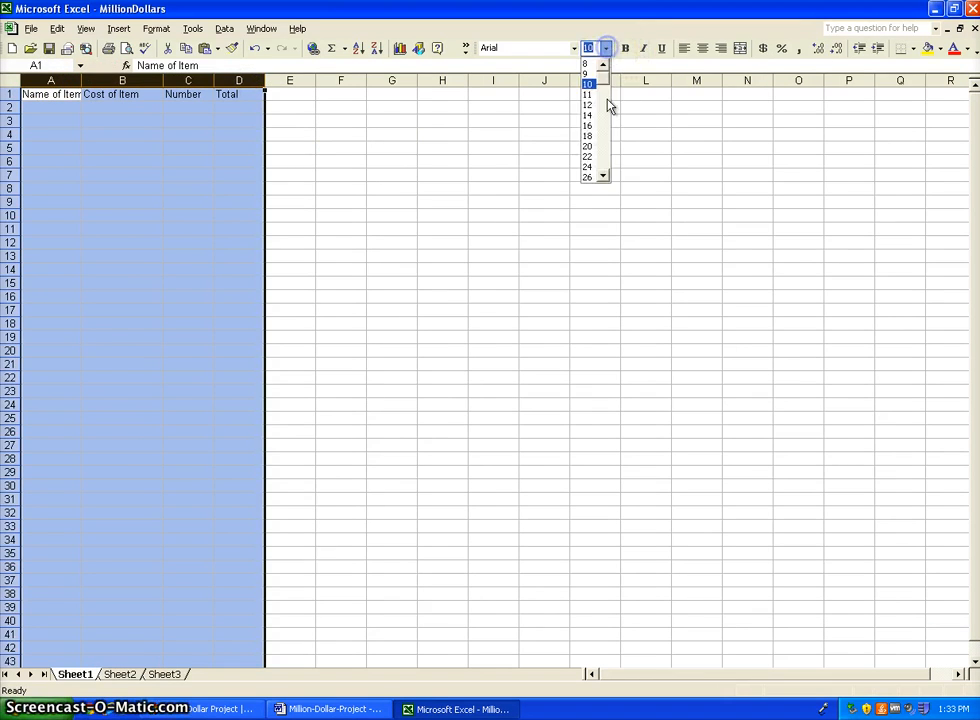
{"action": "left_click", "coordinate": [587, 156]}
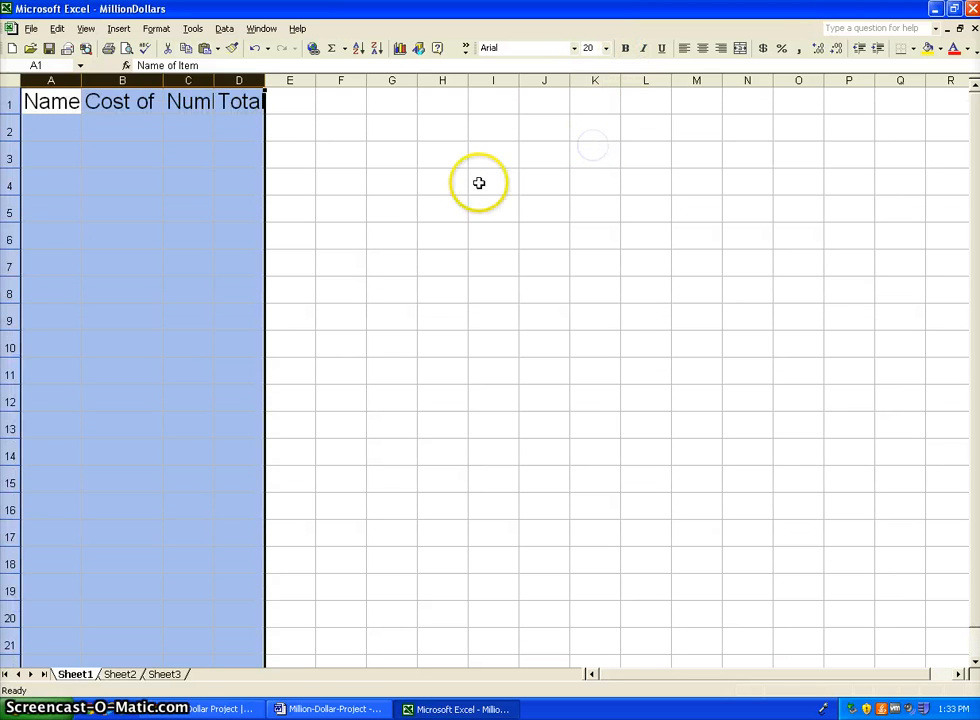
{"action": "left_click", "coordinate": [122, 101]}
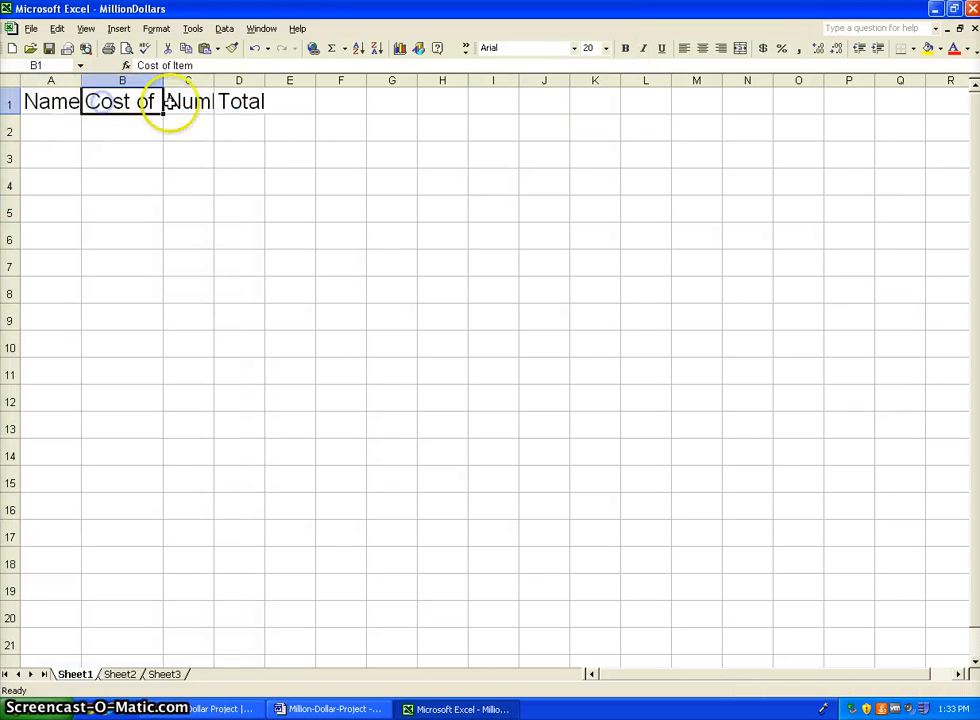
Widen columns A and B to fit the headings and make the header labels bold
{"action": "left_click_drag", "start_coordinate": [160, 80], "coordinate": [132, 80]}
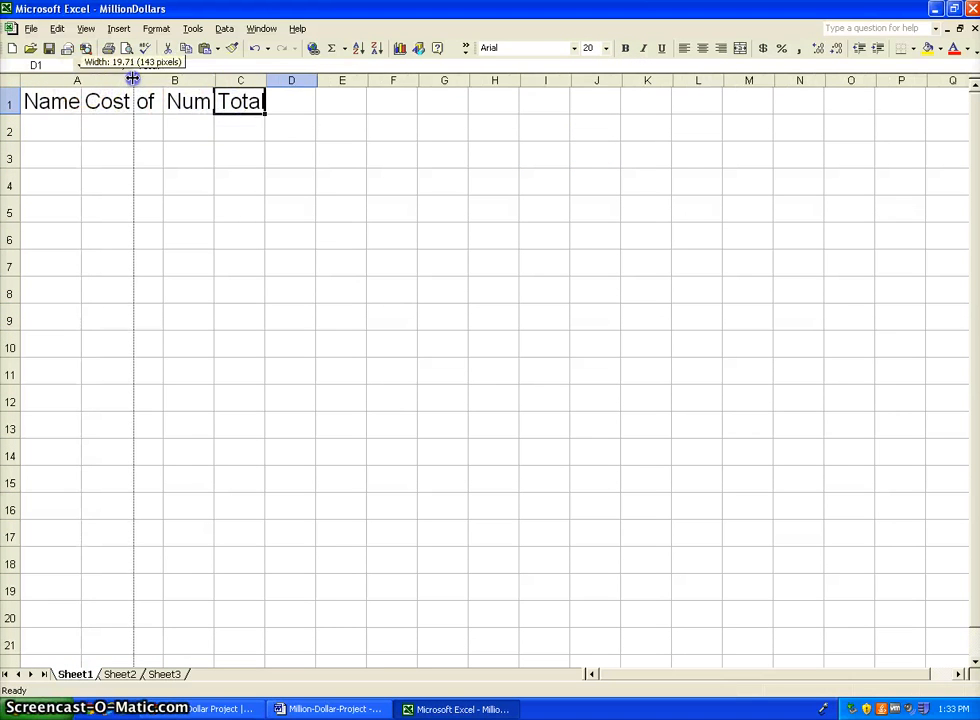
{"action": "left_click_drag", "start_coordinate": [132, 80], "coordinate": [168, 80]}
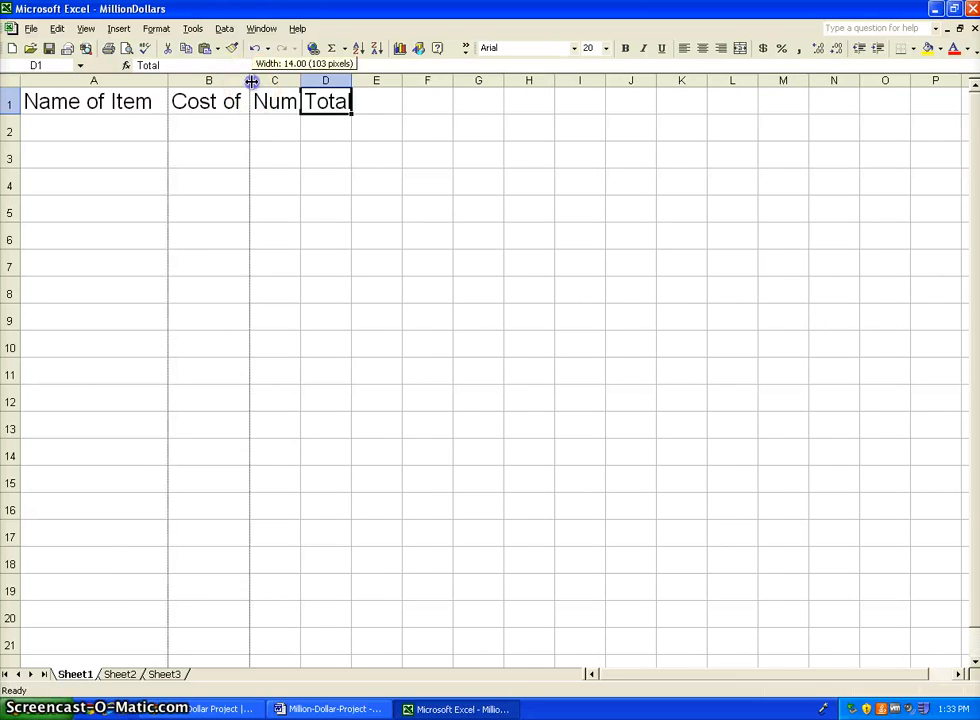
{"action": "left_click_drag", "start_coordinate": [251, 80], "coordinate": [287, 80]}
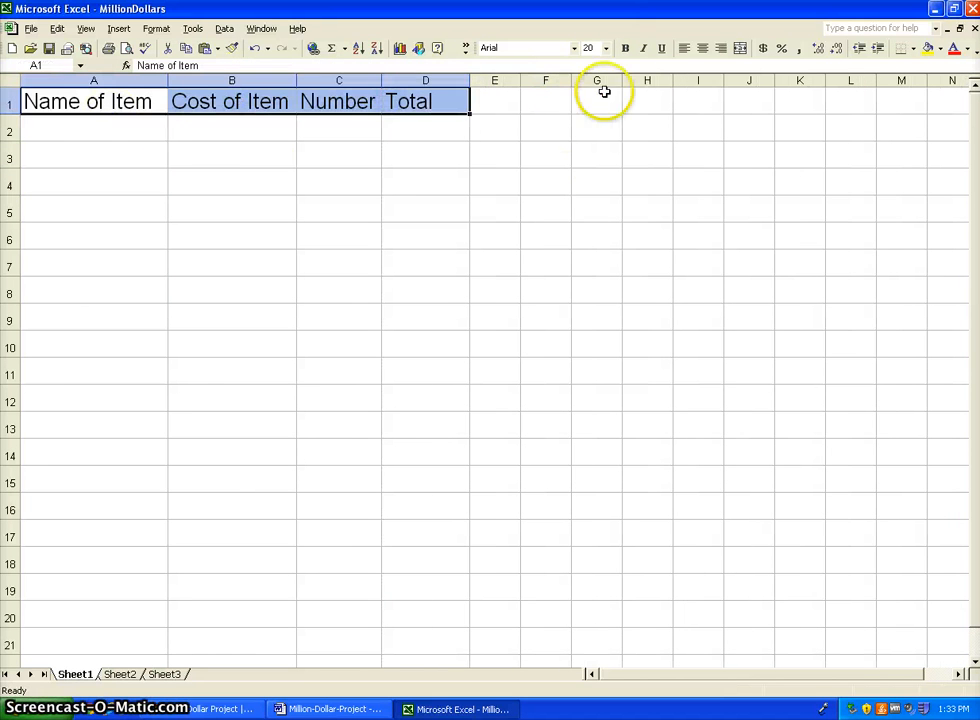
{"action": "left_click", "coordinate": [596, 156]}
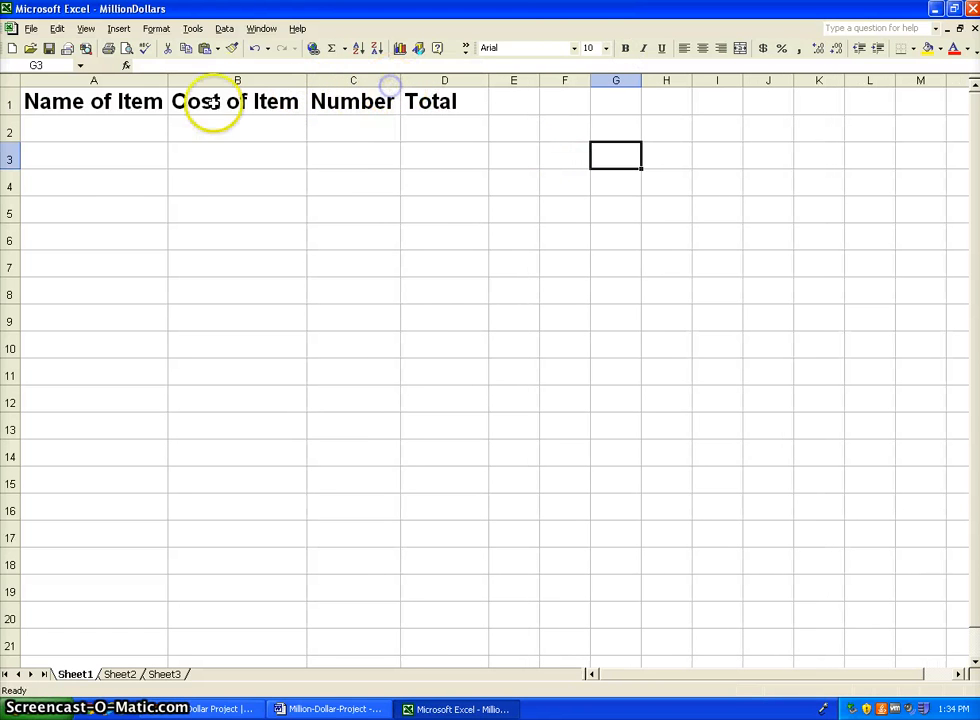
List items 1–4 with costs 10, 15, 30, 100 and quantities 1, 10, 8, 6
{"action": "left_click", "coordinate": [93, 131]}
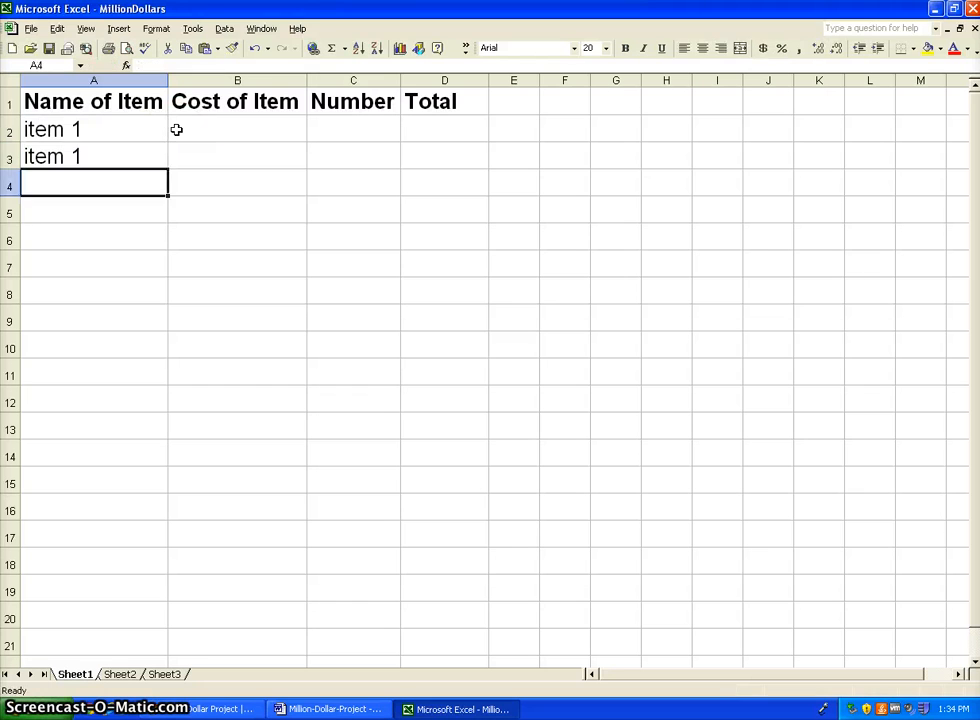
{"action": "type", "text": "item 2"}
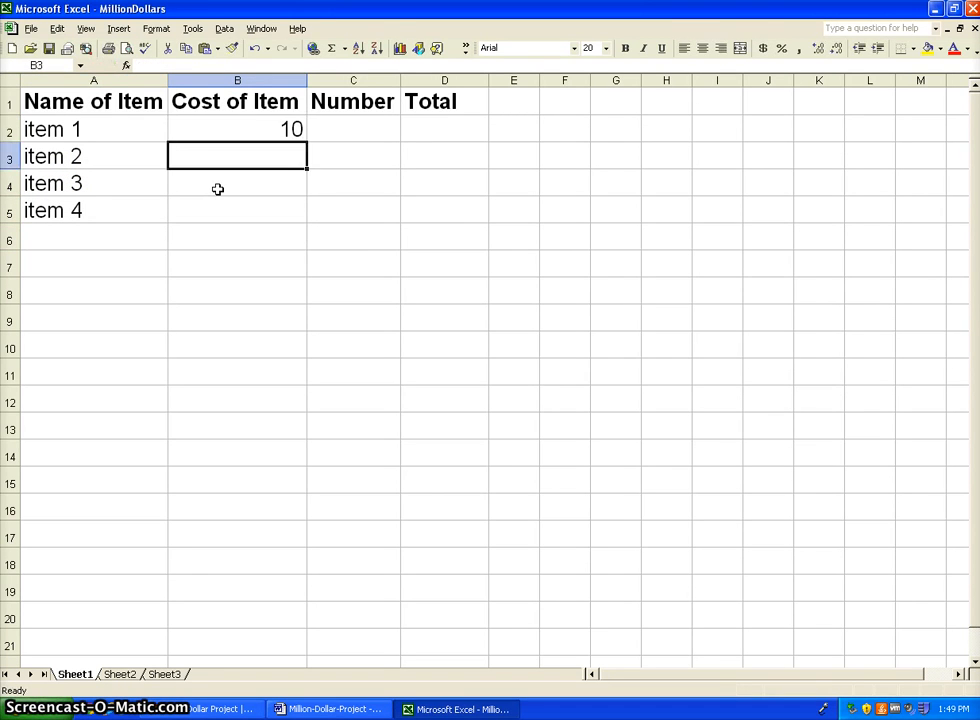
{"action": "type", "text": "15"}
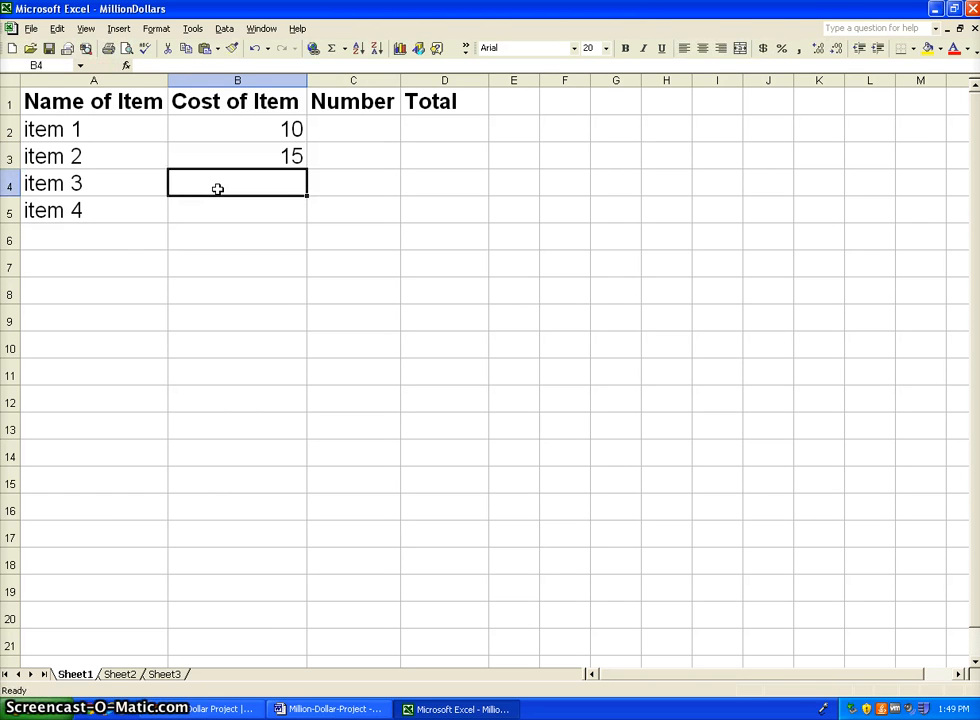
{"action": "type", "text": "100"}
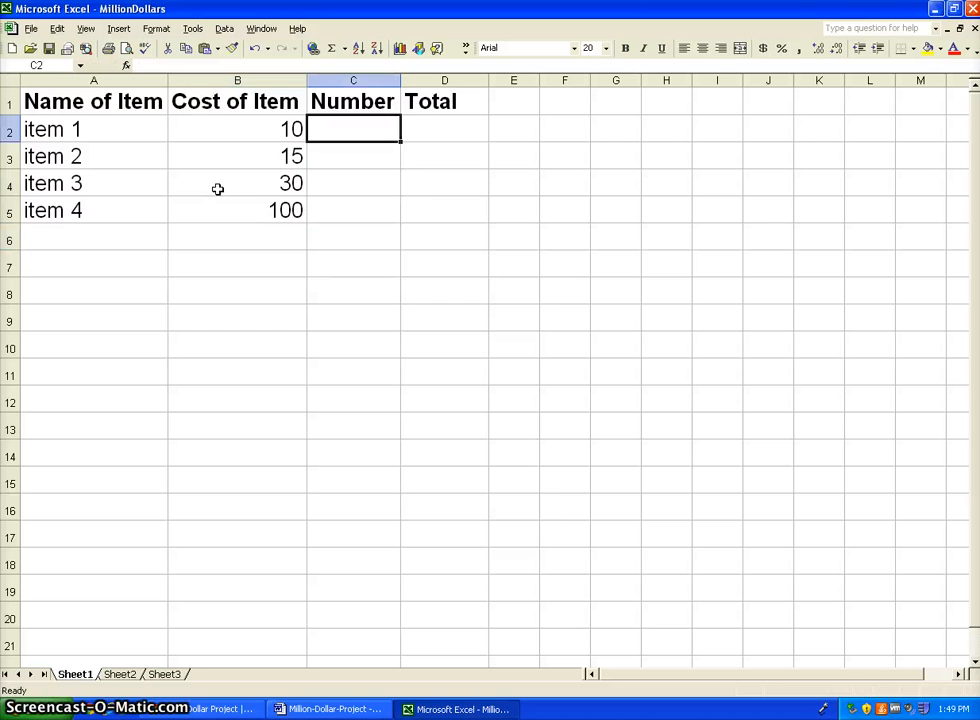
{"action": "mouse_move", "coordinate": [432, 101]}
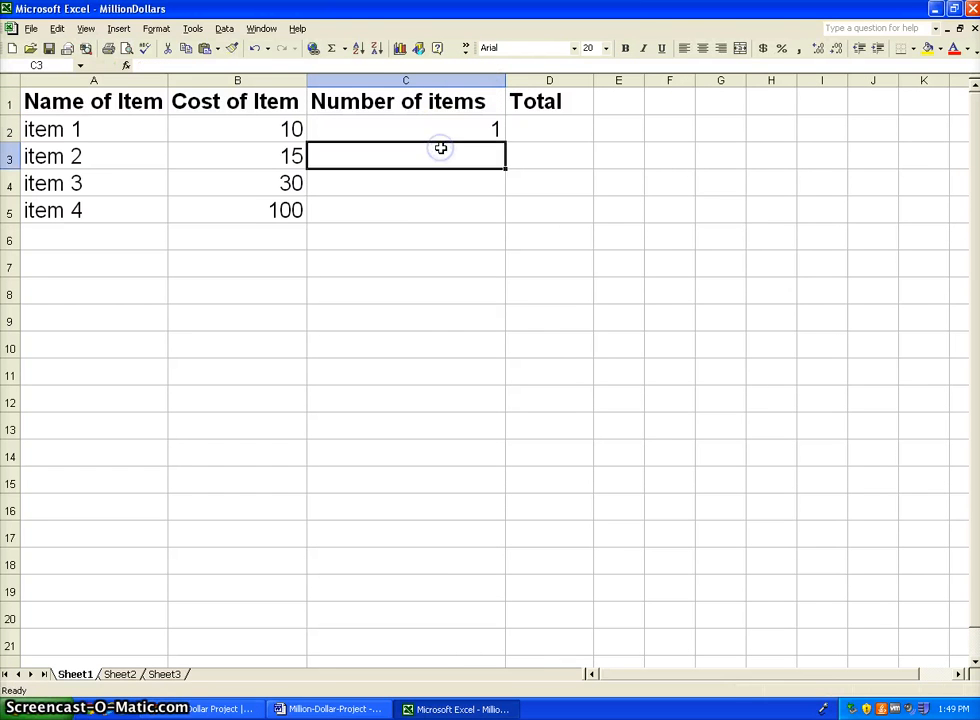
{"action": "type", "text": "10"}
{"action": "left_click", "coordinate": [406, 210]}
{"action": "type", "text": "6"}
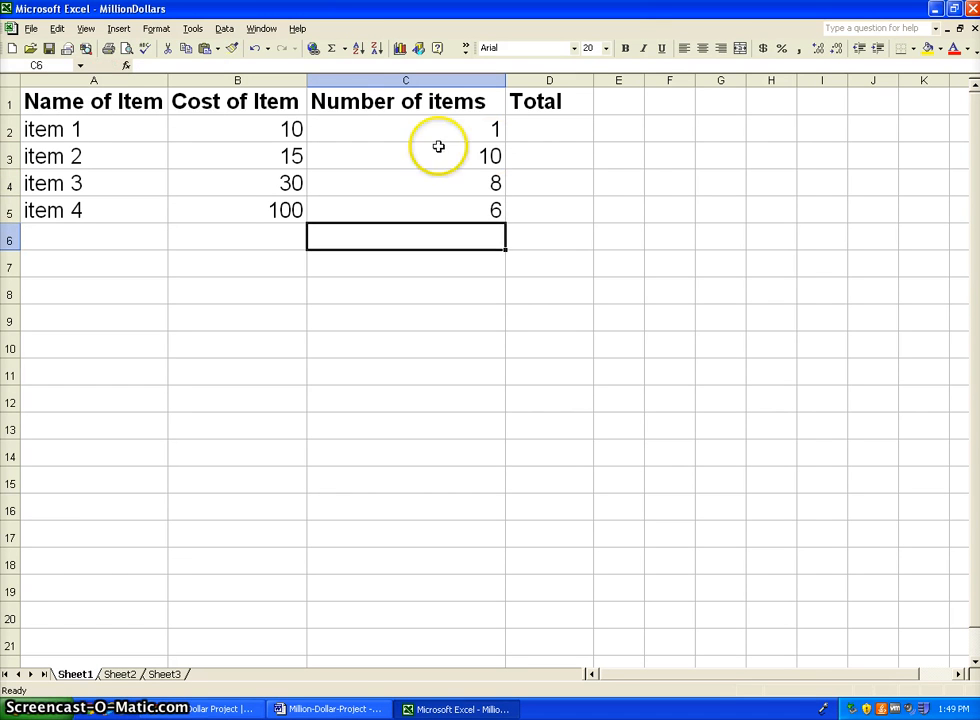
Enter a typed total of 10 for item 1 and change item 4's cost to 500
{"action": "left_click", "coordinate": [549, 128]}
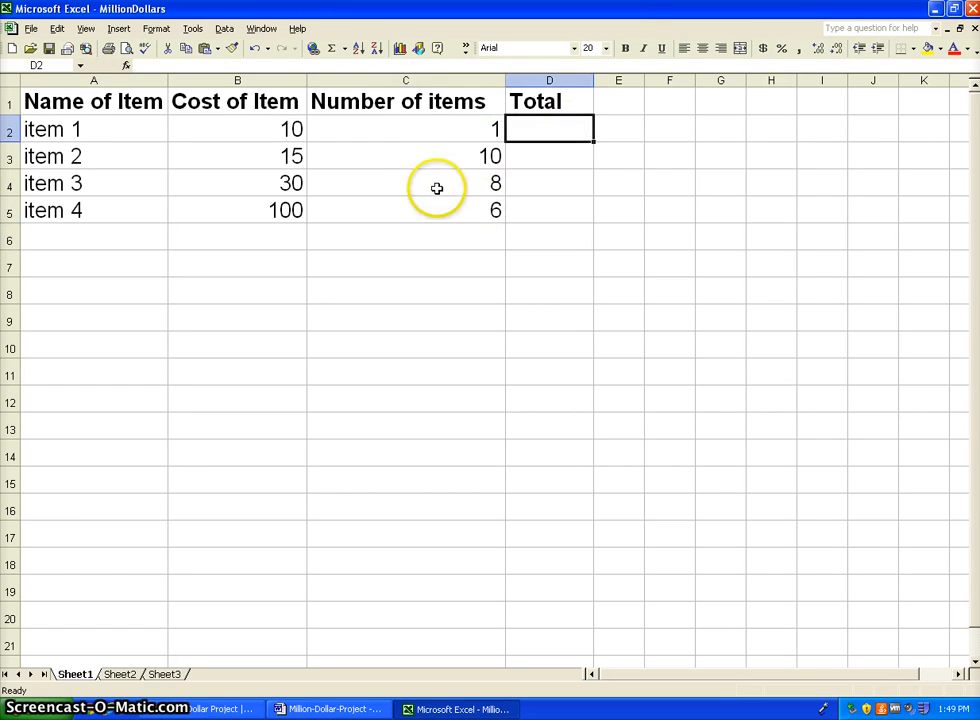
{"action": "mouse_move", "coordinate": [455, 137]}
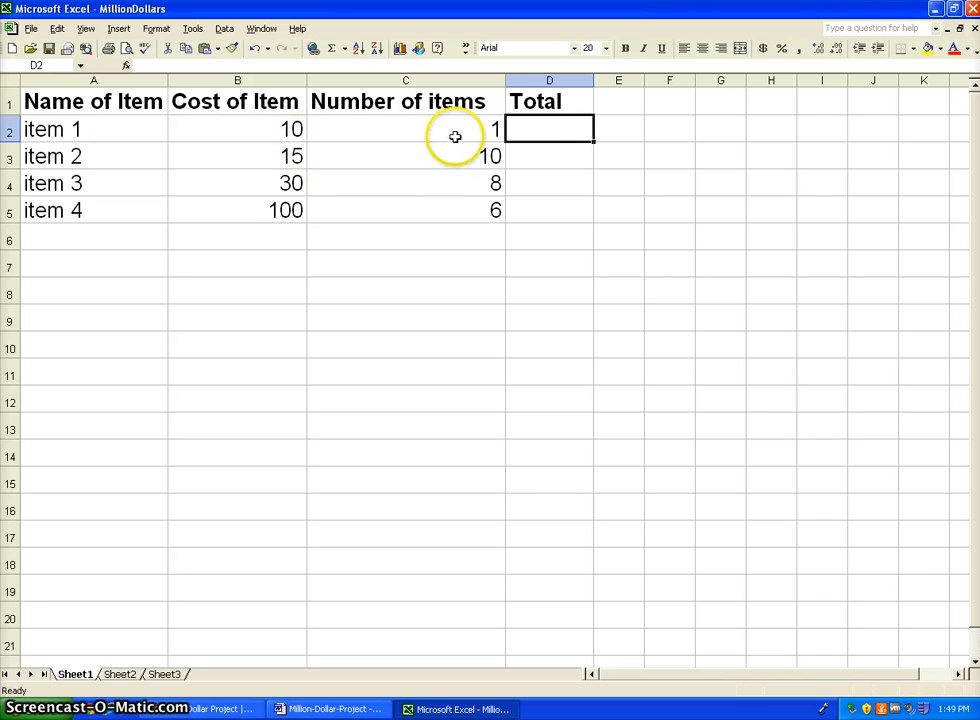
{"action": "mouse_move", "coordinate": [602, 118]}
{"action": "type", "text": "10"}
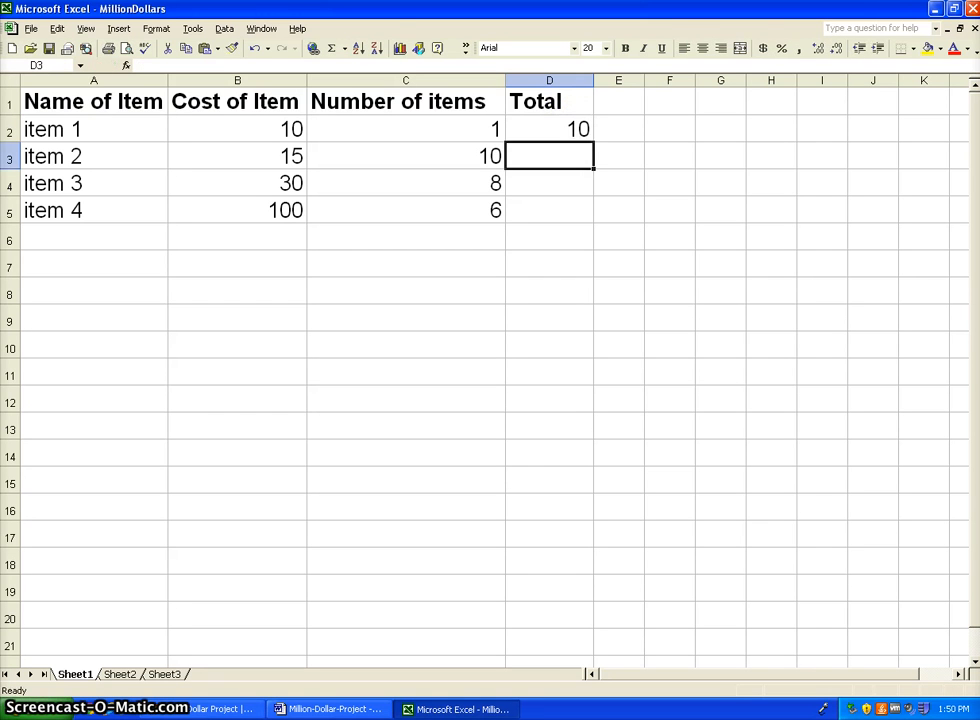
{"action": "type", "text": "15"}
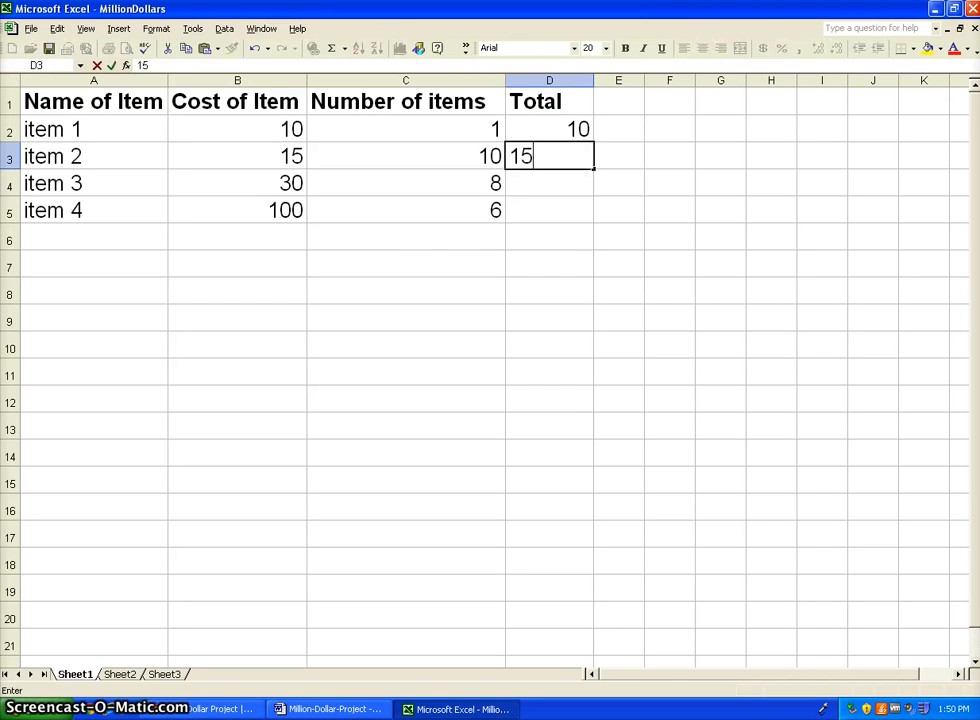
{"action": "key", "text": "Return"}
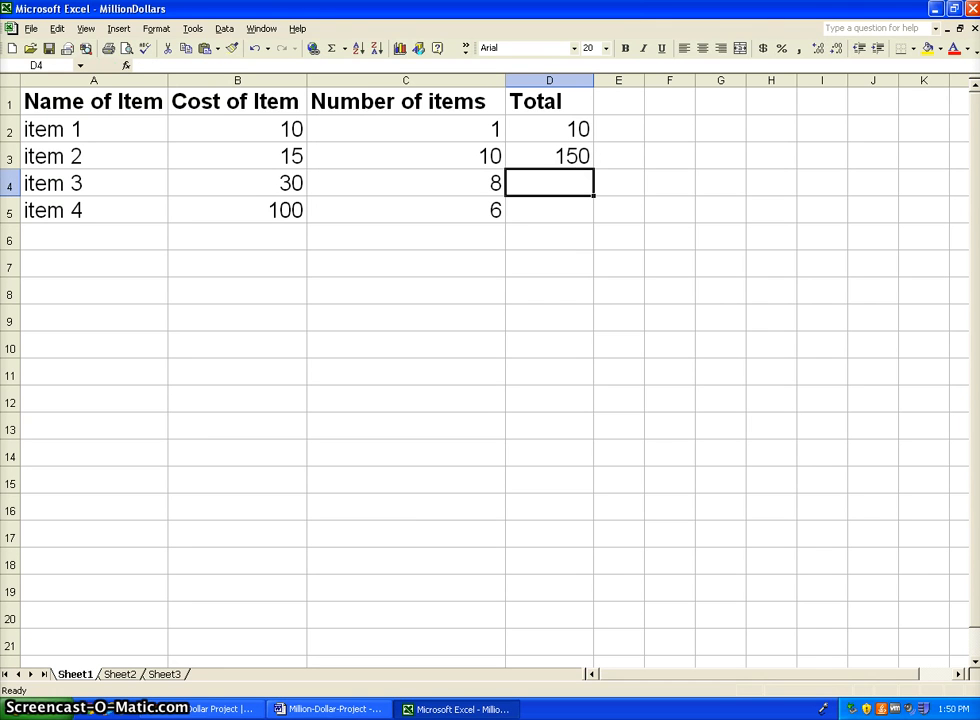
{"action": "key", "text": "Return"}
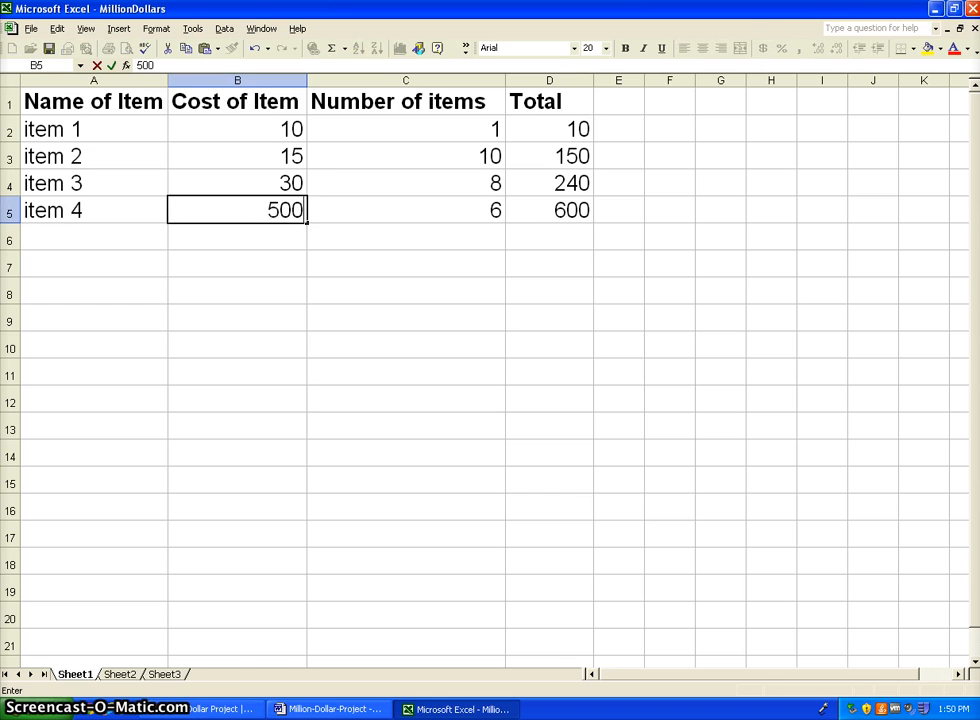
{"action": "key", "text": "Tab"}
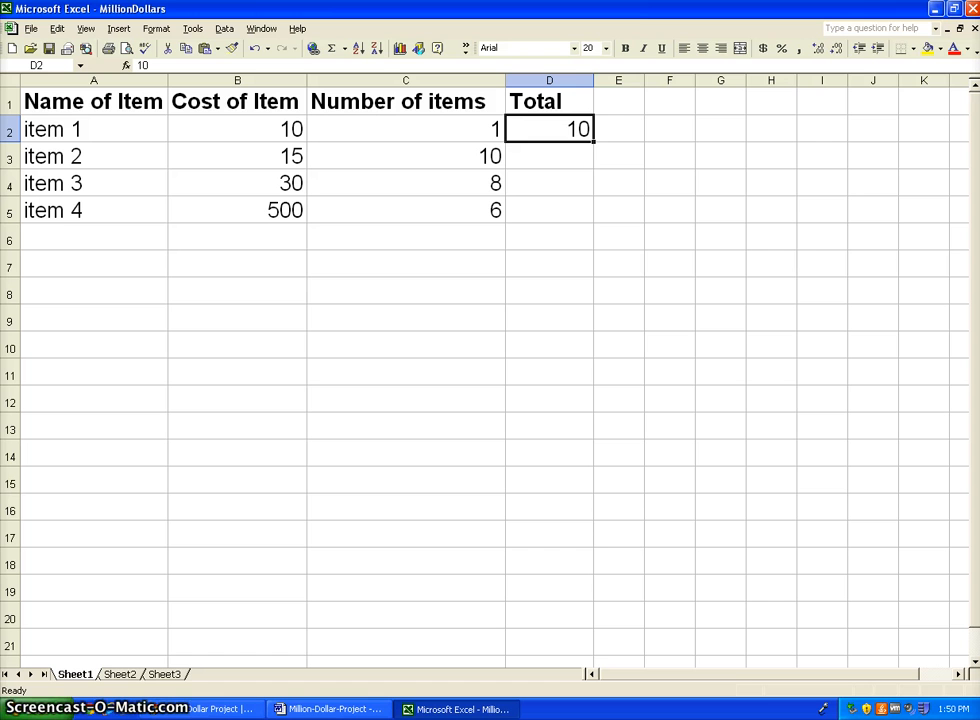
Replace item 1's total with the fixed formula =10*1, then raise its cost to 12
{"action": "key", "text": "Delete"}
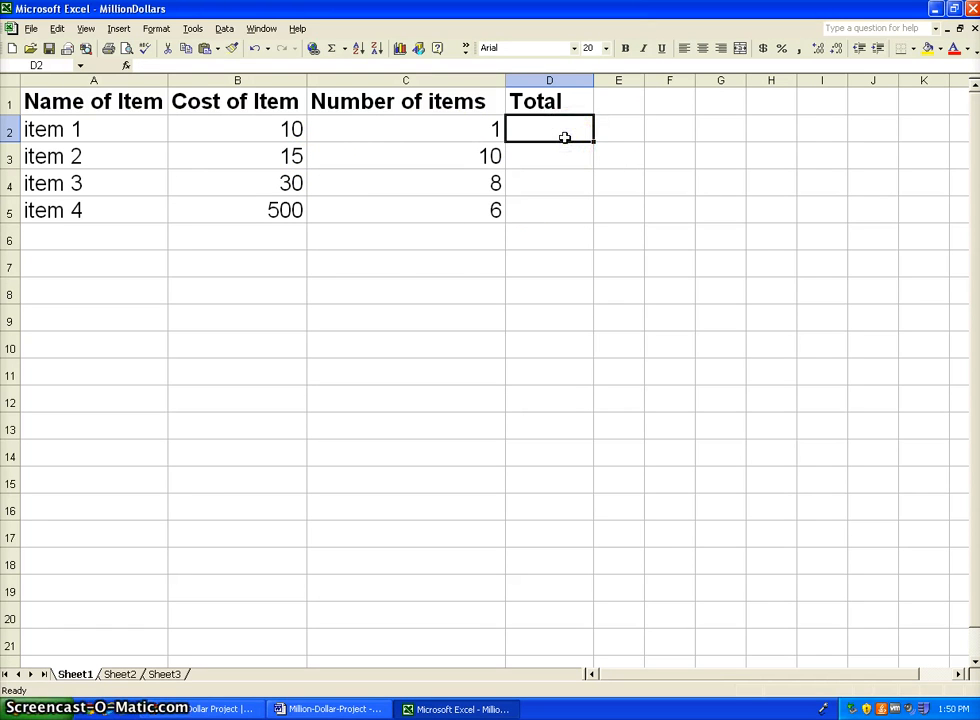
{"action": "type", "text": "="}
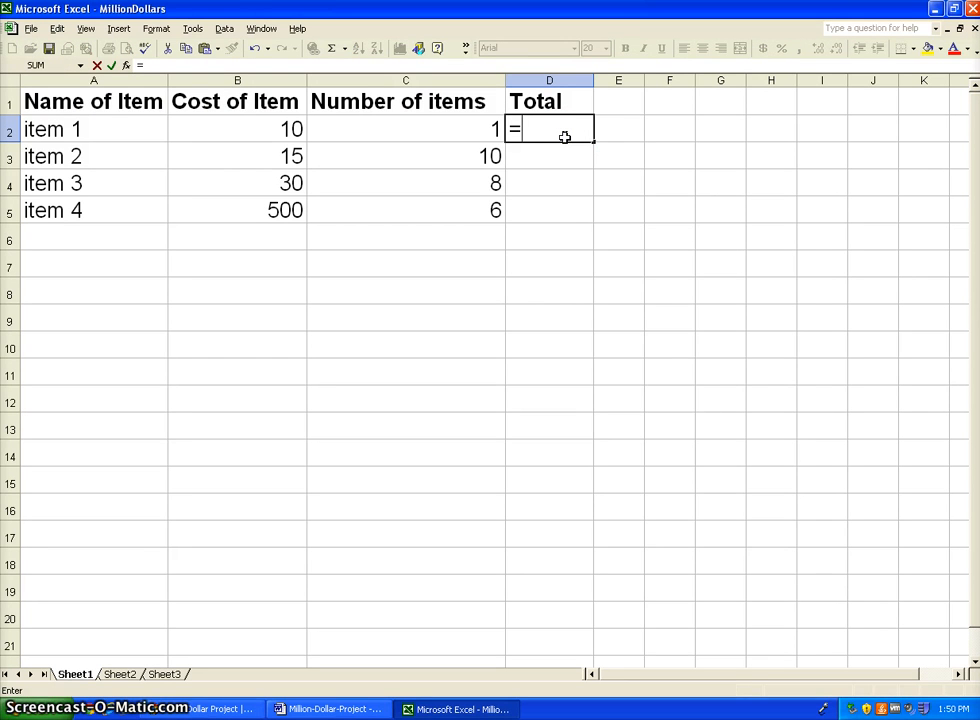
{"action": "type", "text": "10*1"}
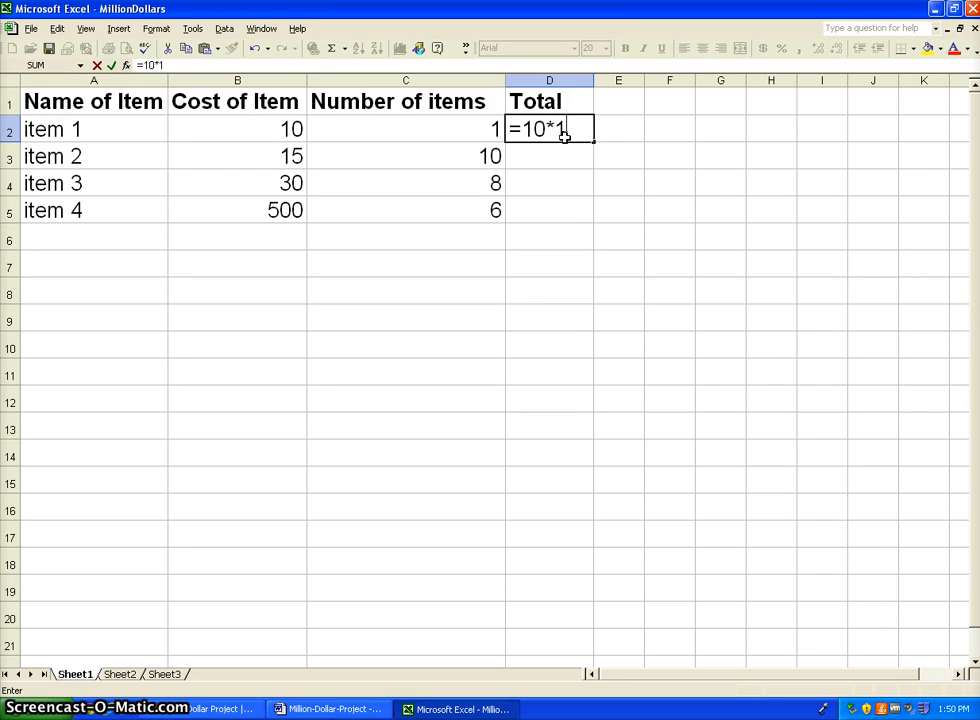
{"action": "key", "text": "Return"}
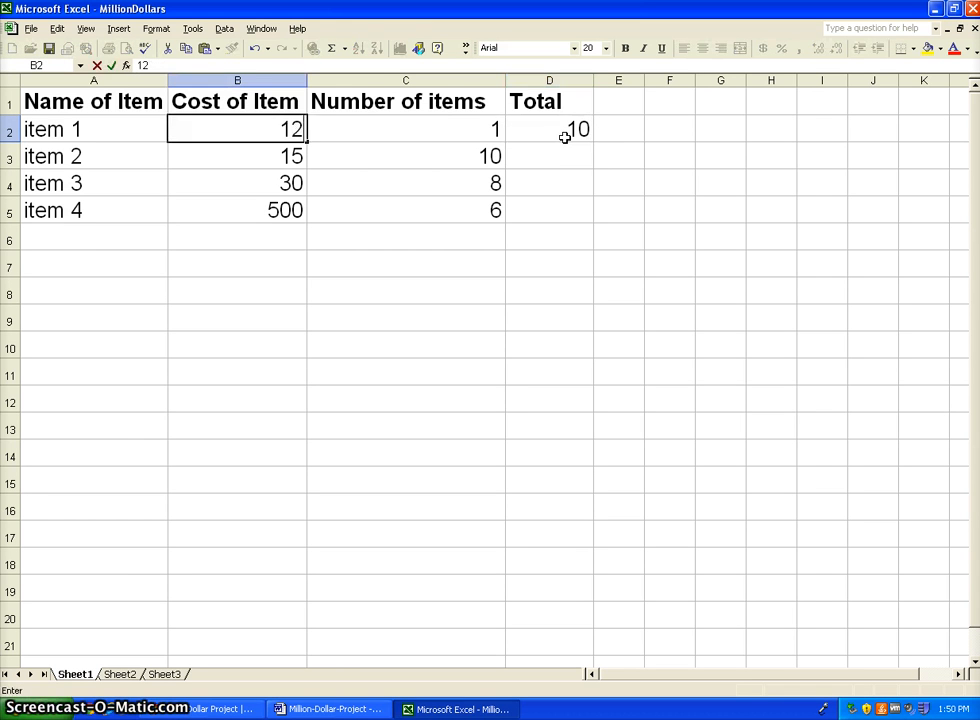
{"action": "left_click", "coordinate": [549, 128]}
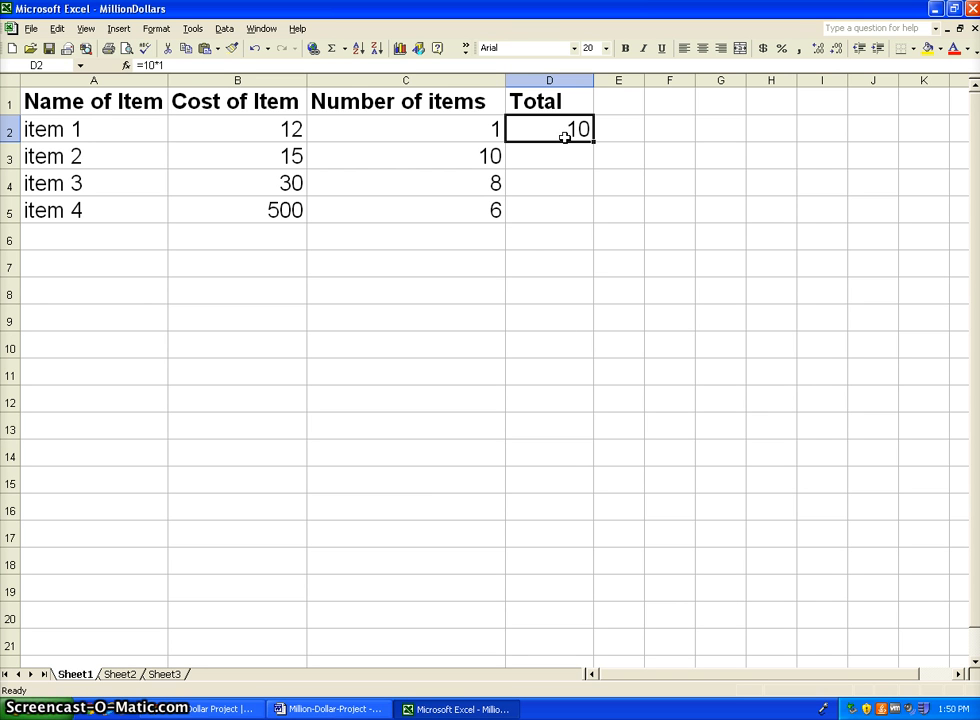
Make item 1's total =B2*C2, then set cost 14 and quantity 2 so it shows 28
{"action": "key", "text": "Delete"}
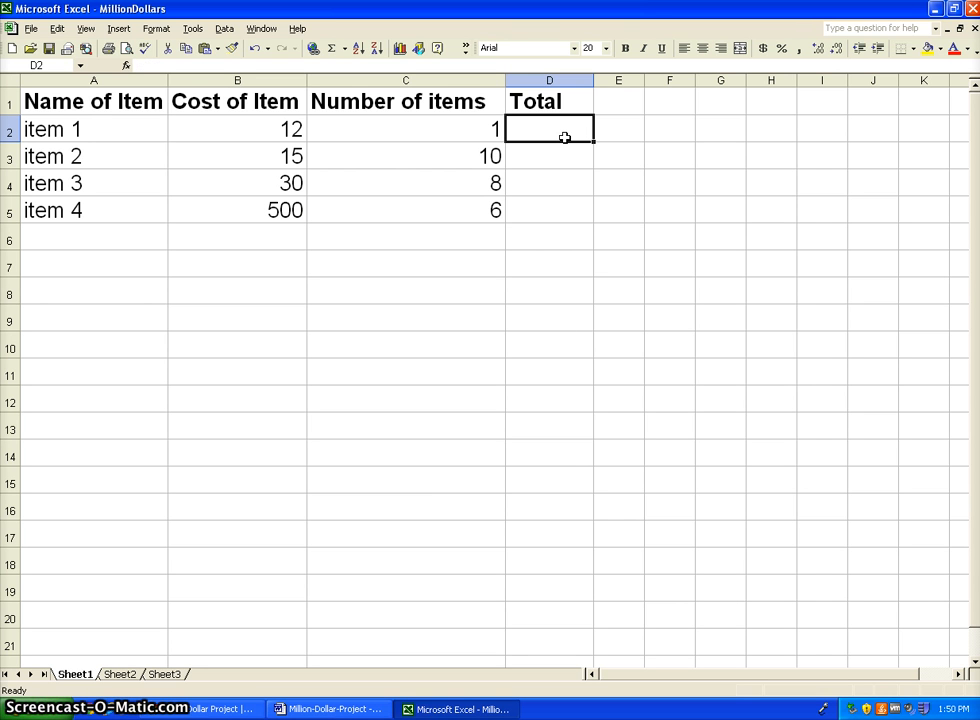
{"action": "type", "text": "="}
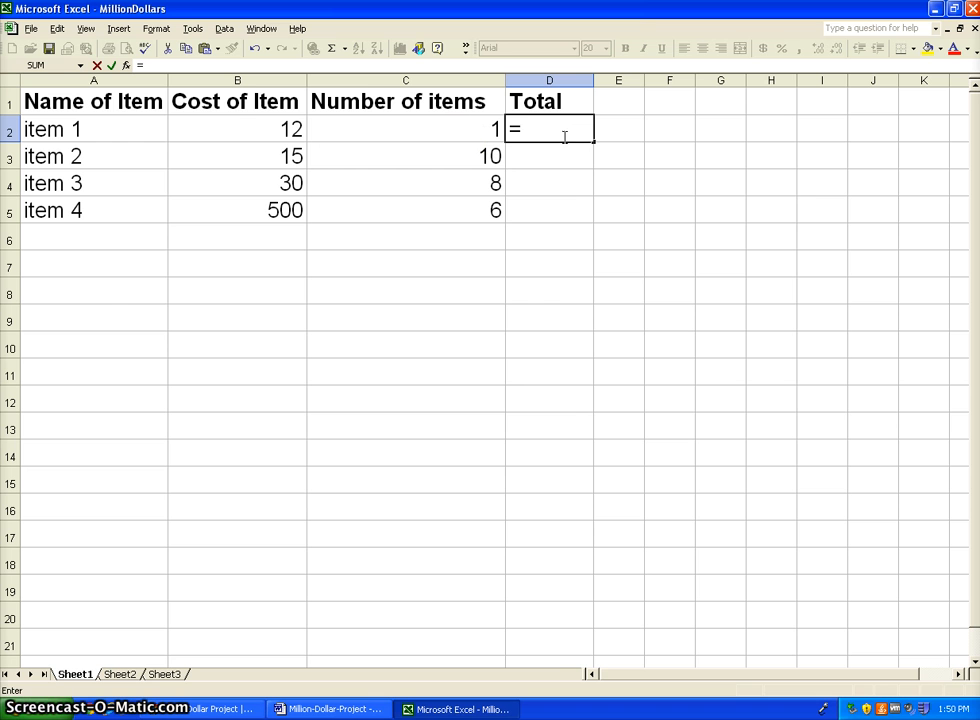
{"action": "type", "text": "b"}
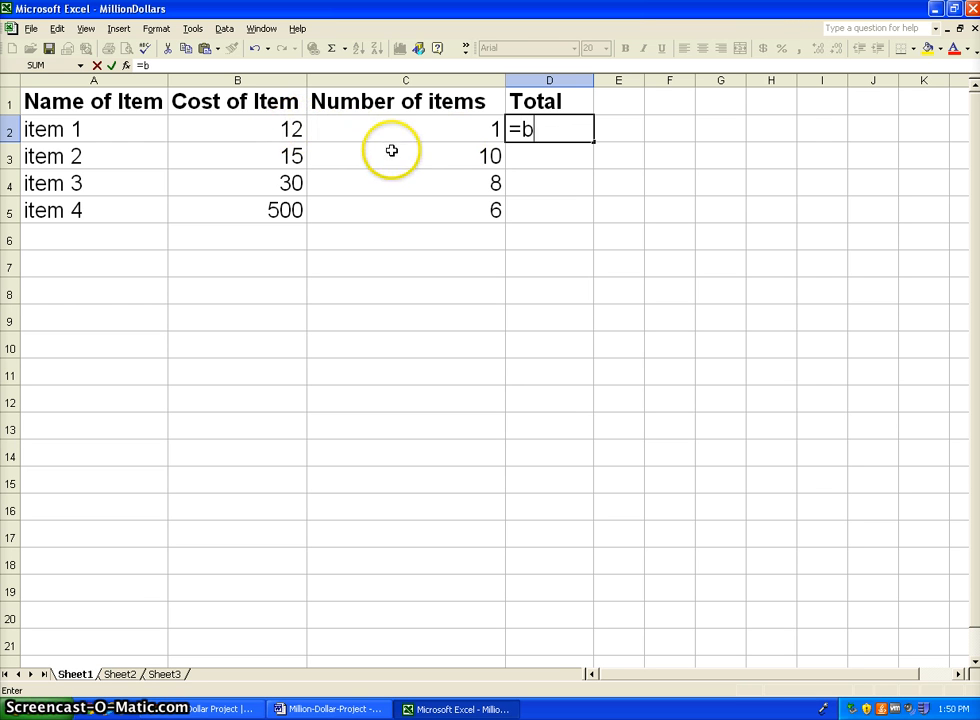
{"action": "left_click", "coordinate": [237, 128]}
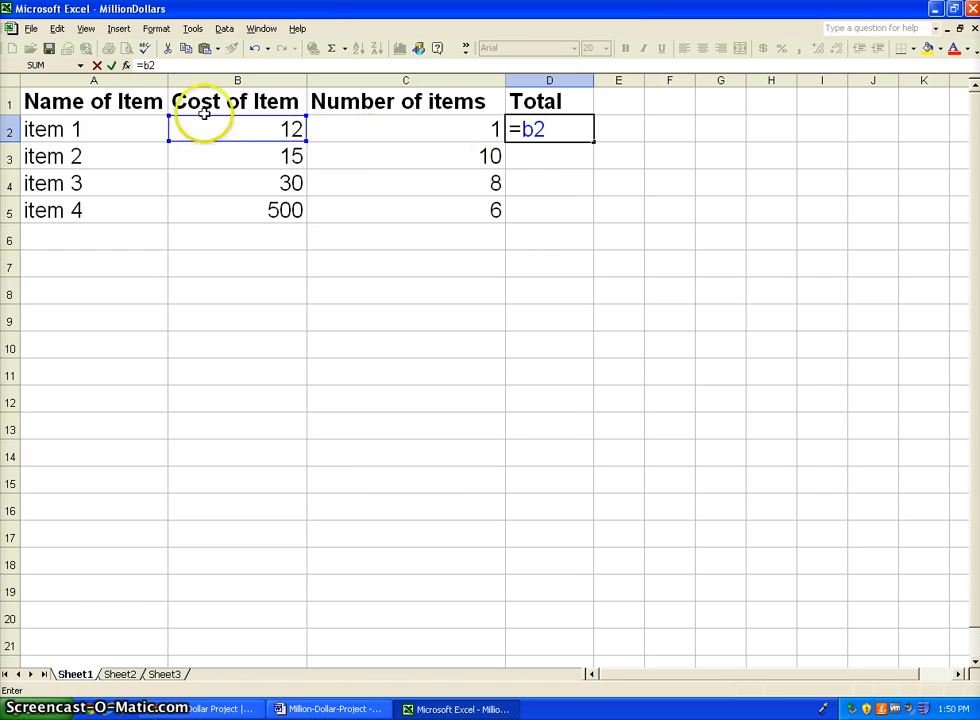
{"action": "mouse_move", "coordinate": [517, 145]}
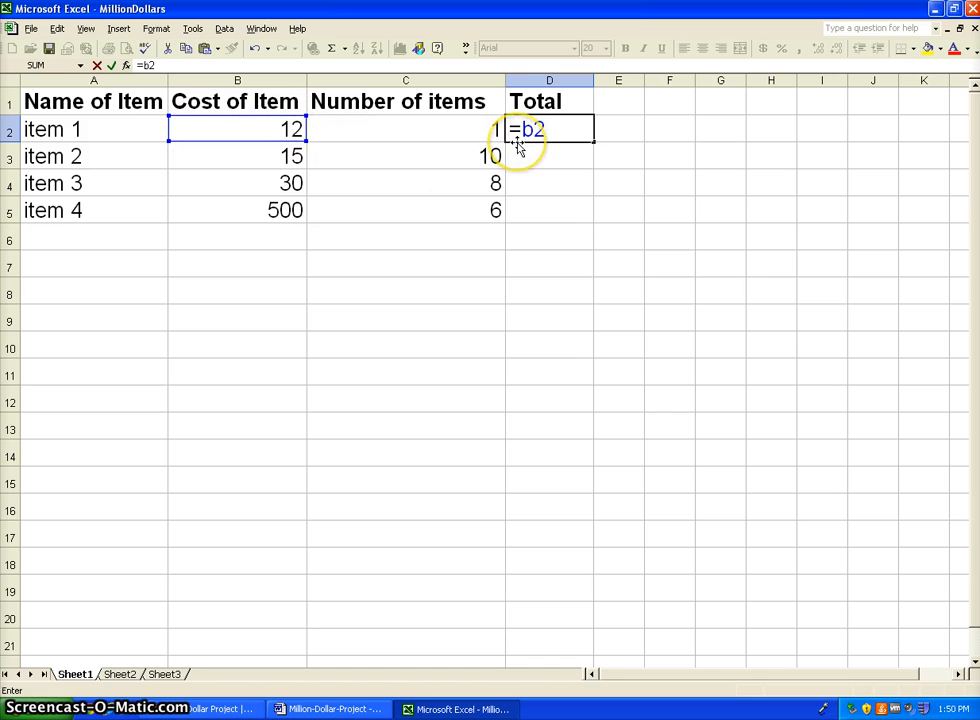
{"action": "type", "text": "*"}
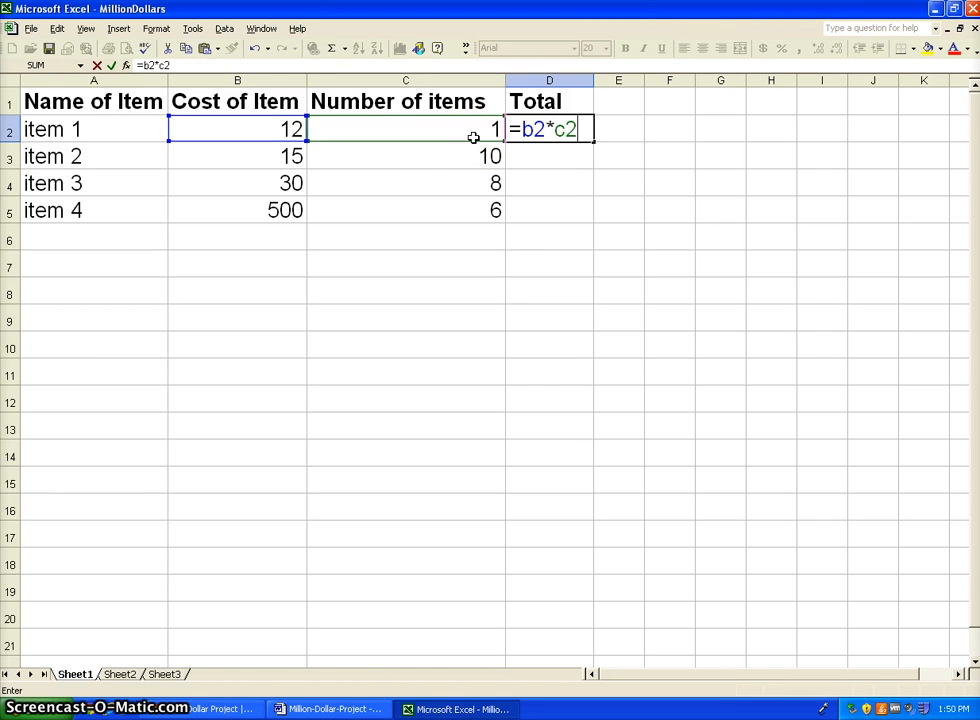
{"action": "mouse_move", "coordinate": [432, 151]}
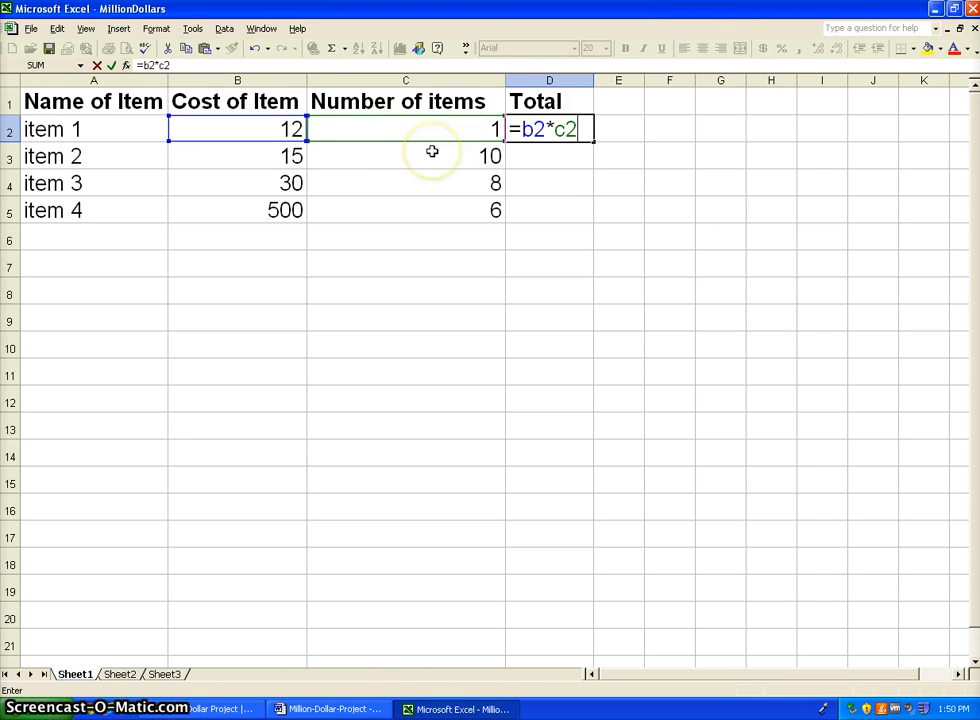
{"action": "key", "text": "Return"}
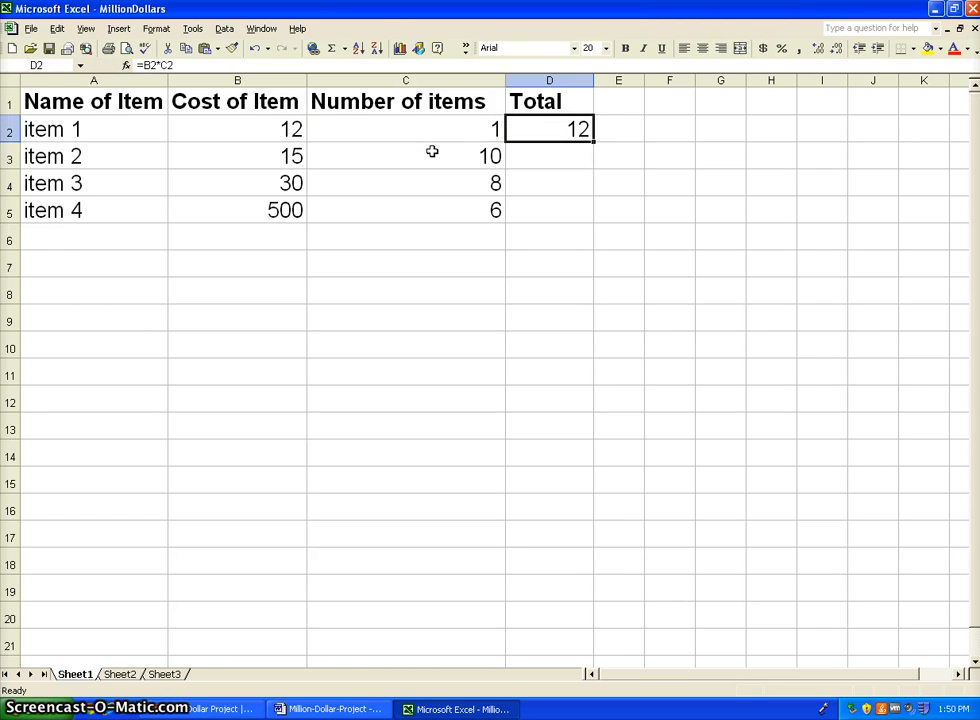
{"action": "type", "text": "14"}
{"action": "left_click", "coordinate": [406, 129]}
{"action": "type", "text": "2"}
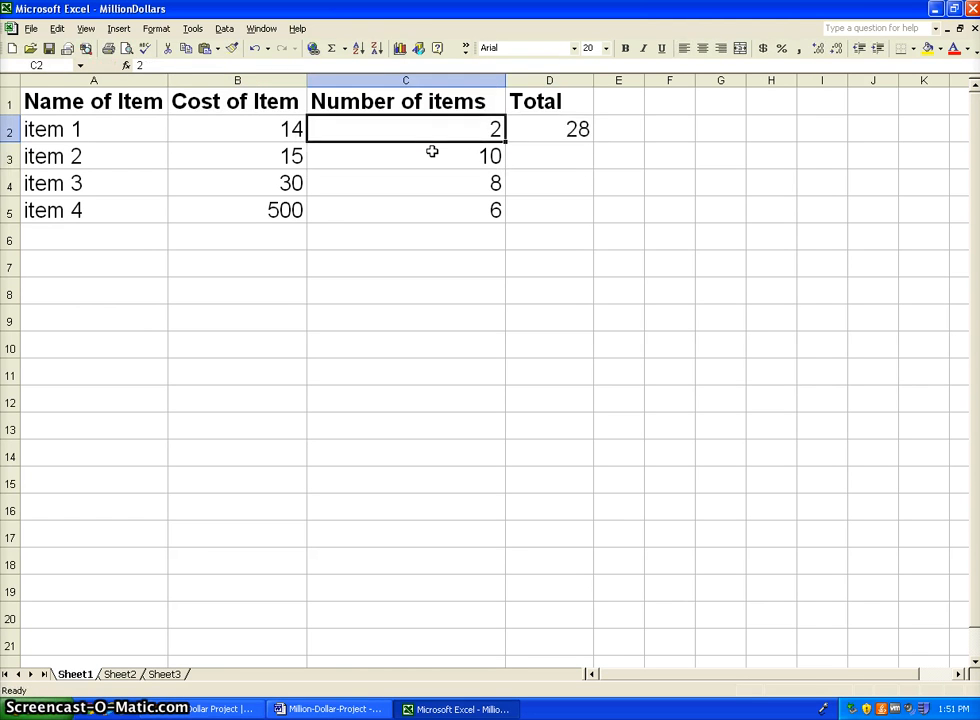
{"action": "left_click", "coordinate": [549, 128]}
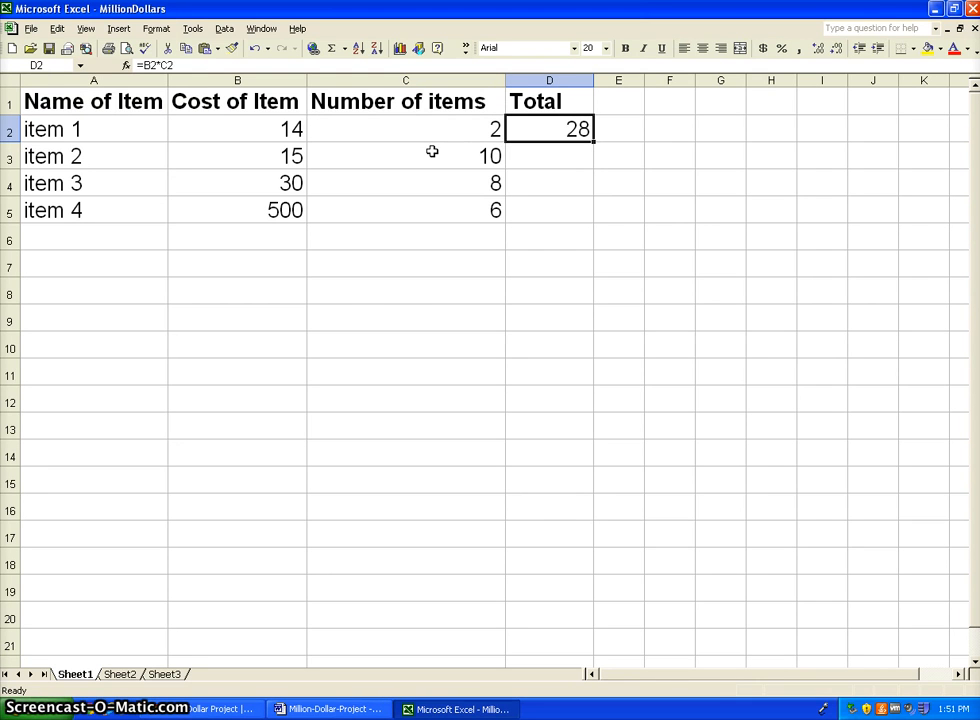
Give item 2 the total formula =B3*C3, showing 150
{"action": "left_click", "coordinate": [549, 155]}
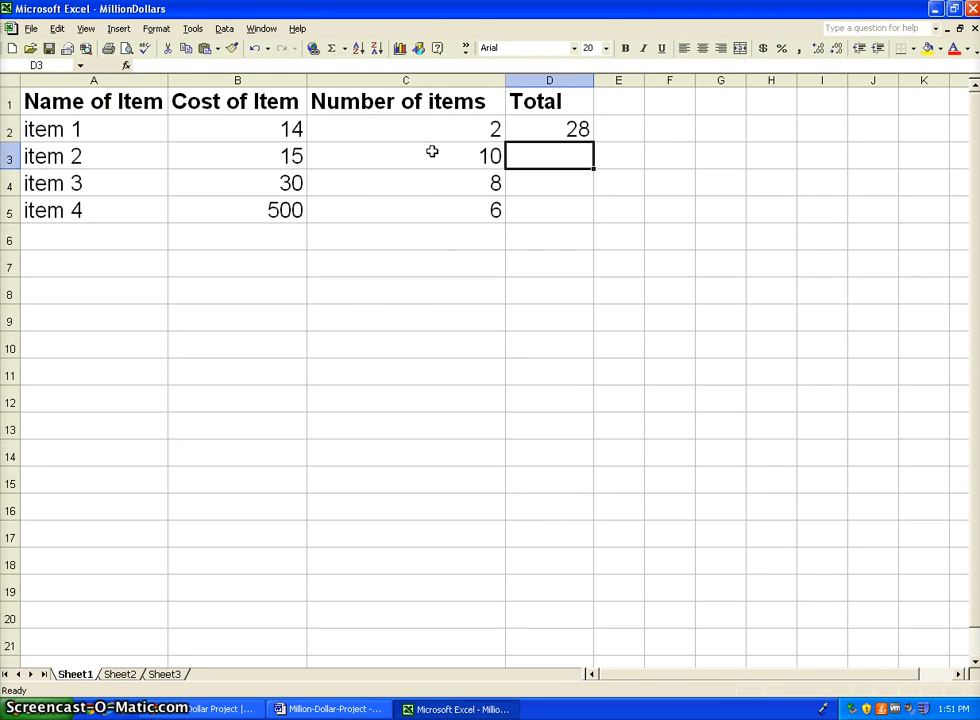
{"action": "type", "text": "="}
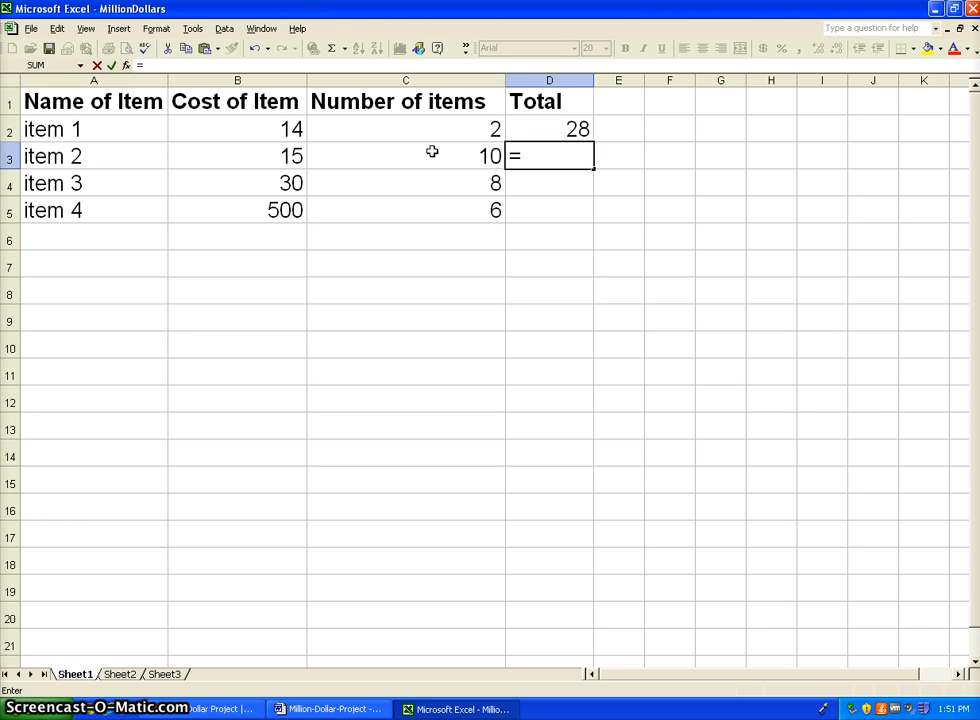
{"action": "mouse_move", "coordinate": [283, 156]}
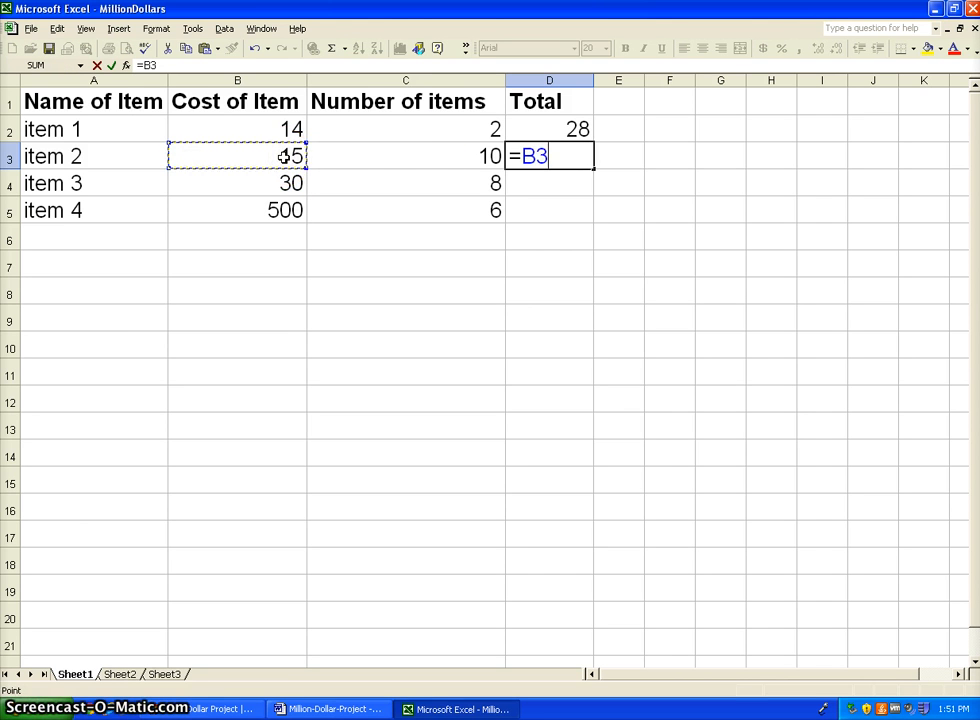
{"action": "left_click", "coordinate": [405, 156]}
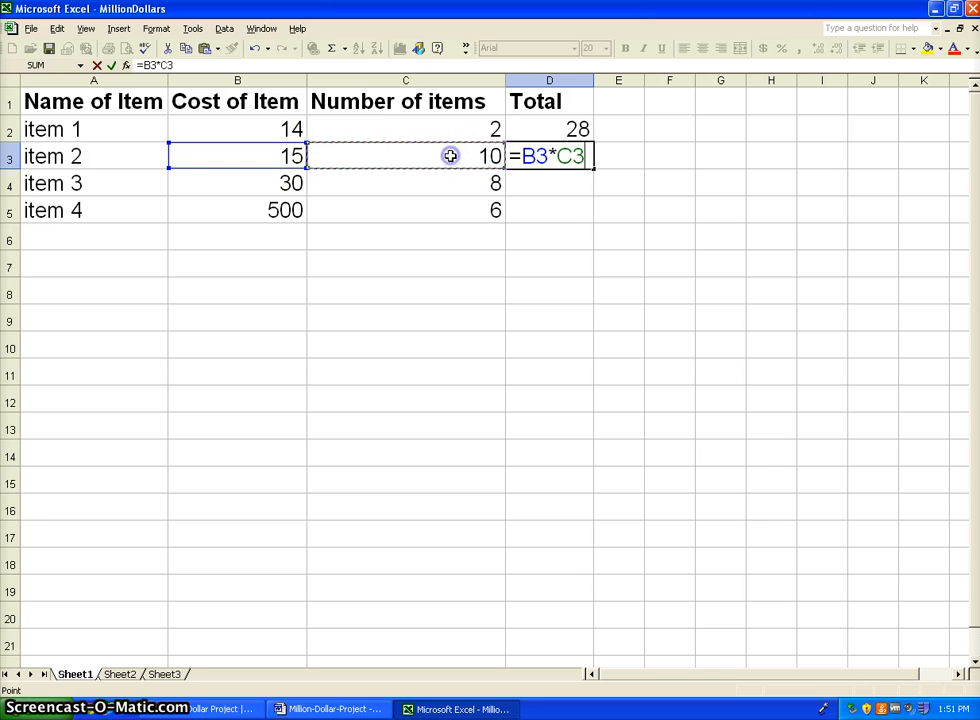
{"action": "key", "text": "Return"}
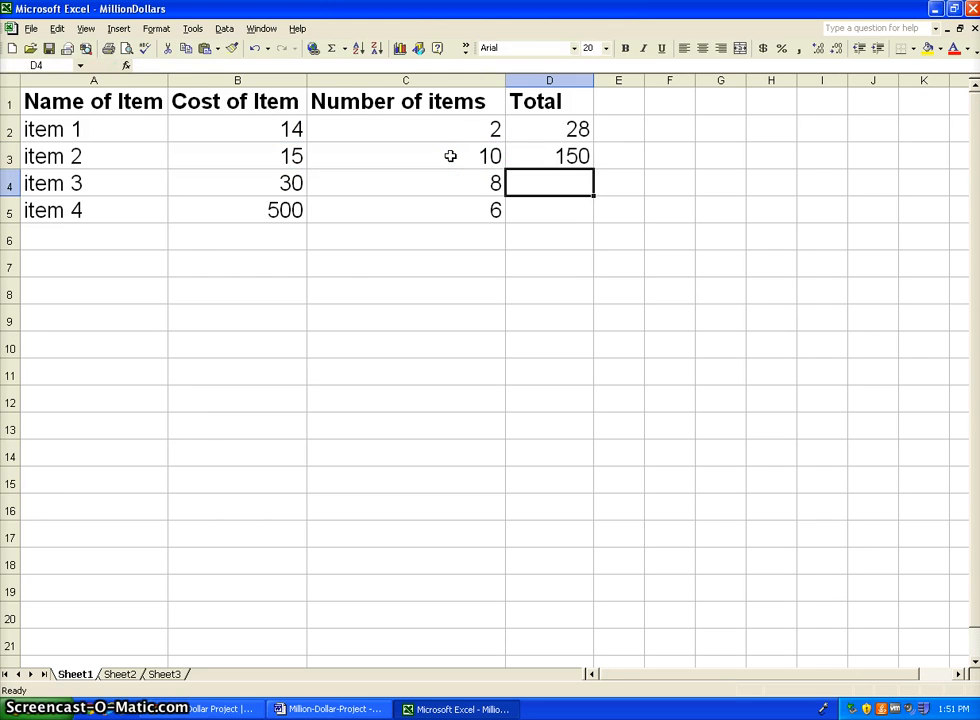
Give item 3 the total formula =B4*C4, showing 240
{"action": "type", "text": "="}
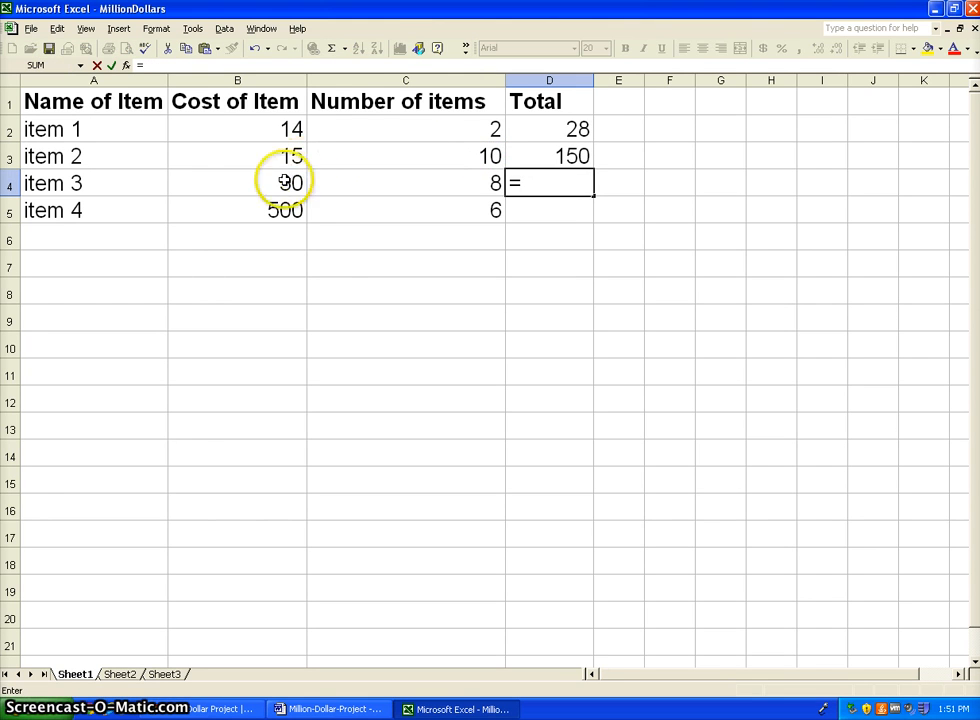
{"action": "left_click", "coordinate": [237, 183]}
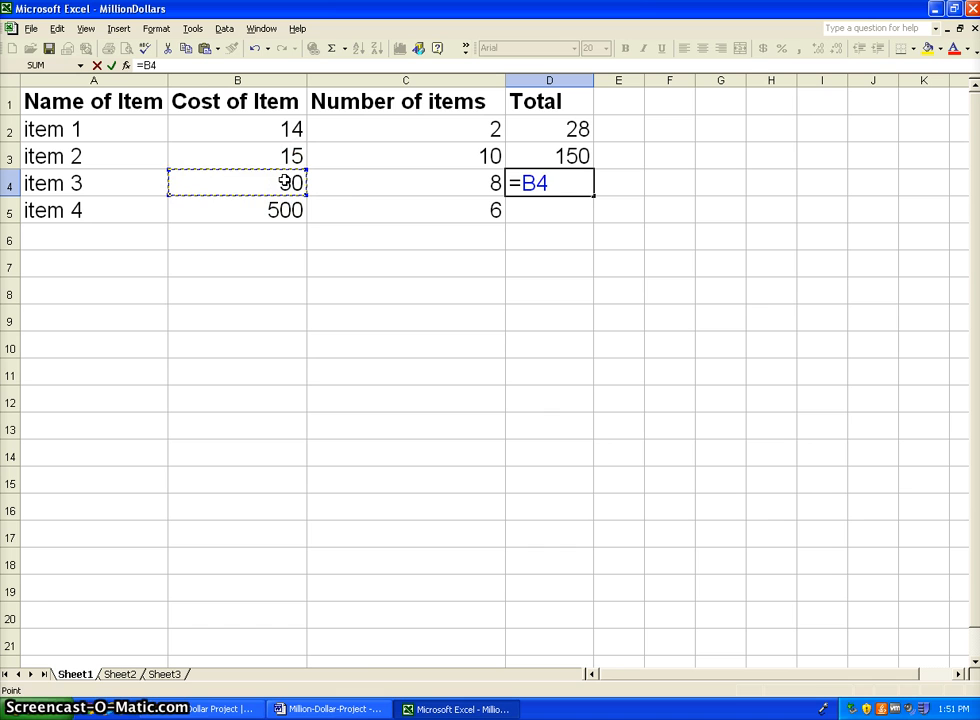
{"action": "type", "text": "*"}
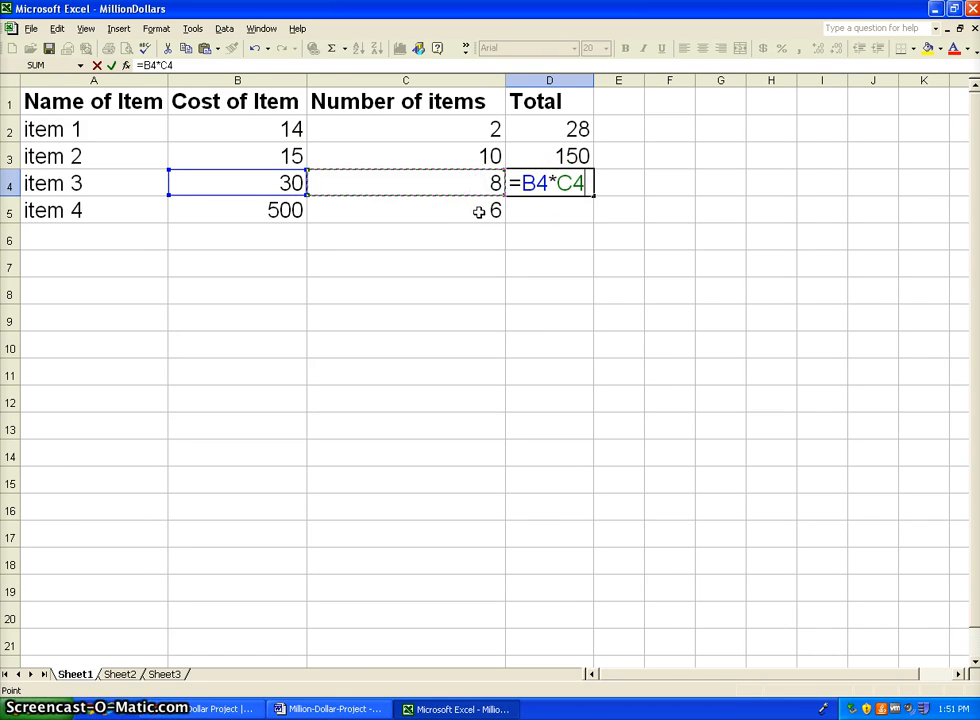
{"action": "key", "text": "Return"}
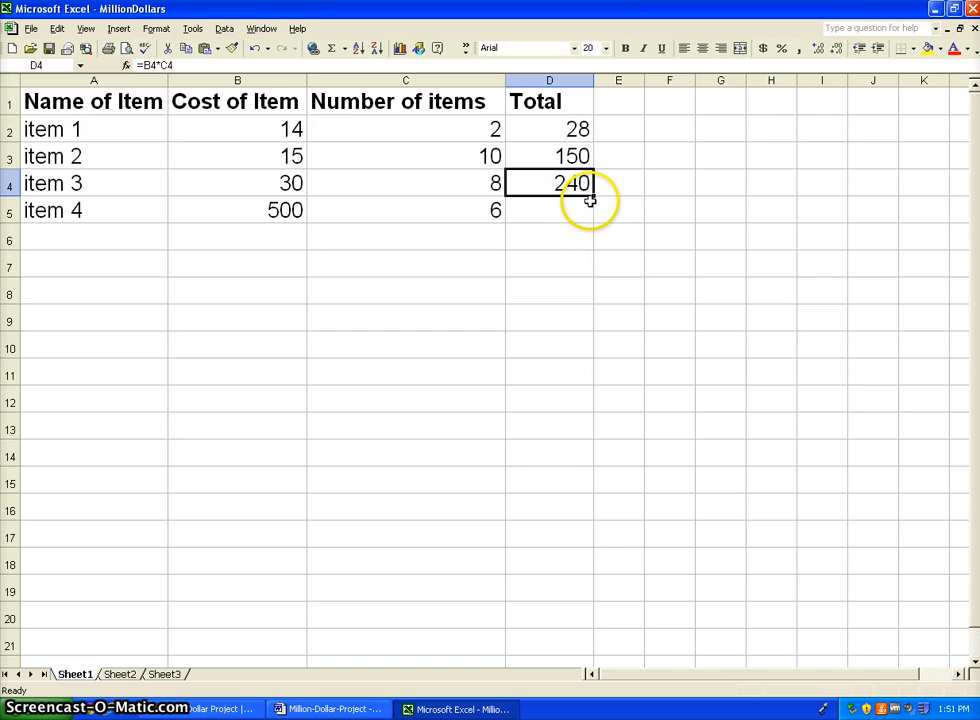
{"action": "mouse_move", "coordinate": [593, 195]}
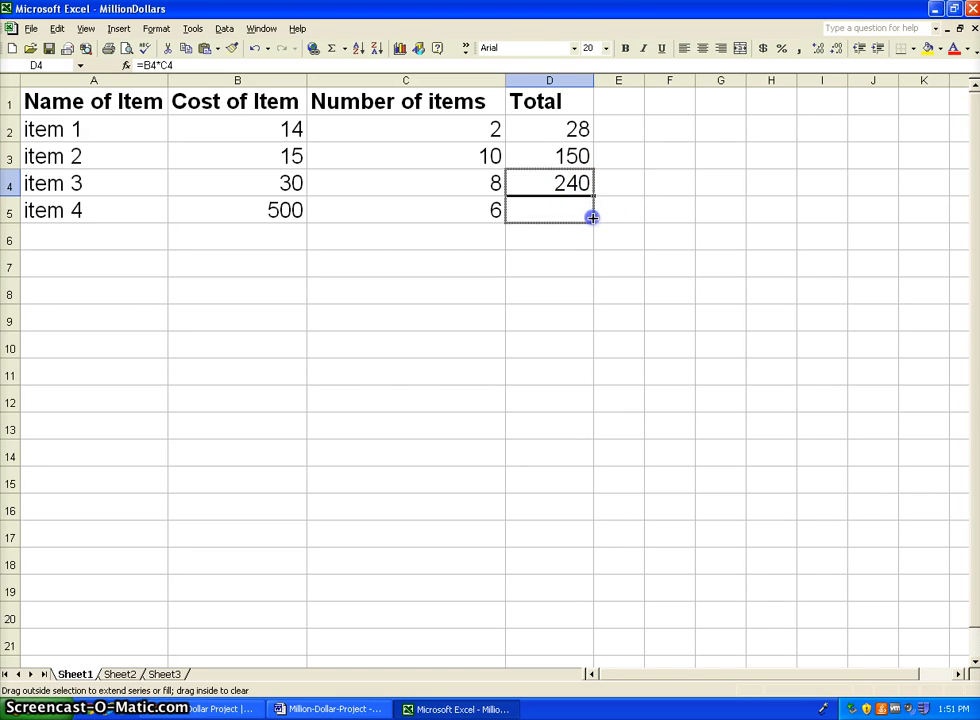
Fill the total formula down to item 4 as =B5*C5 and lower its cost to 100, giving 600
{"action": "left_click_drag", "start_coordinate": [592, 183], "coordinate": [570, 210]}
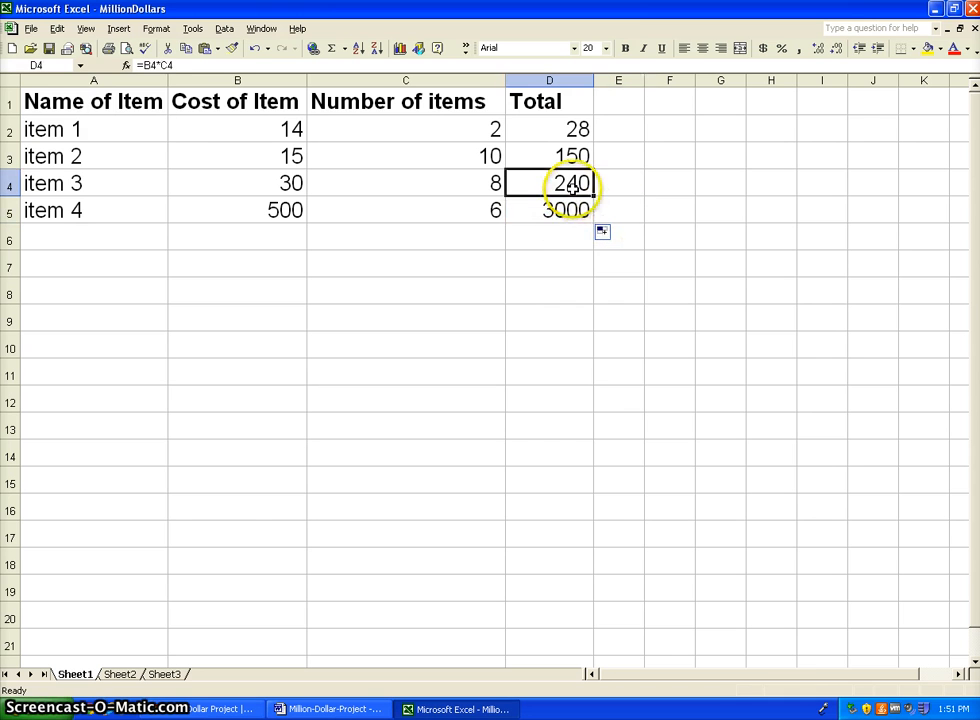
{"action": "left_click", "coordinate": [549, 210]}
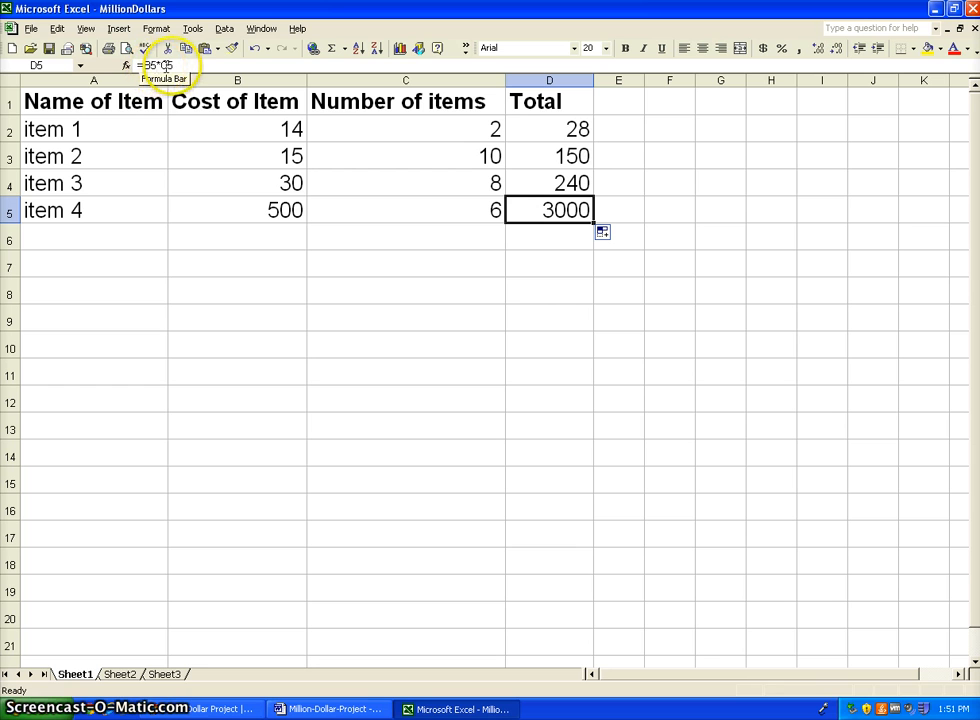
{"action": "mouse_move", "coordinate": [392, 224]}
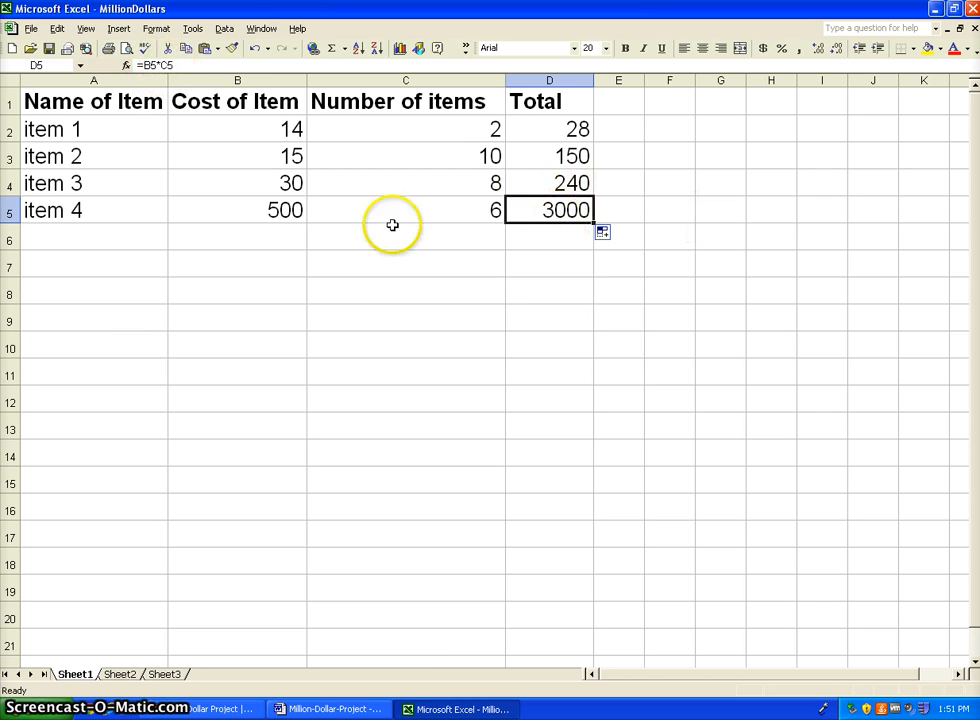
{"action": "mouse_move", "coordinate": [165, 65]}
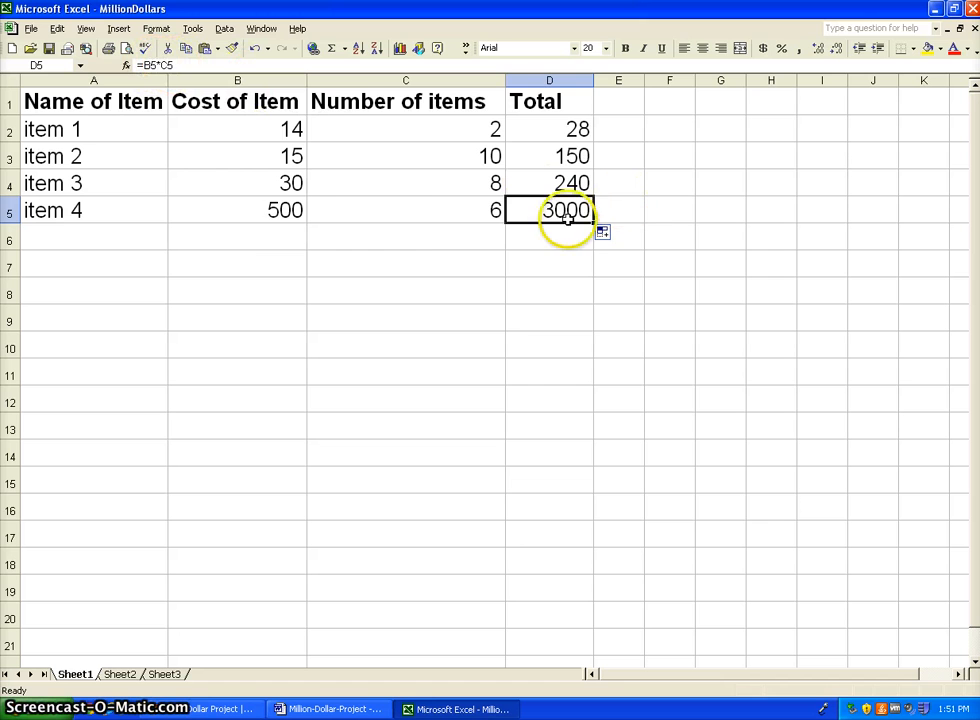
{"action": "left_click", "coordinate": [237, 210]}
{"action": "type", "text": "100"}
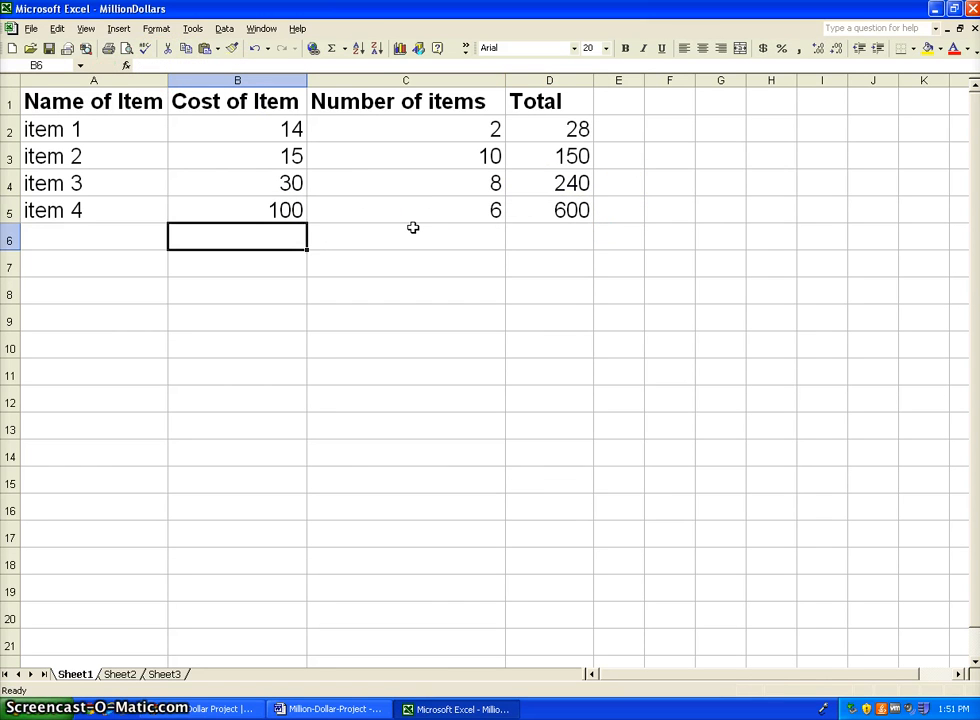
{"action": "left_click", "coordinate": [549, 128]}
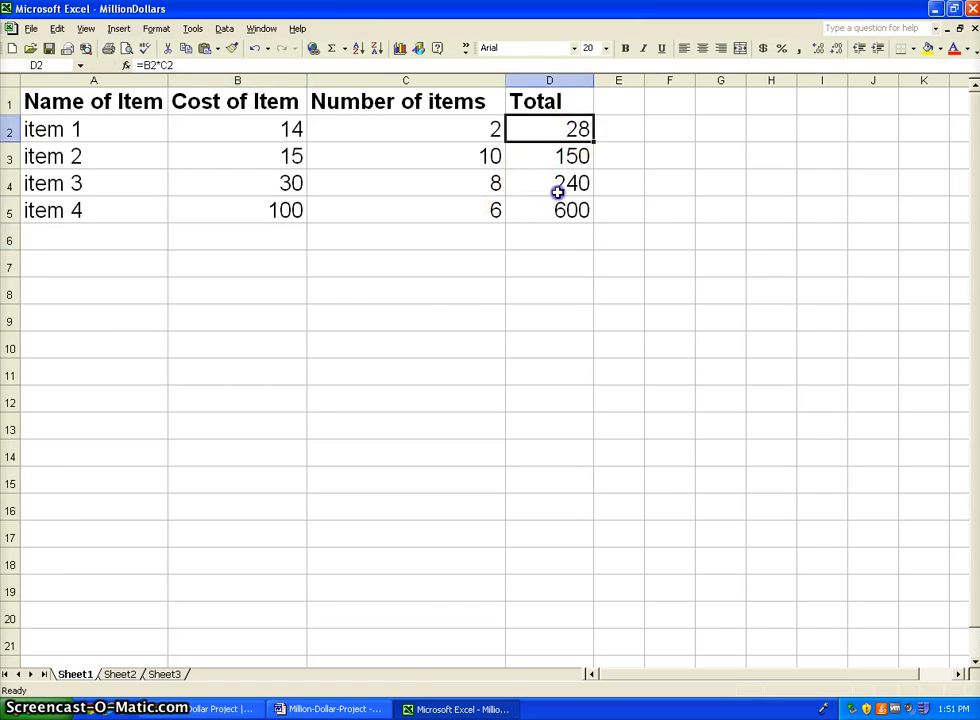
Add a Total row with =D2+D3+D4+D5, showing 1018
{"action": "left_click", "coordinate": [549, 263]}
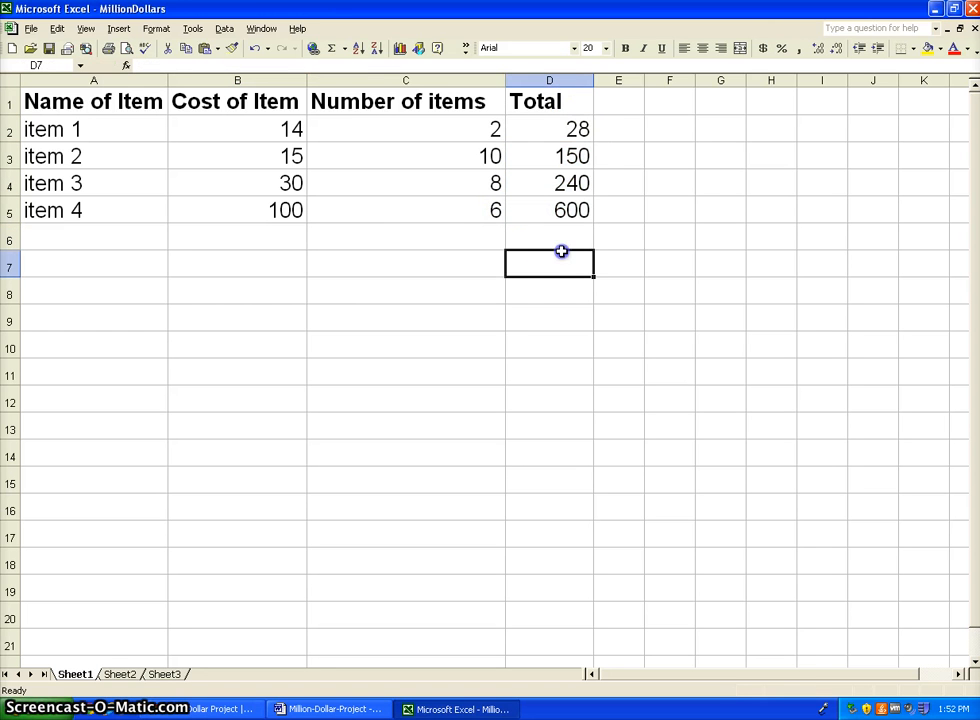
{"action": "mouse_move", "coordinate": [564, 290]}
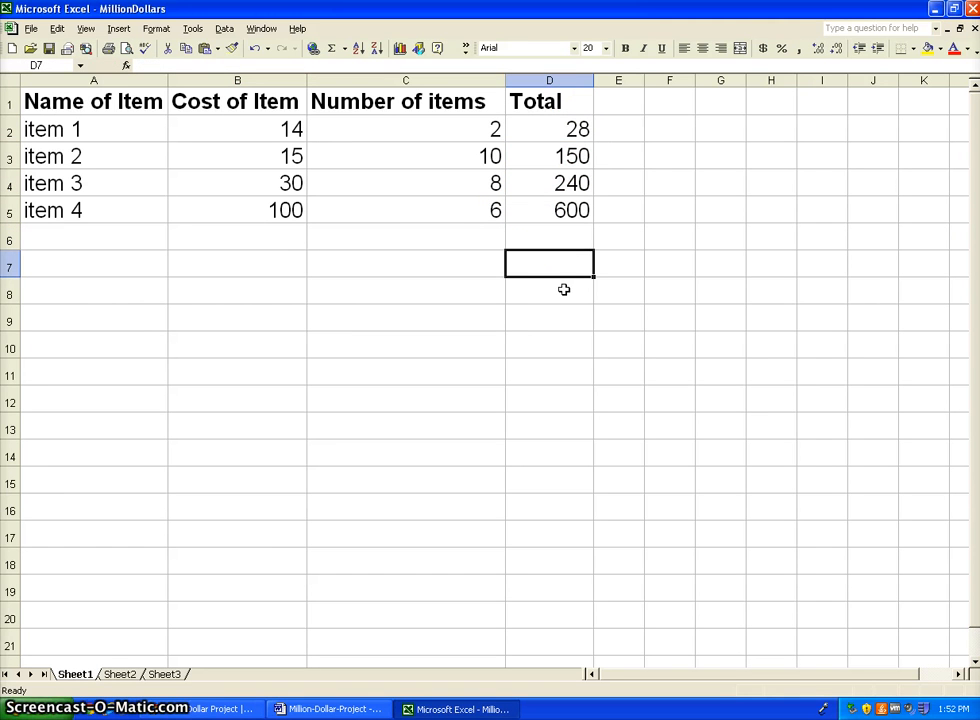
{"action": "mouse_move", "coordinate": [606, 231]}
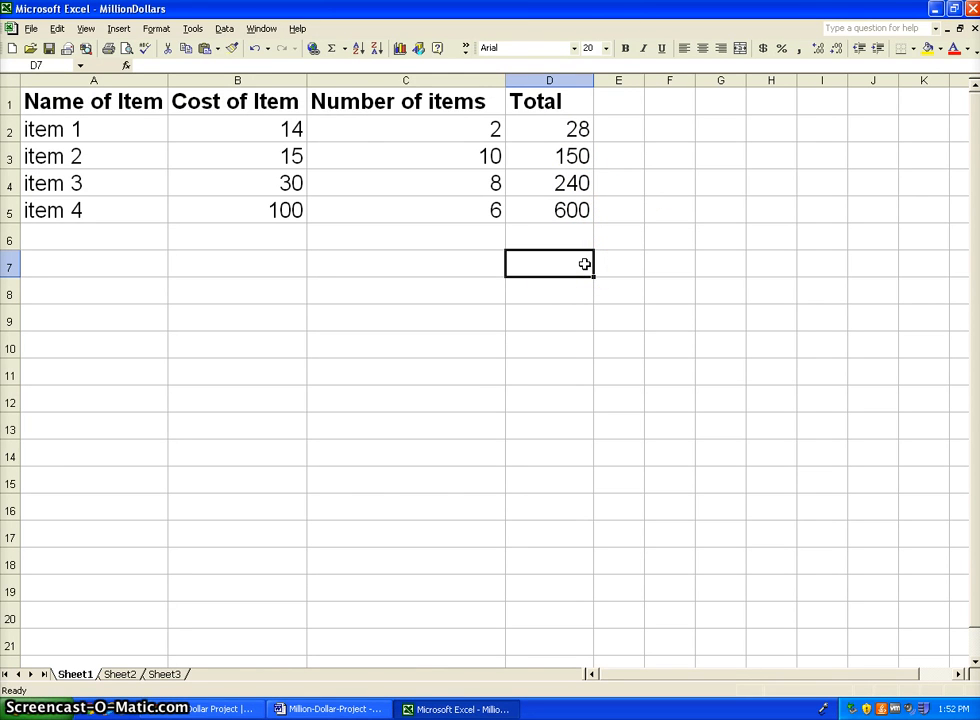
{"action": "type", "text": "Total"}
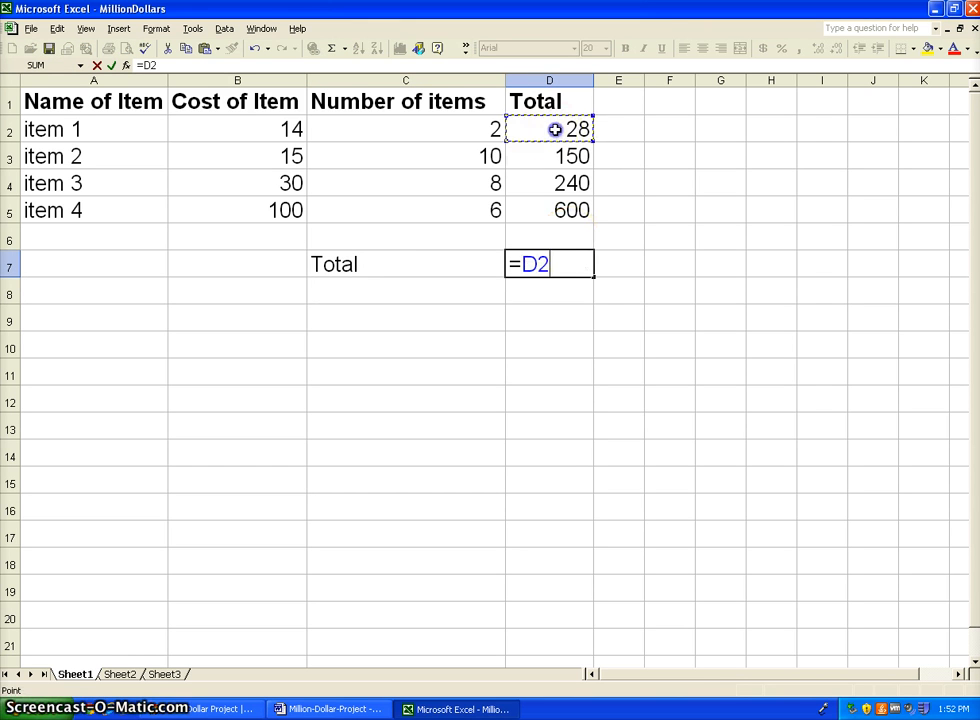
{"action": "type", "text": "+"}
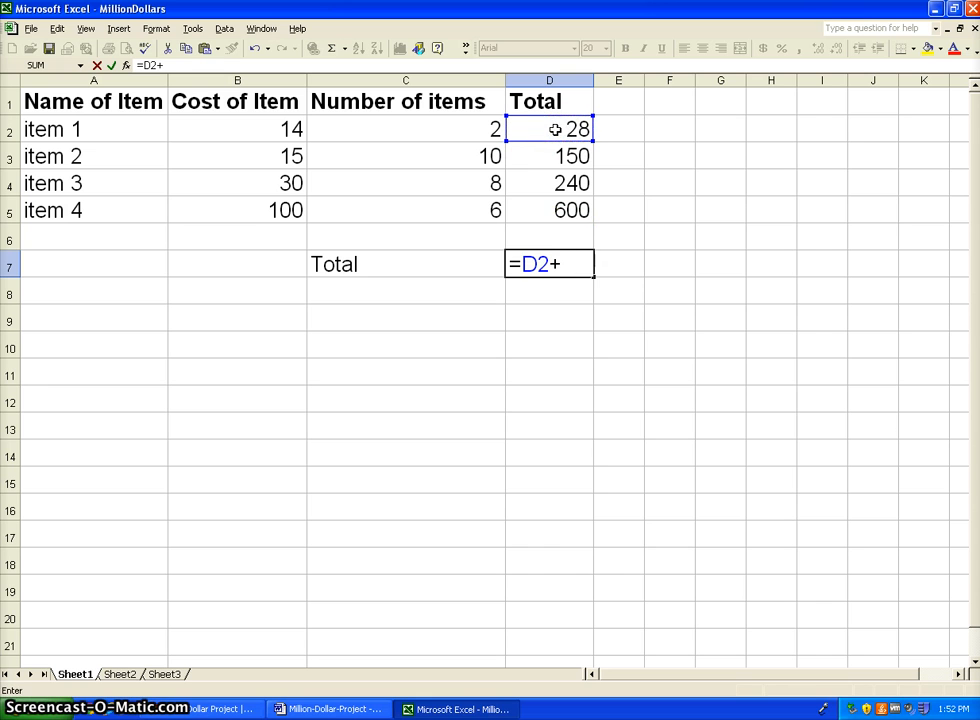
{"action": "left_click", "coordinate": [549, 155]}
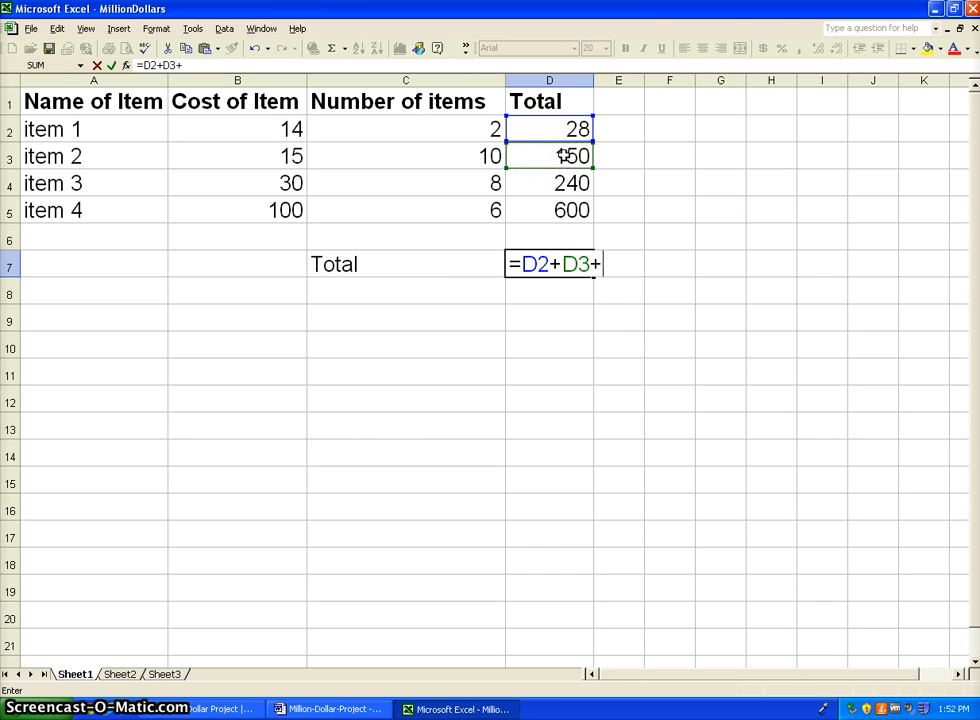
{"action": "left_click", "coordinate": [549, 183]}
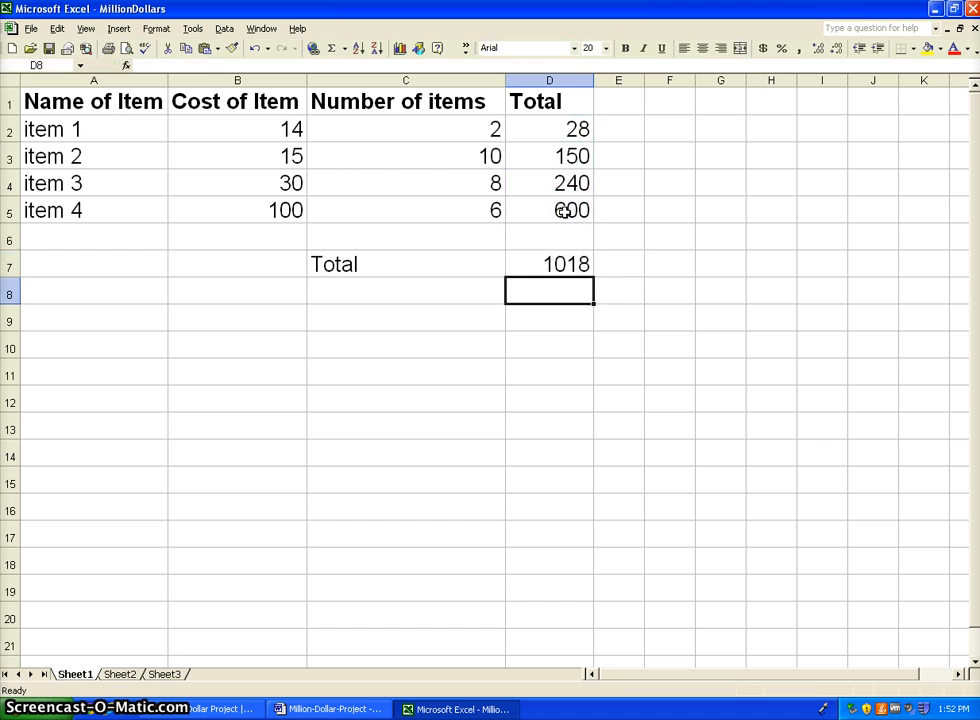
{"action": "left_click", "coordinate": [549, 263]}
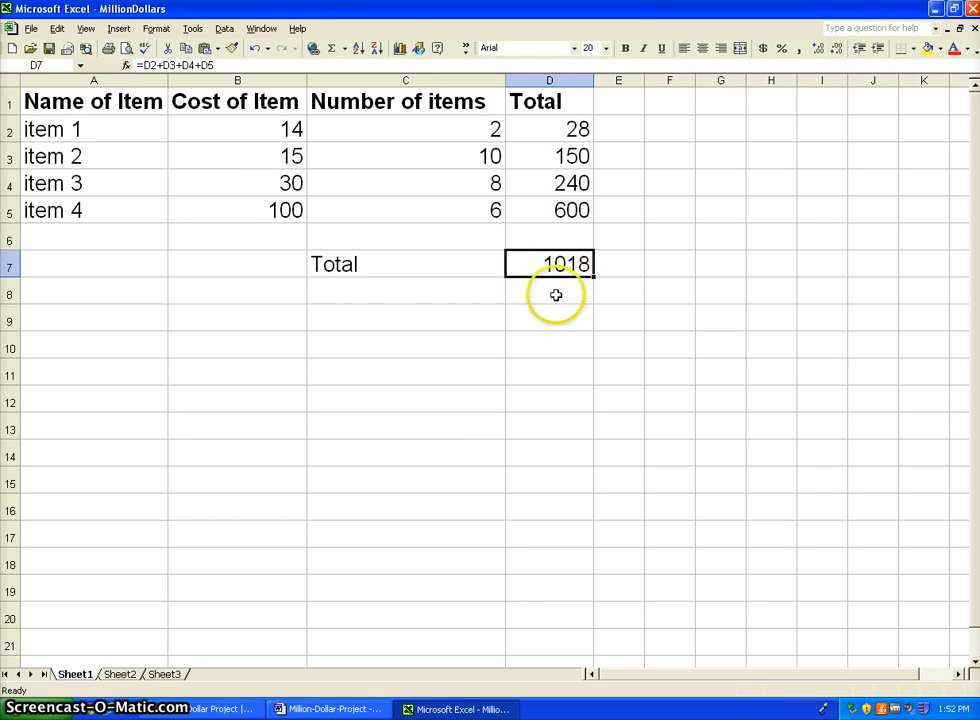
Enter =SUM(D2:D5) in D8 as a second grand total of 1018 and compare it with D7
{"action": "left_click", "coordinate": [549, 293]}
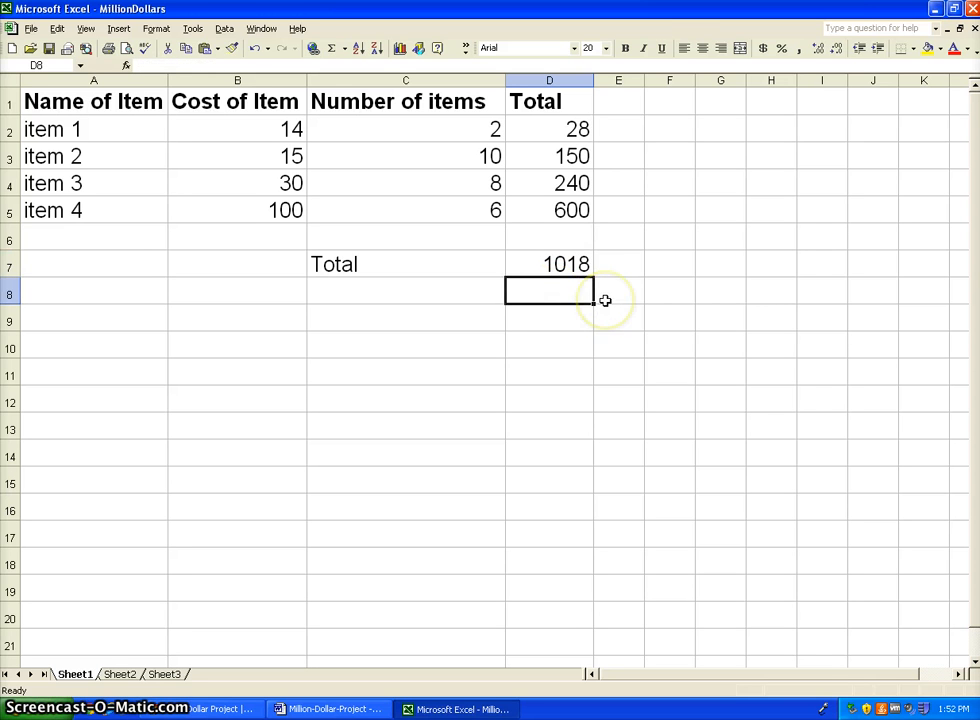
{"action": "type", "text": "=su"}
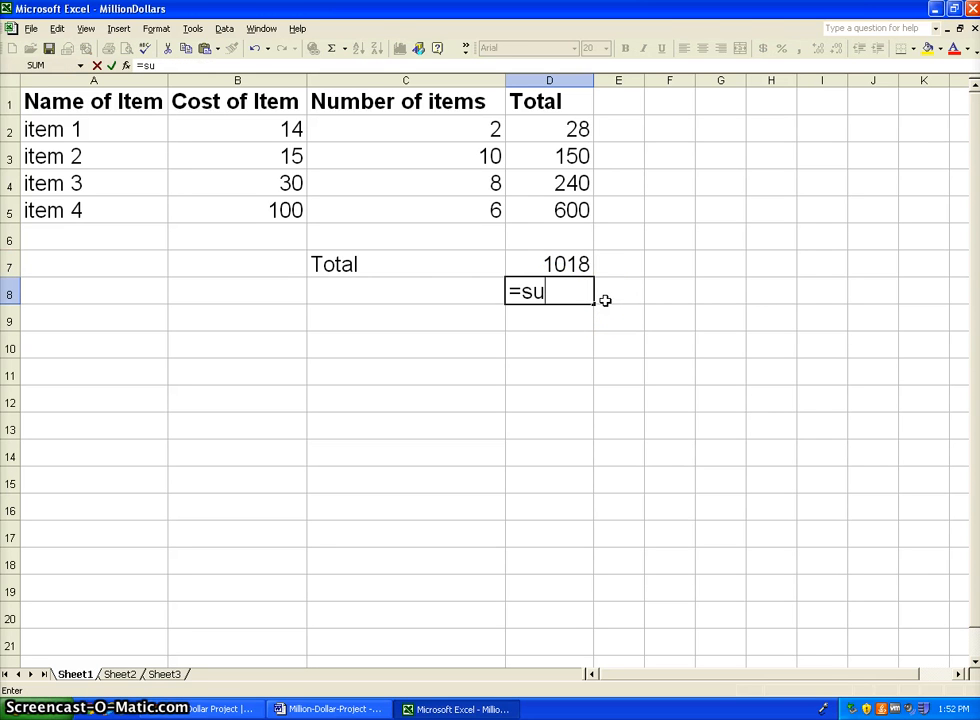
{"action": "type", "text": "m"}
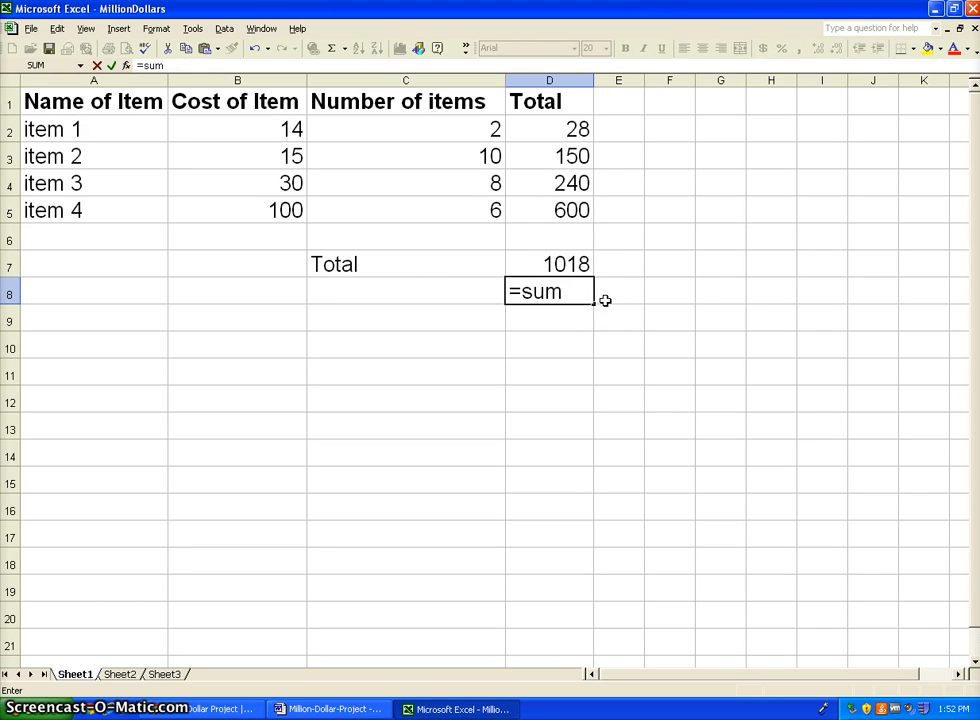
{"action": "type", "text": "("}
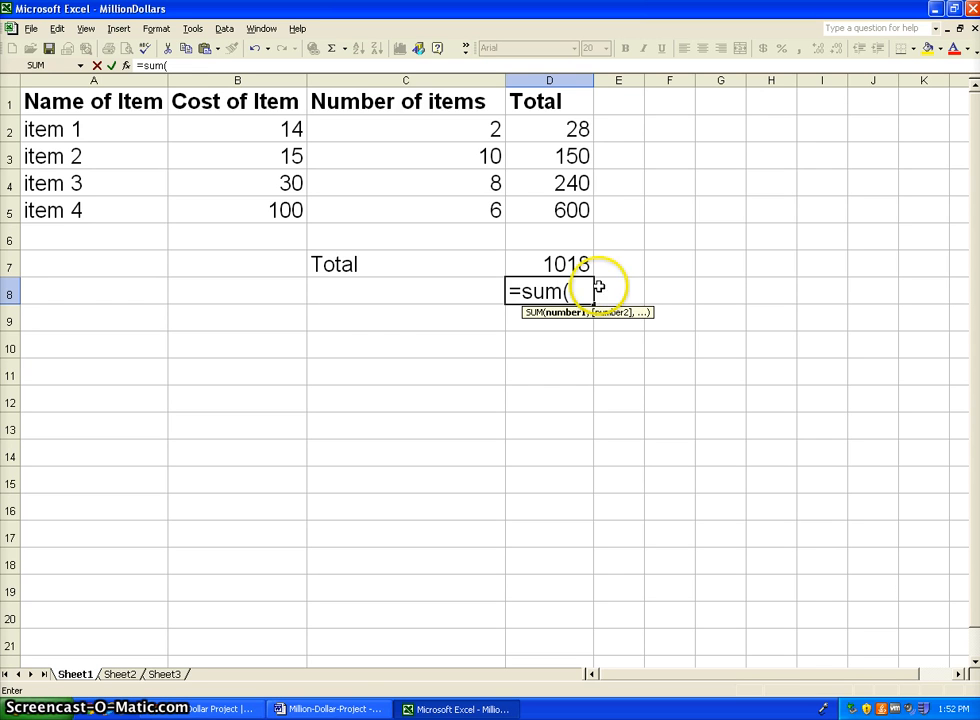
{"action": "mouse_move", "coordinate": [570, 133]}
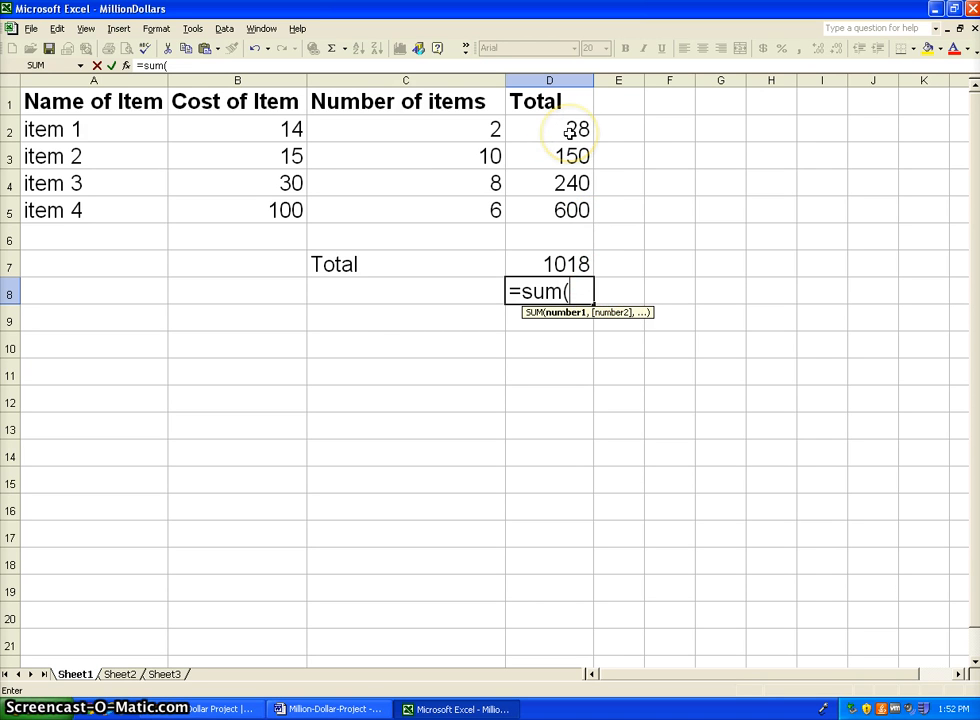
{"action": "mouse_move", "coordinate": [572, 211]}
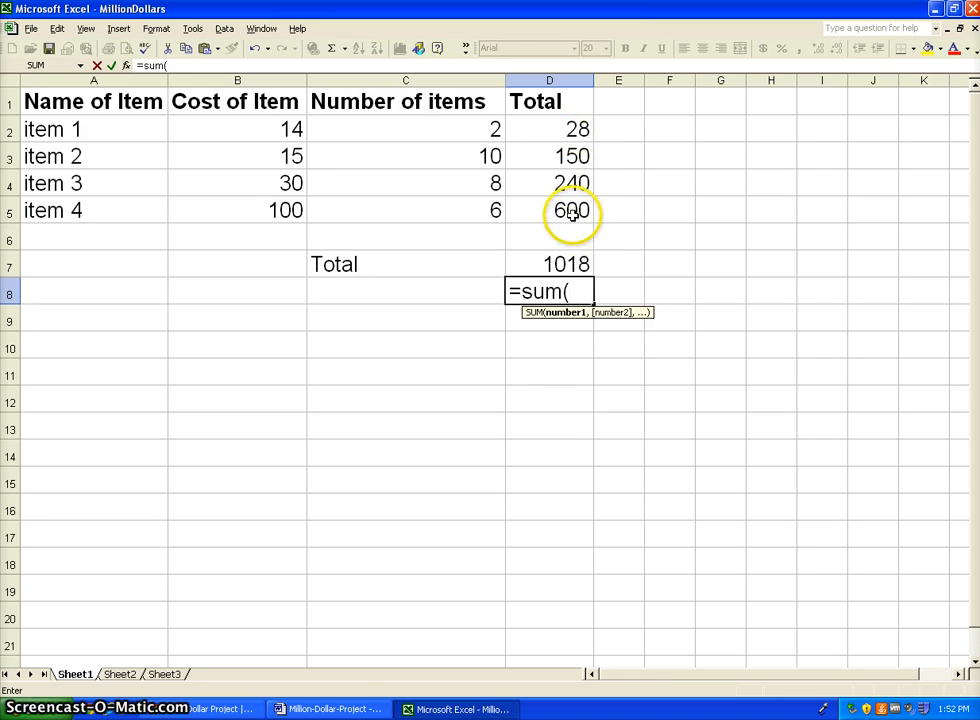
{"action": "left_click", "coordinate": [549, 128]}
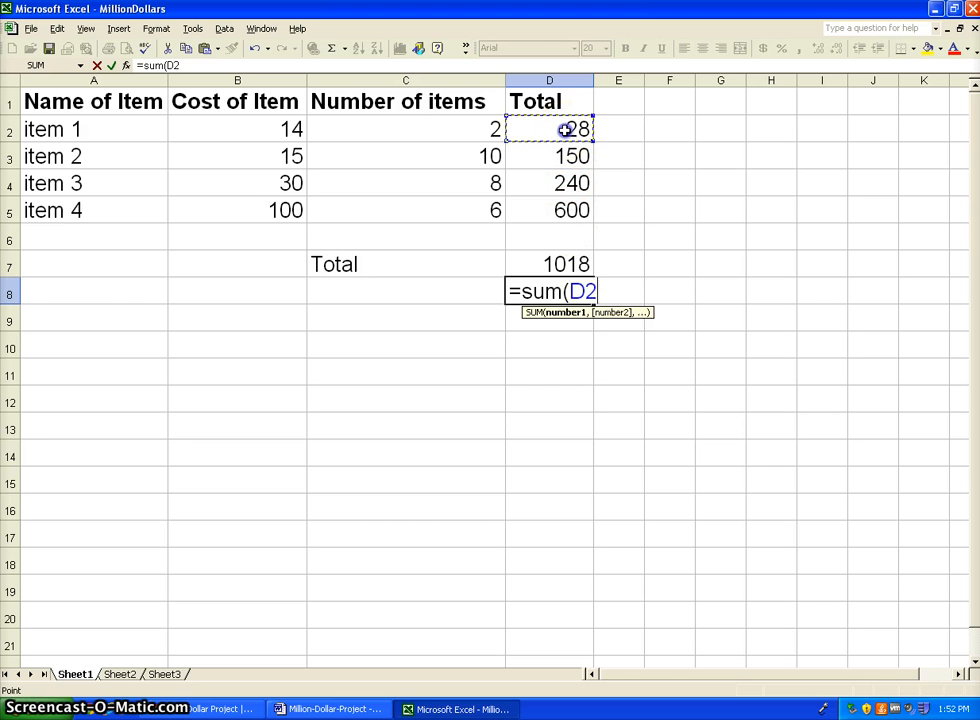
{"action": "left_click_drag", "start_coordinate": [573, 128], "coordinate": [573, 210]}
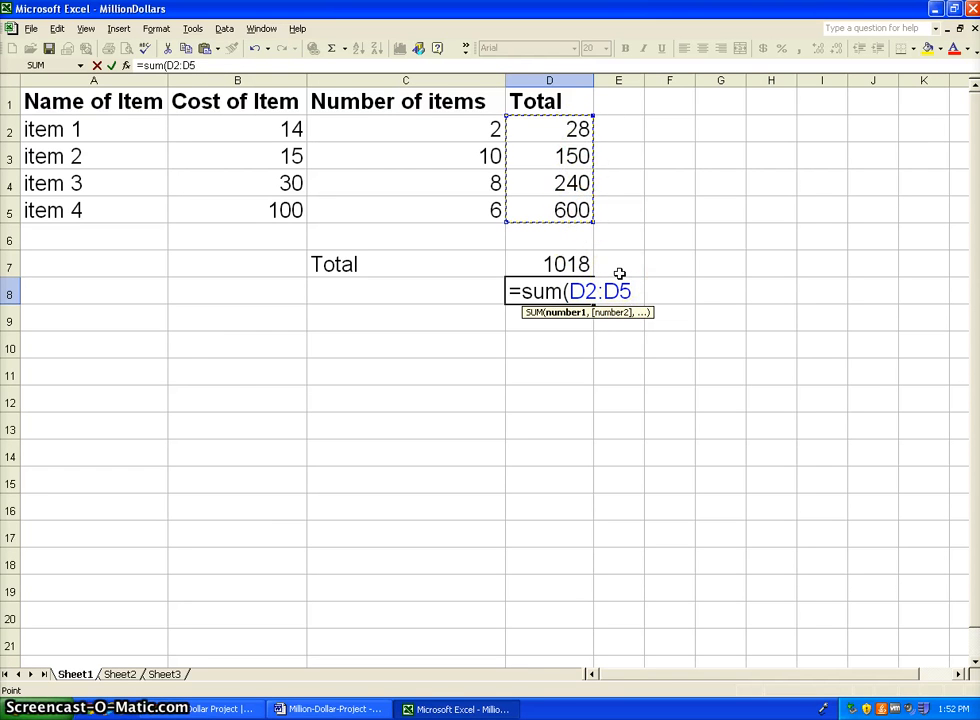
{"action": "key", "text": "Return"}
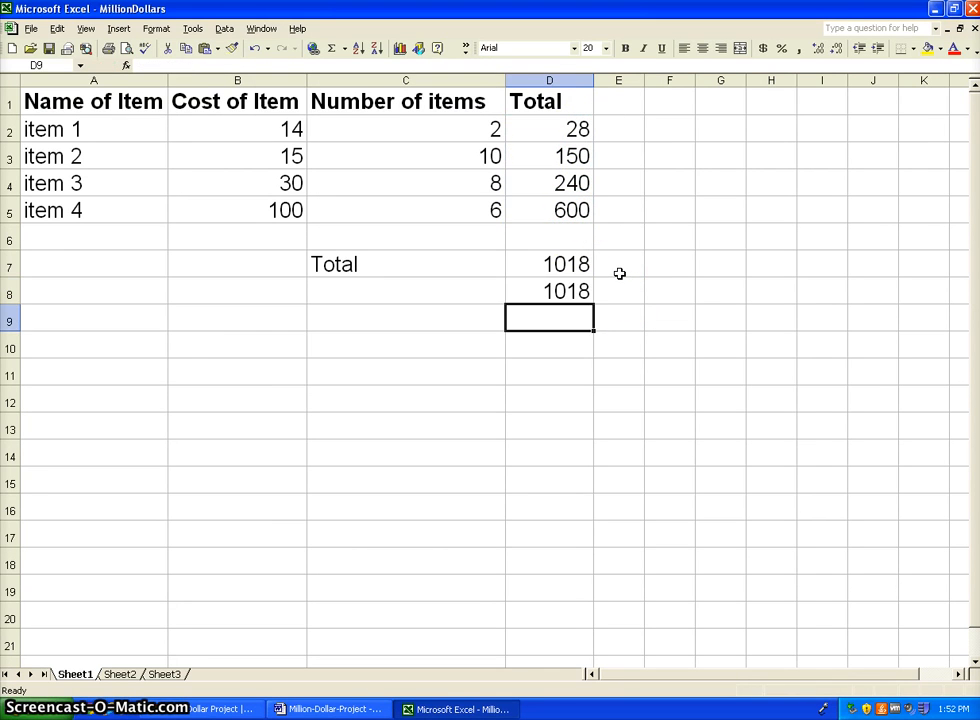
{"action": "left_click", "coordinate": [549, 263]}
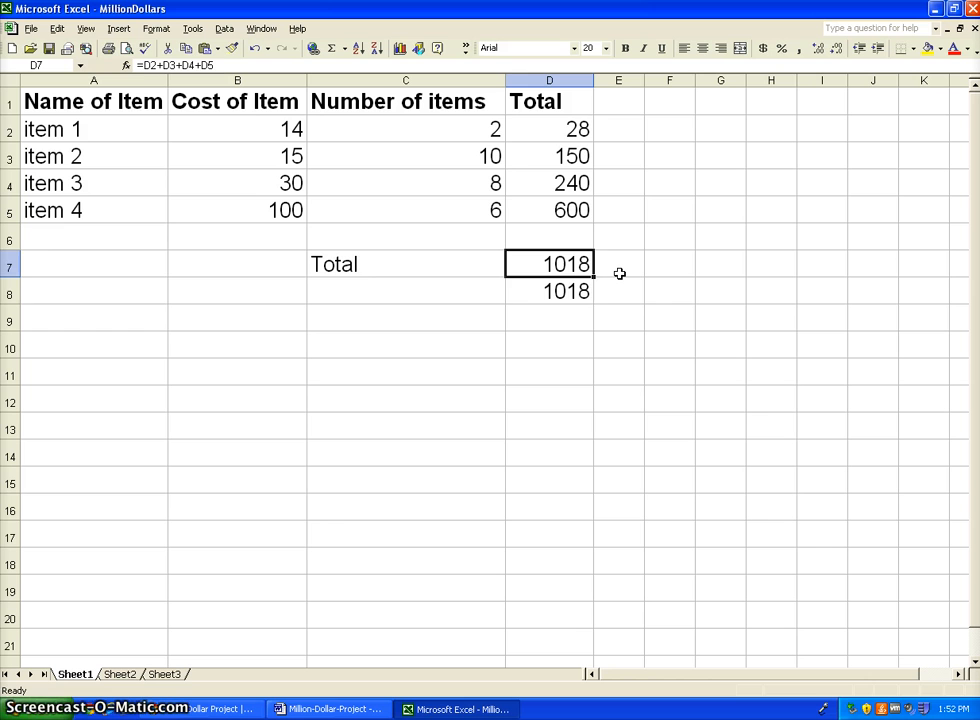
Raise item 4's quantity to 10000 and widen the Total column so full totals show
{"action": "left_click", "coordinate": [405, 156]}
{"action": "type", "text": "5000"}
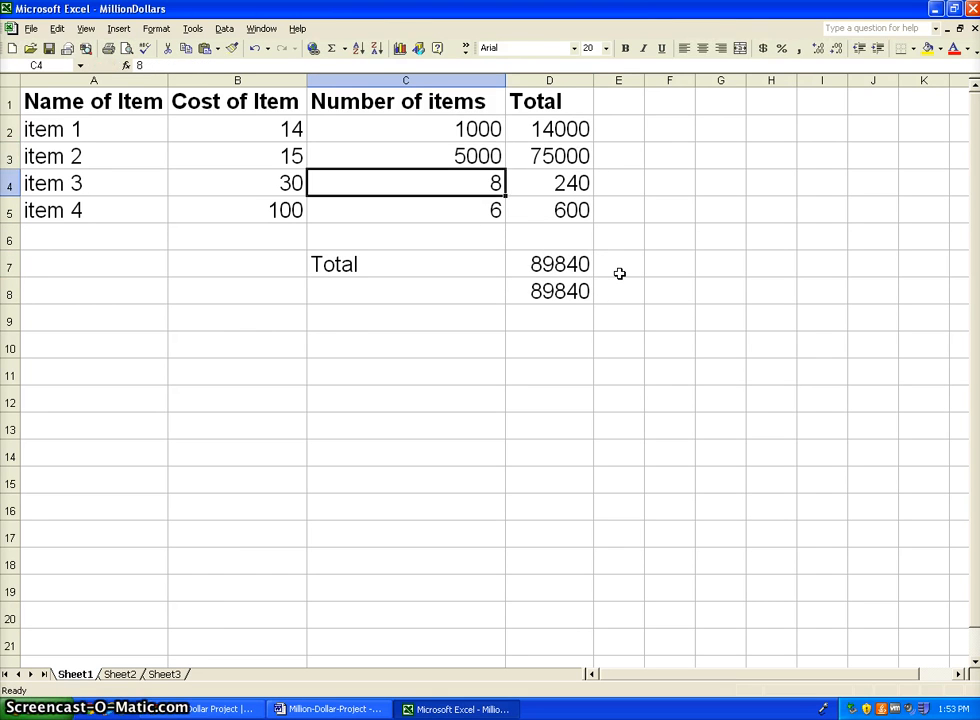
{"action": "type", "text": "10"}
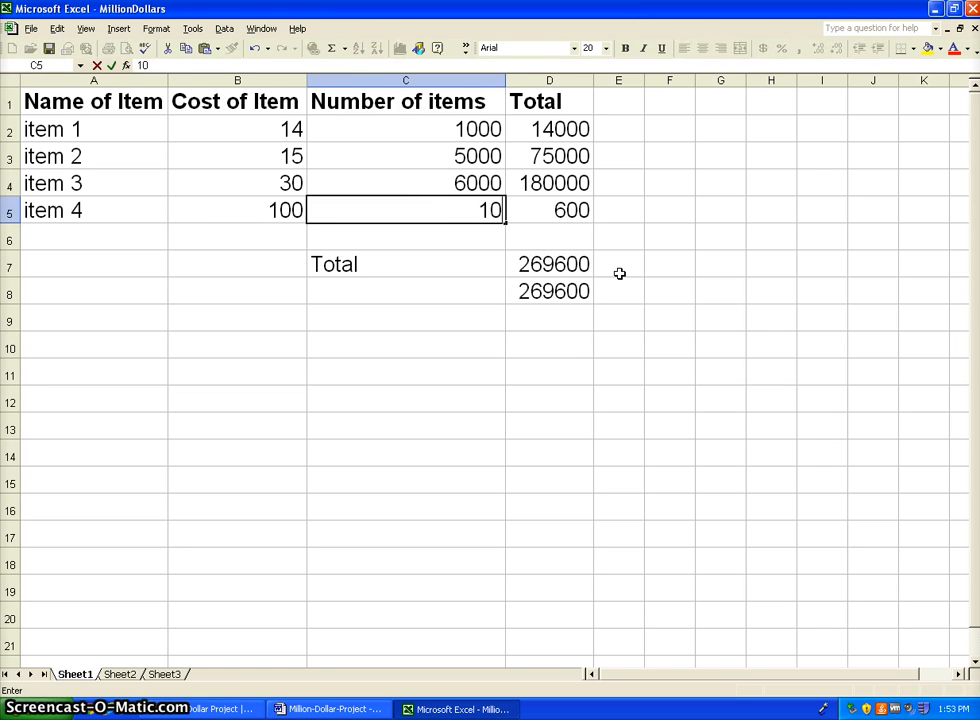
{"action": "key", "text": "Return"}
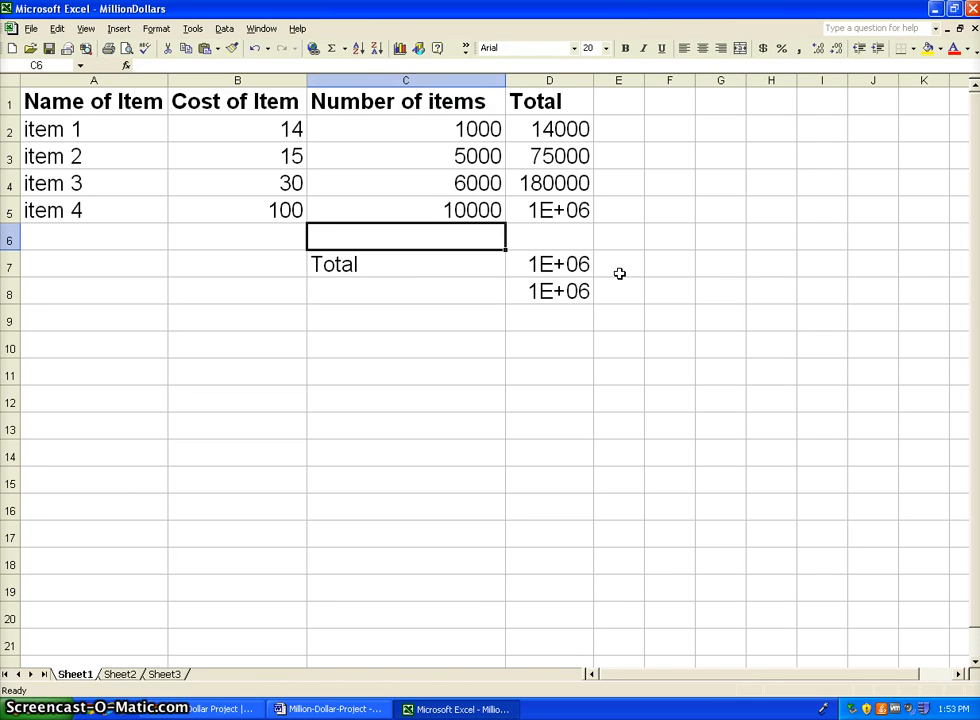
{"action": "left_click", "coordinate": [549, 264]}
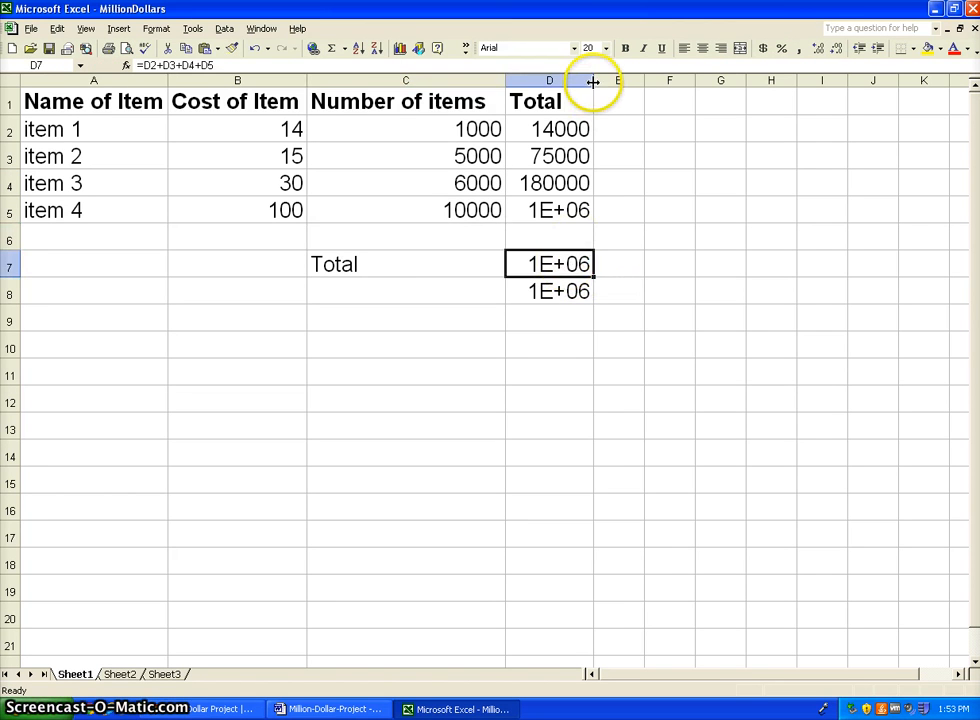
{"action": "left_click_drag", "start_coordinate": [592, 80], "coordinate": [618, 80]}
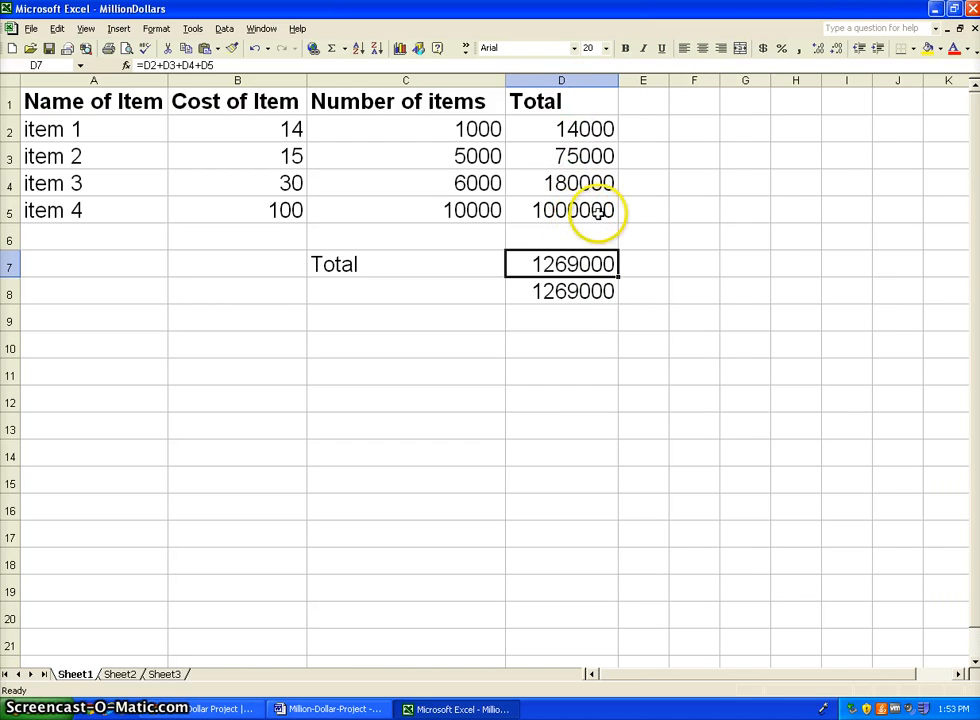
Raise item 3's quantity to 180 so both grand totals recalculate to 1094400
{"action": "left_click", "coordinate": [561, 291]}
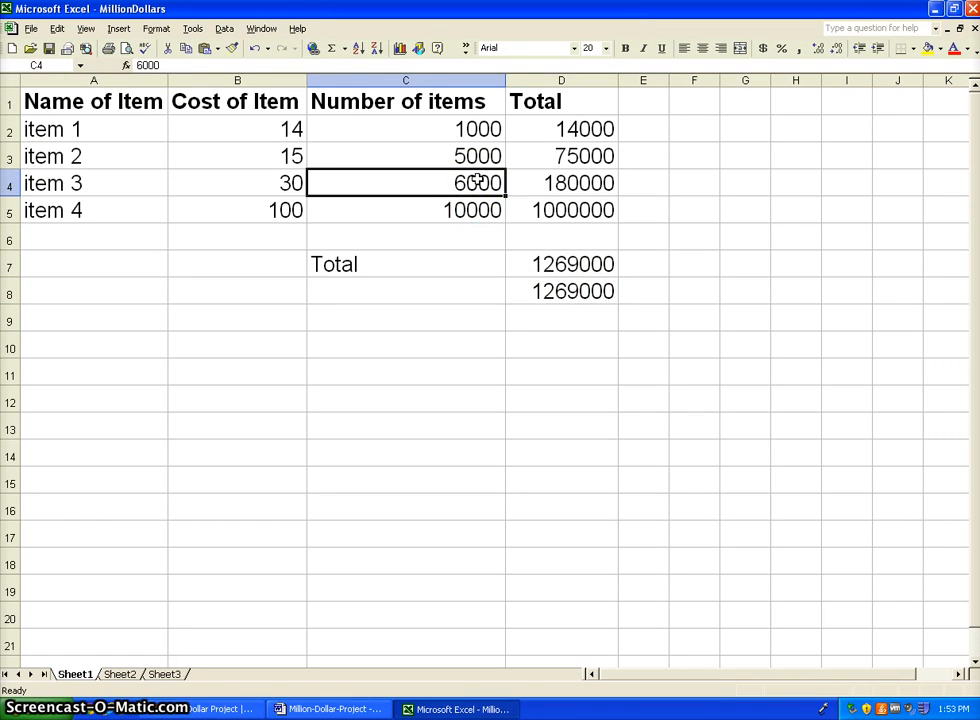
{"action": "type", "text": "500"}
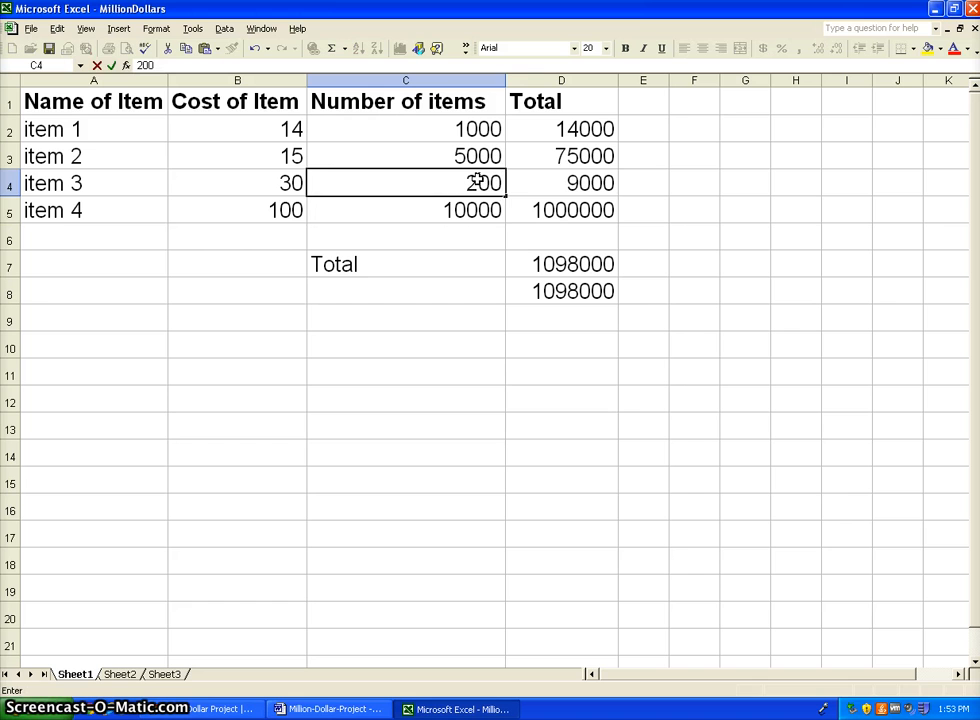
{"action": "type", "text": "180"}
{"action": "key", "text": "Return"}
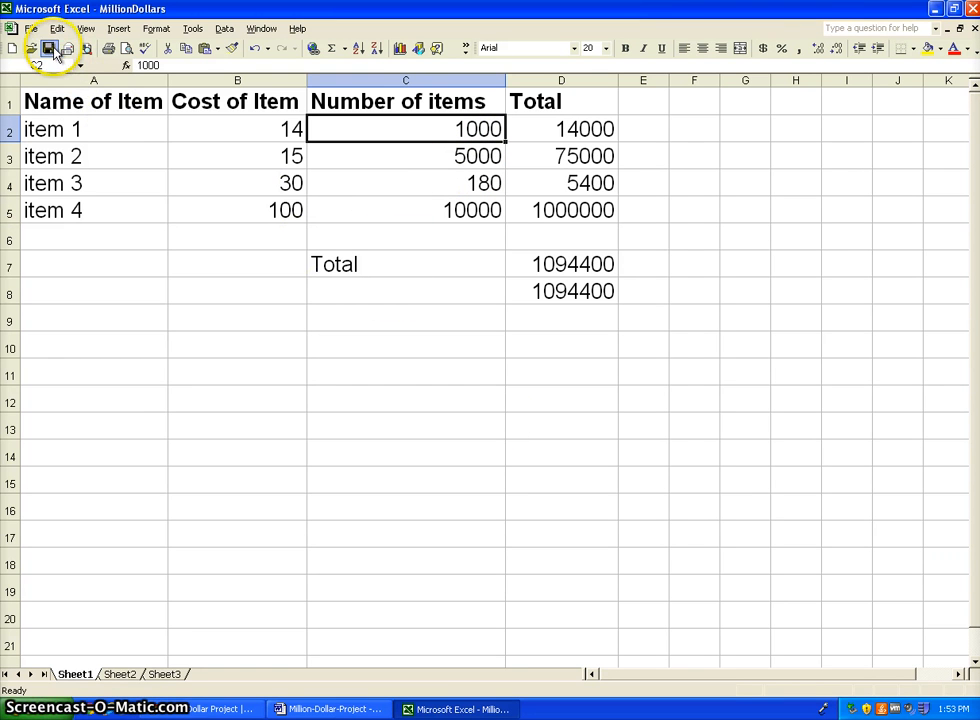
{"action": "mouse_move", "coordinate": [148, 15]}
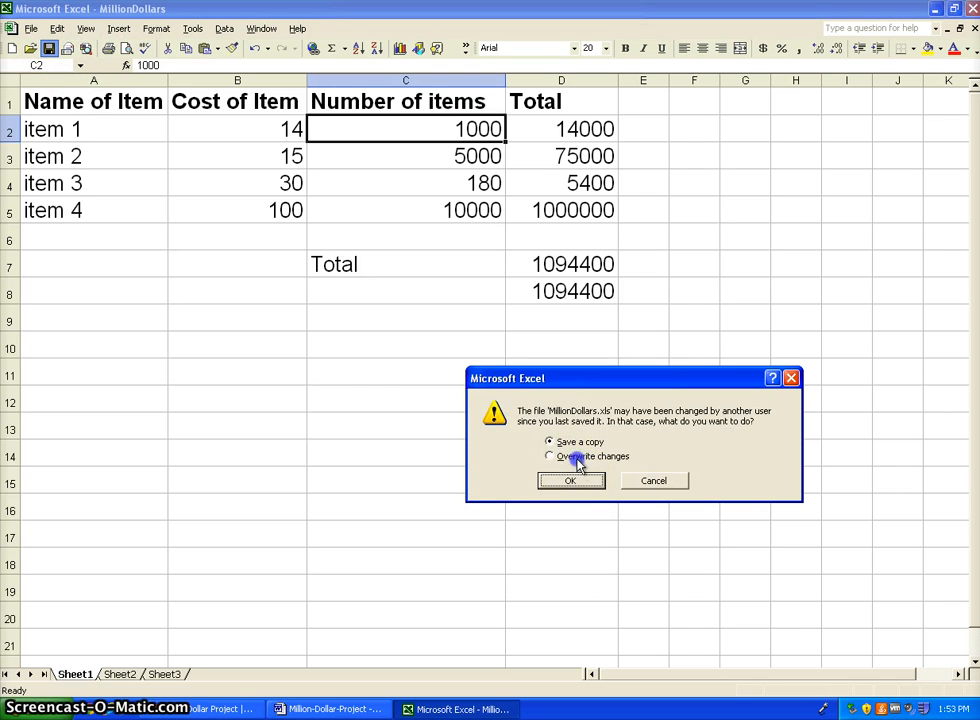
Save the MillionDollars workbook, answering OK to the possible-changes warning
{"action": "left_click", "coordinate": [570, 480]}
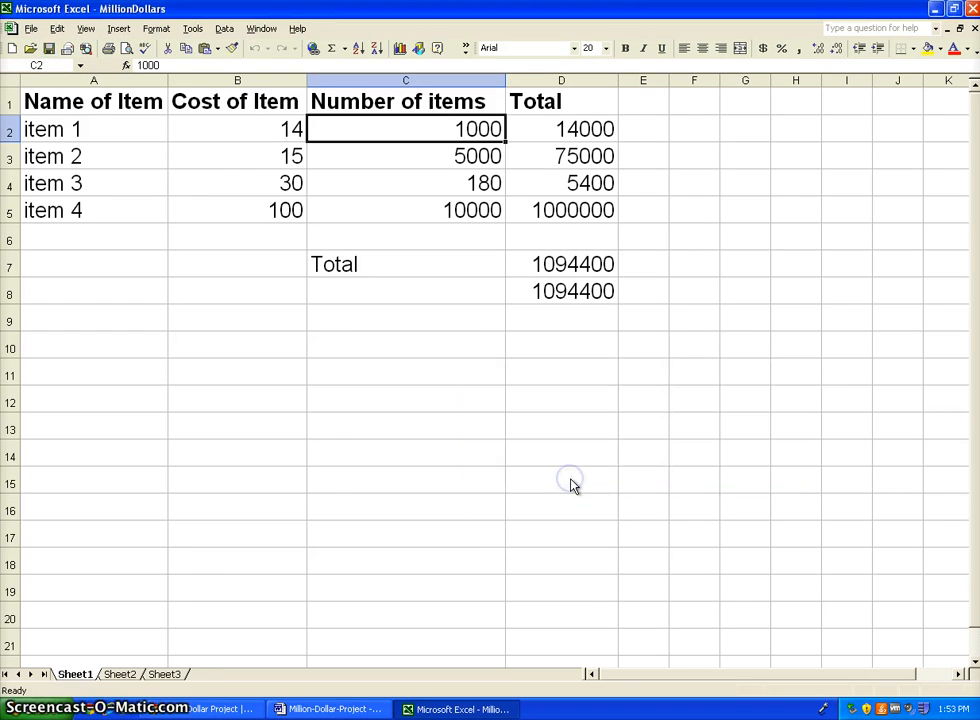
{"action": "mouse_move", "coordinate": [315, 455]}
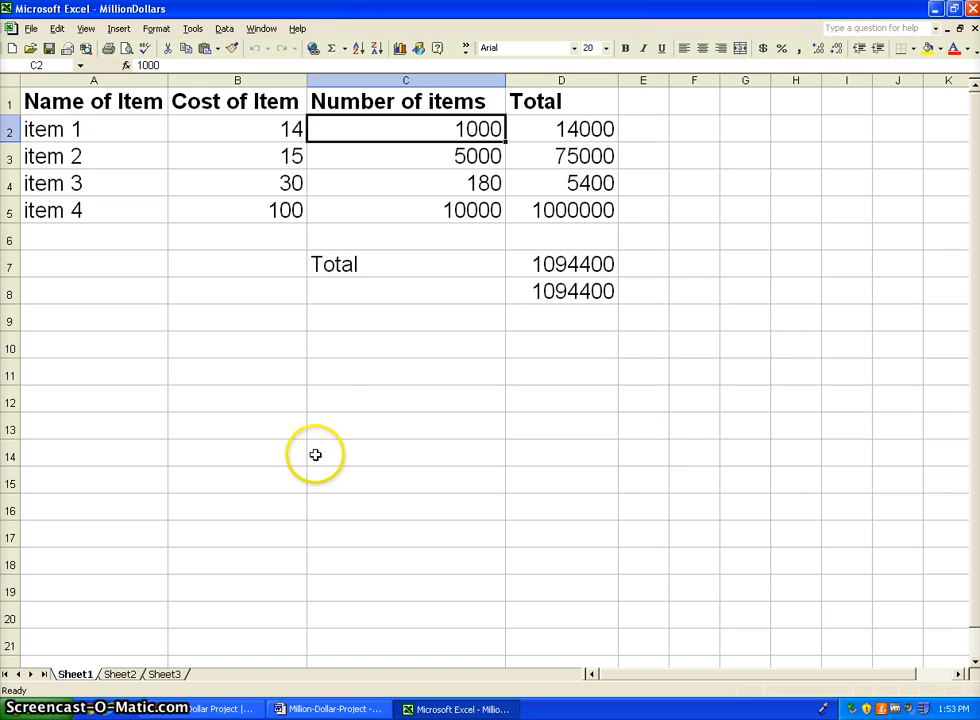
{"action": "mouse_move", "coordinate": [359, 302]}
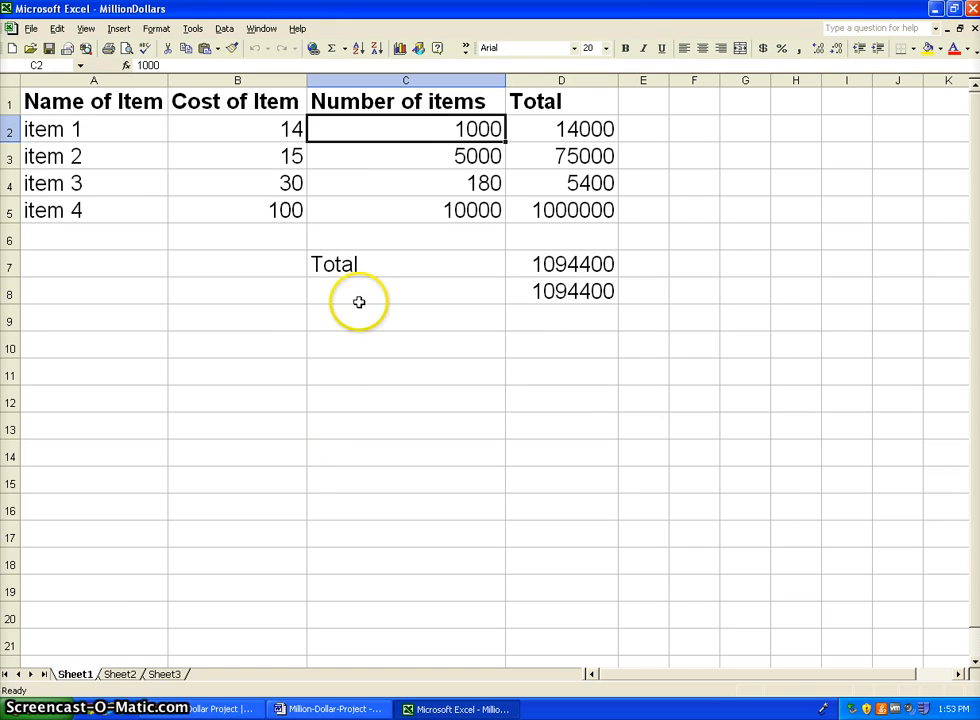
{"action": "mouse_move", "coordinate": [95, 100]}
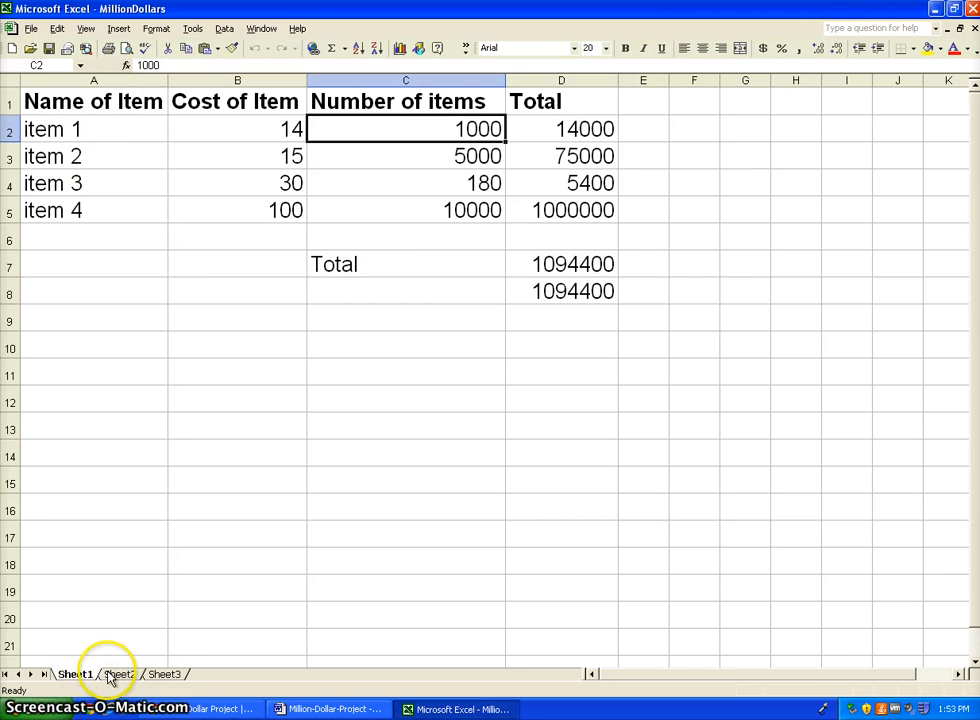
{"action": "mouse_move", "coordinate": [147, 677]}
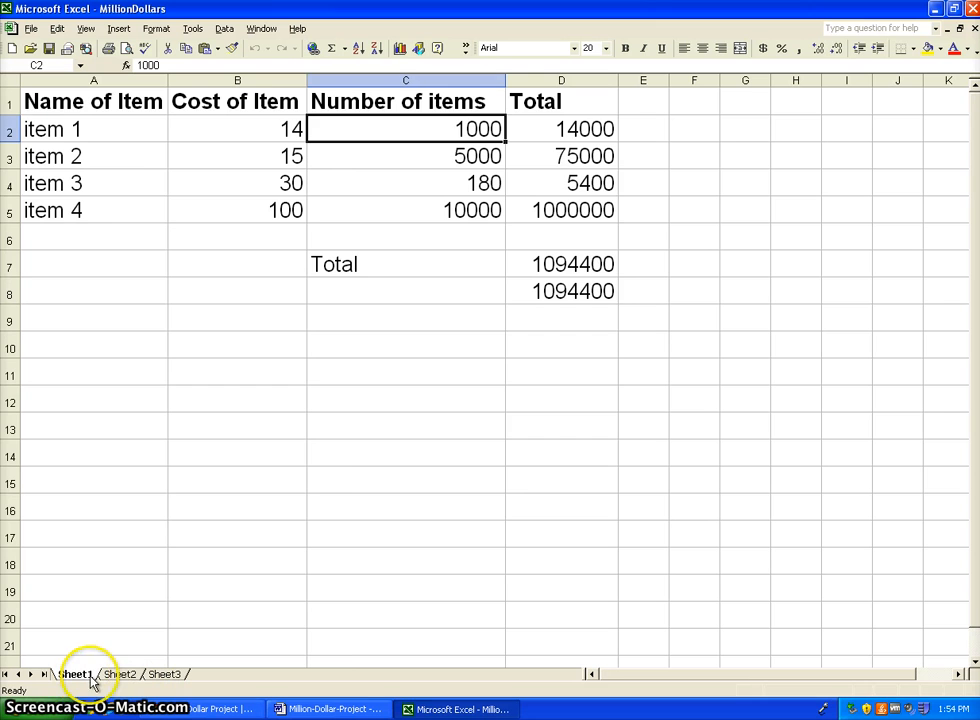
Switch to Sheet2 and autofit the Cost for 1 Person and Cost Per Family columns
{"action": "left_click", "coordinate": [119, 673]}
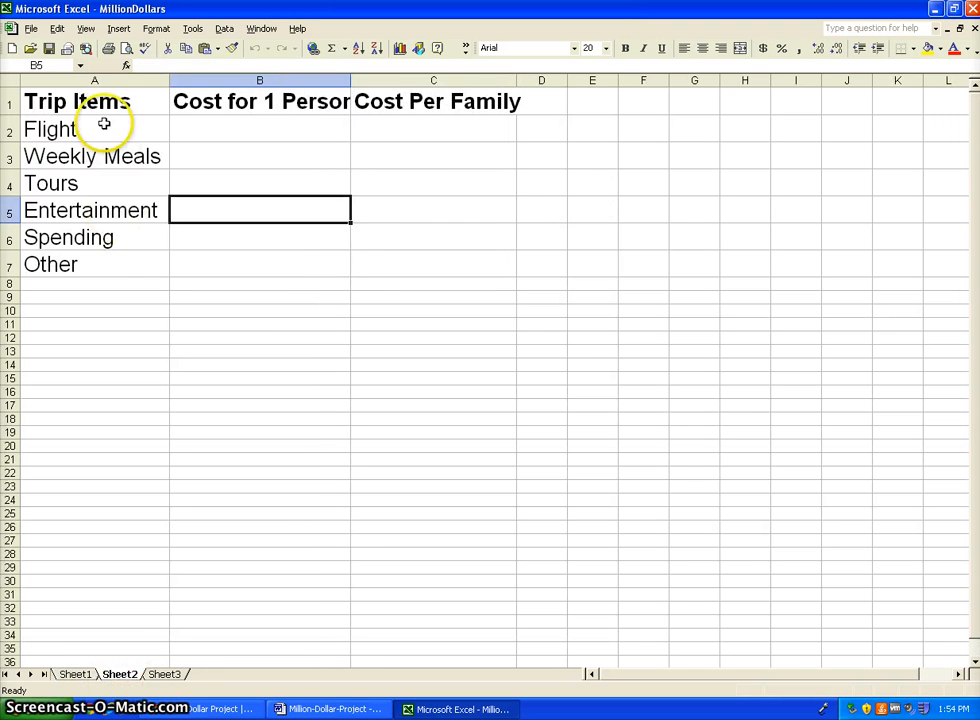
{"action": "mouse_move", "coordinate": [352, 80]}
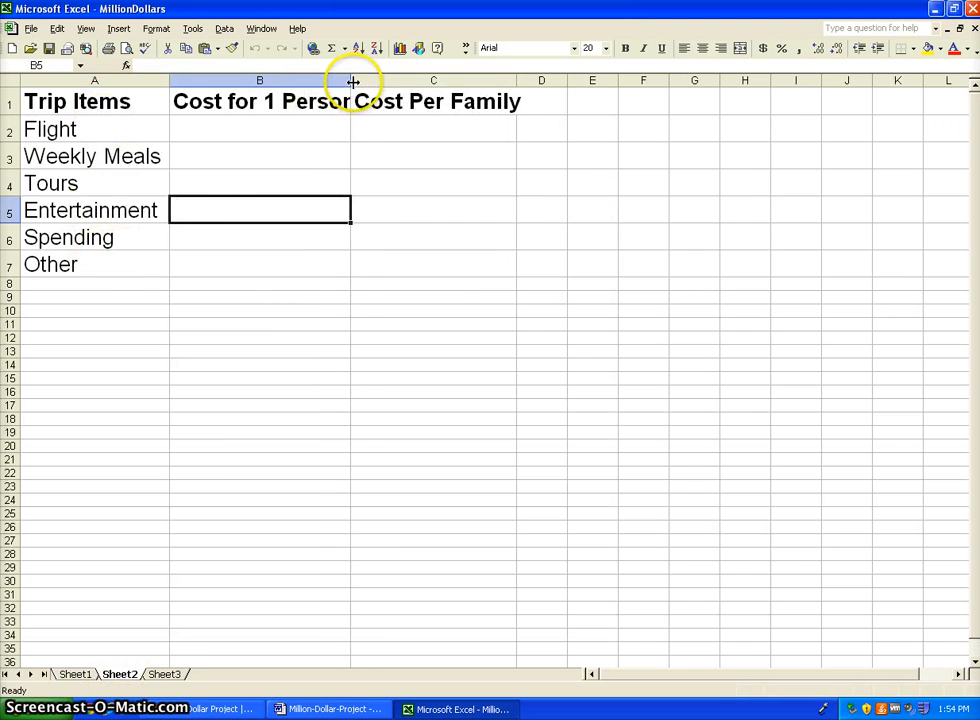
{"action": "left_click", "coordinate": [95, 128]}
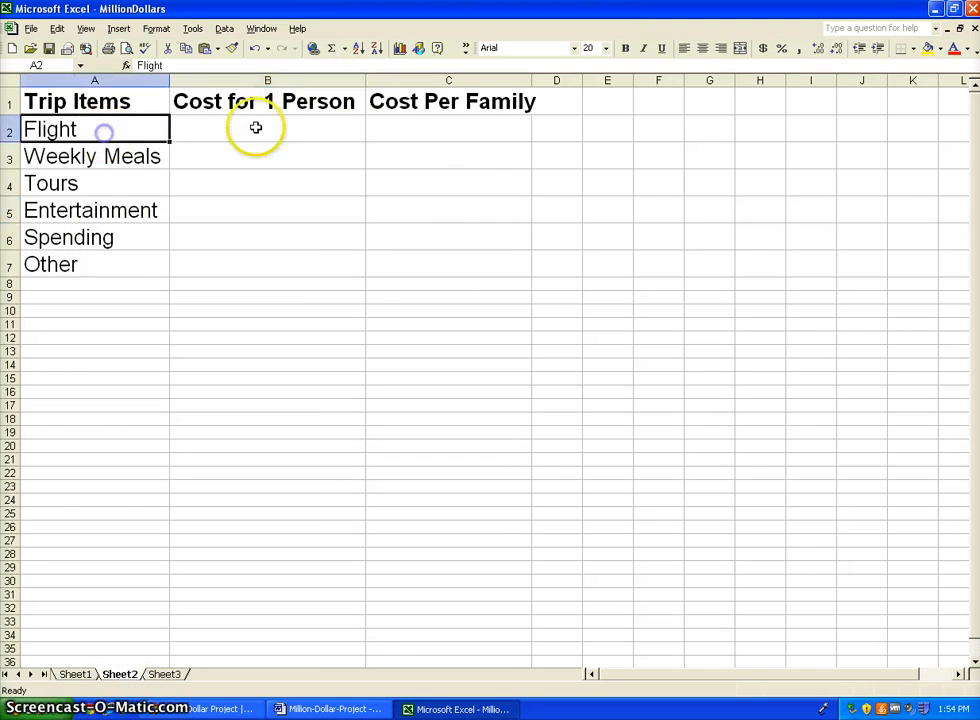
{"action": "left_click", "coordinate": [448, 128]}
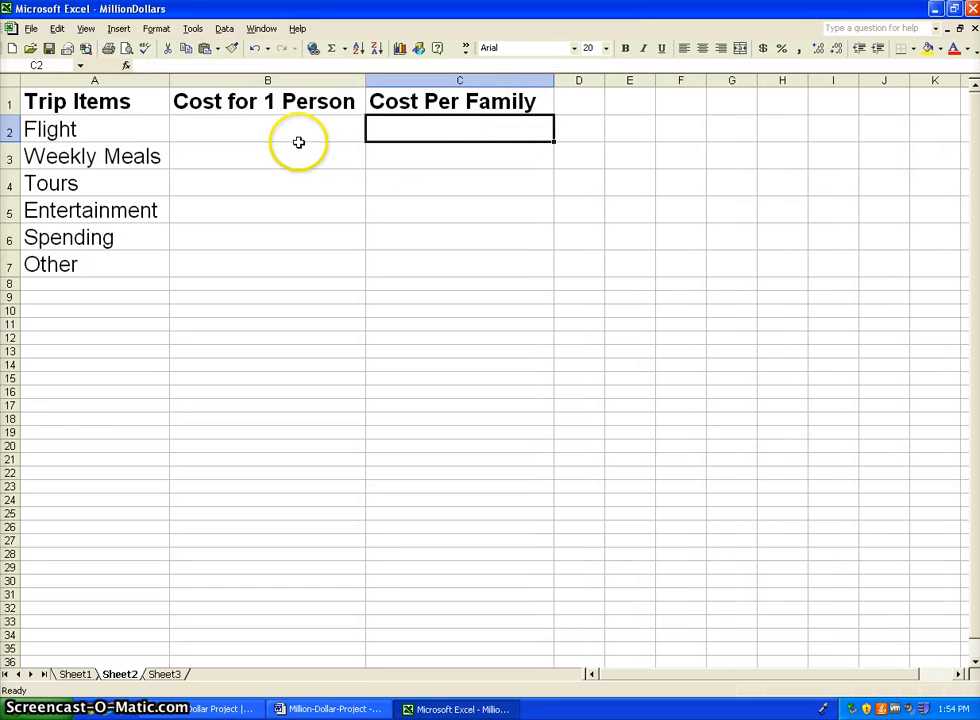
{"action": "left_click", "coordinate": [267, 128]}
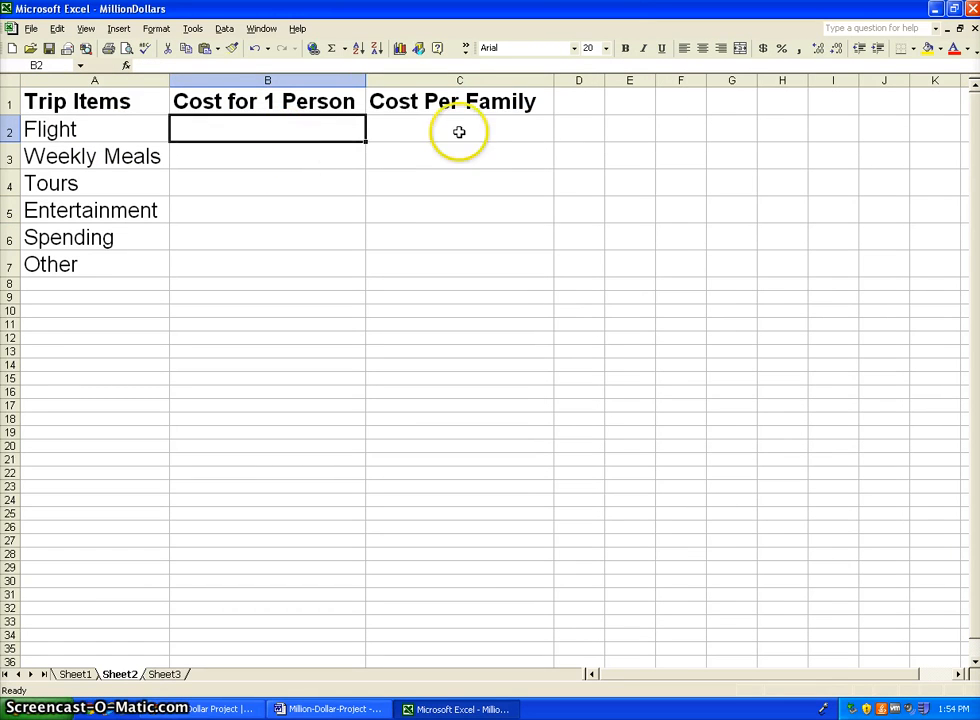
{"action": "left_click", "coordinate": [459, 128]}
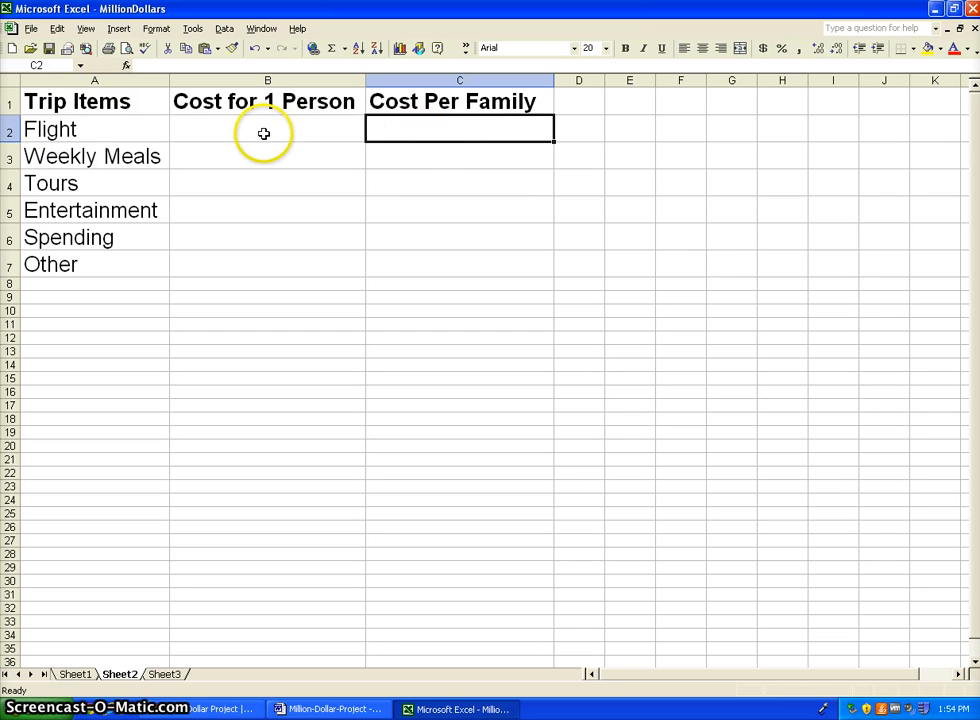
{"action": "mouse_move", "coordinate": [507, 130]}
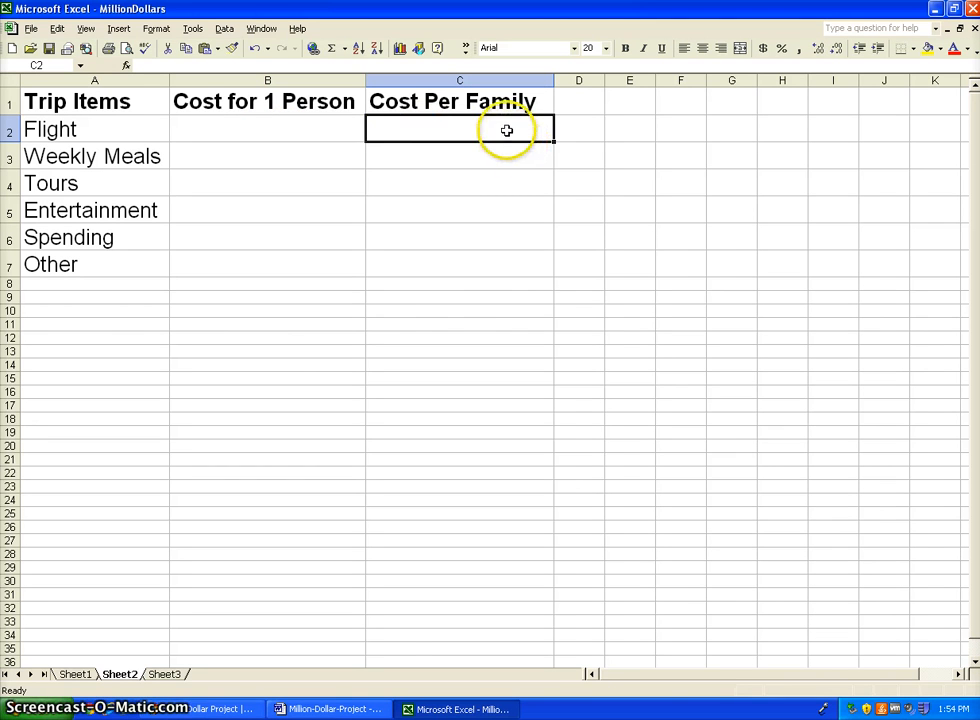
{"action": "mouse_move", "coordinate": [347, 317]}
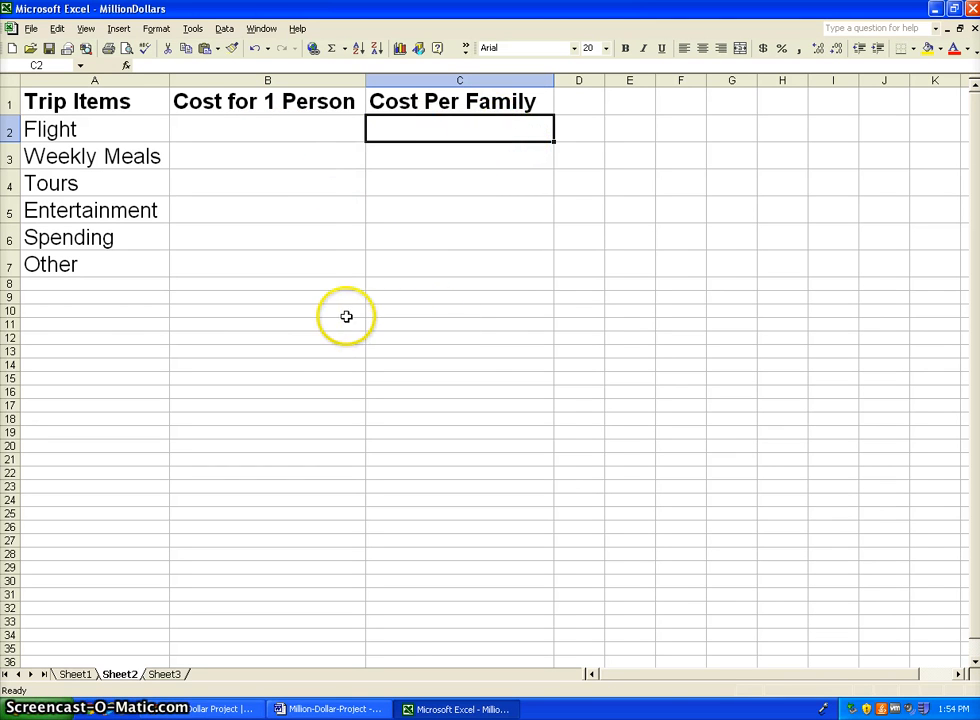
{"action": "mouse_move", "coordinate": [513, 358]}
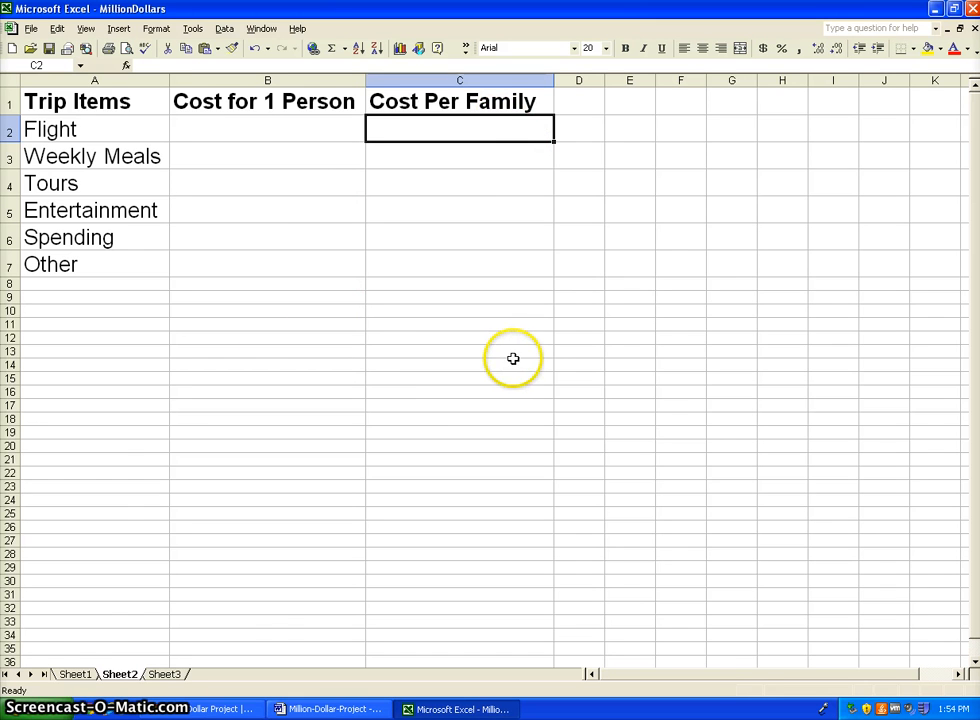
Switch back to Sheet1 showing the item table with both 1094400 totals
{"action": "left_click", "coordinate": [76, 673]}
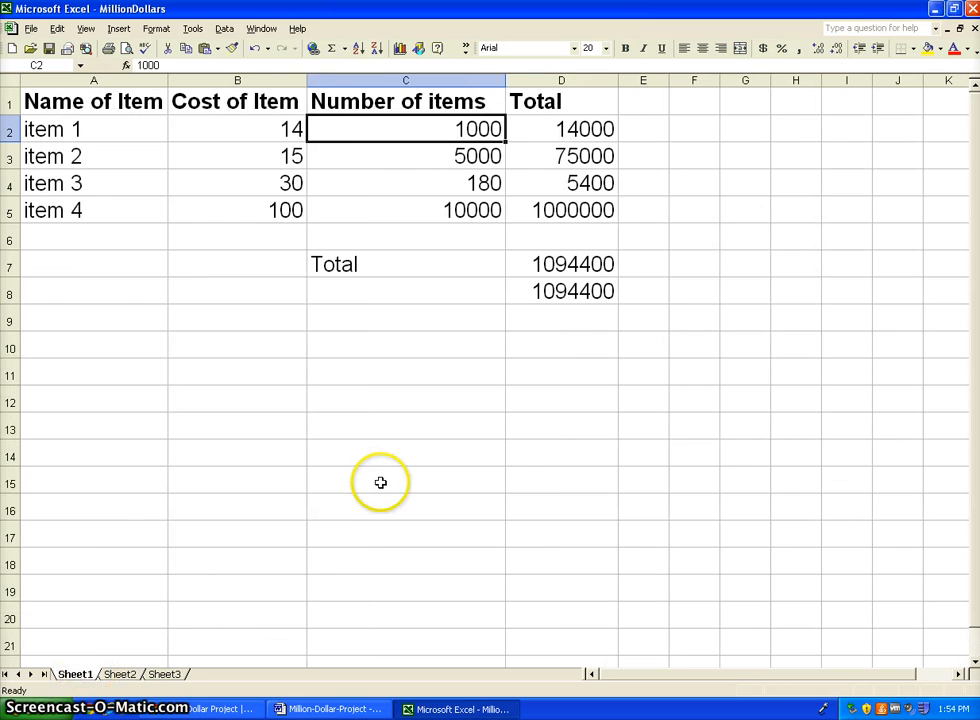
{"action": "mouse_move", "coordinate": [180, 140]}
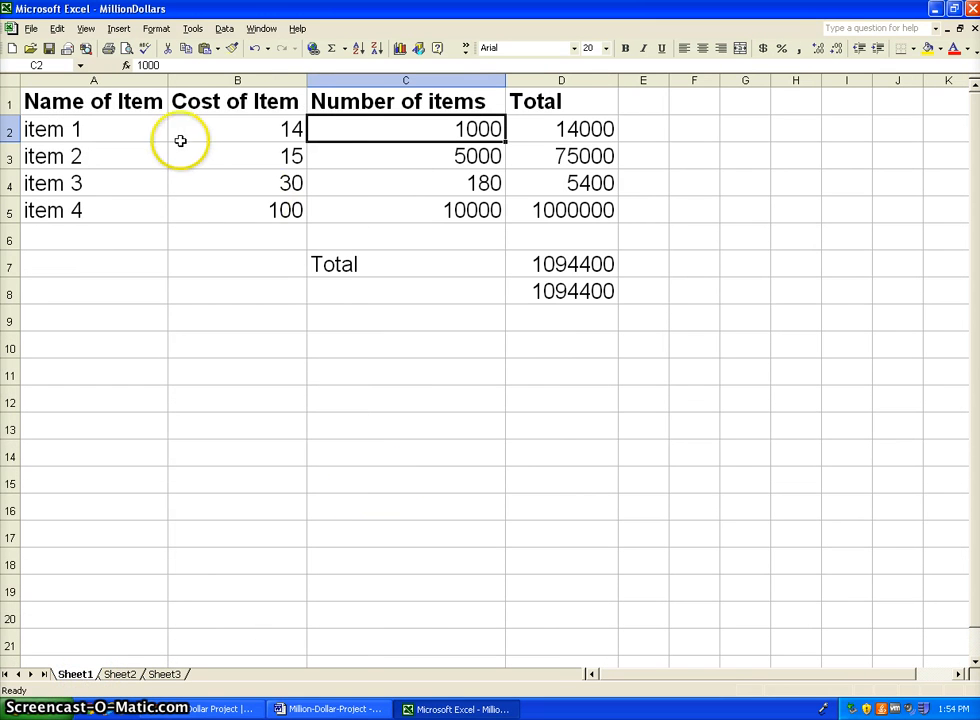
{"action": "mouse_move", "coordinate": [515, 198]}
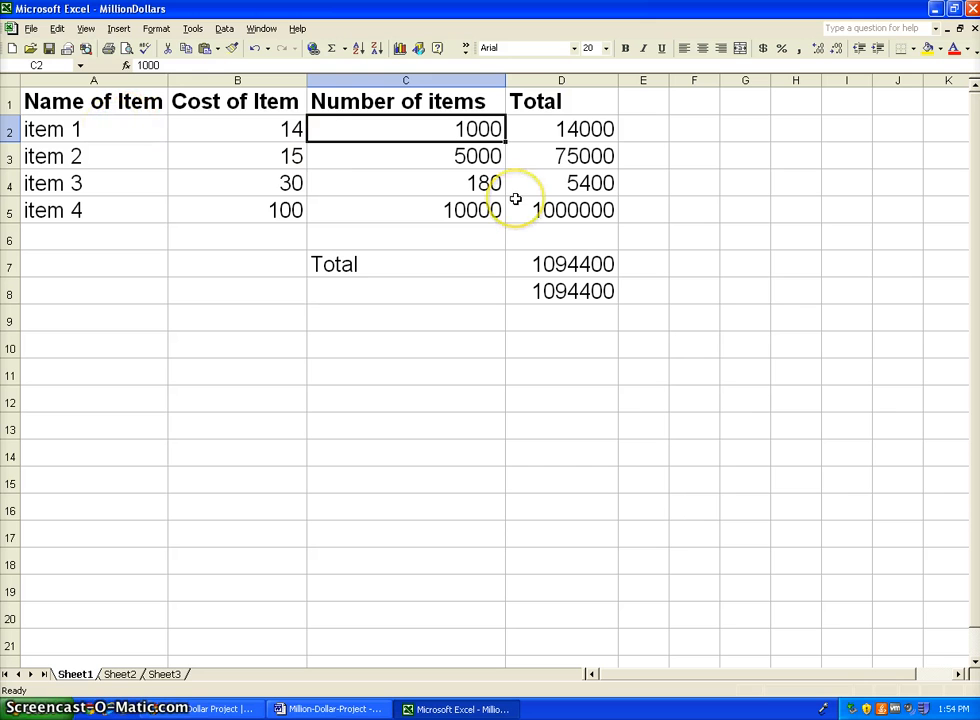
{"action": "mouse_move", "coordinate": [515, 199]}
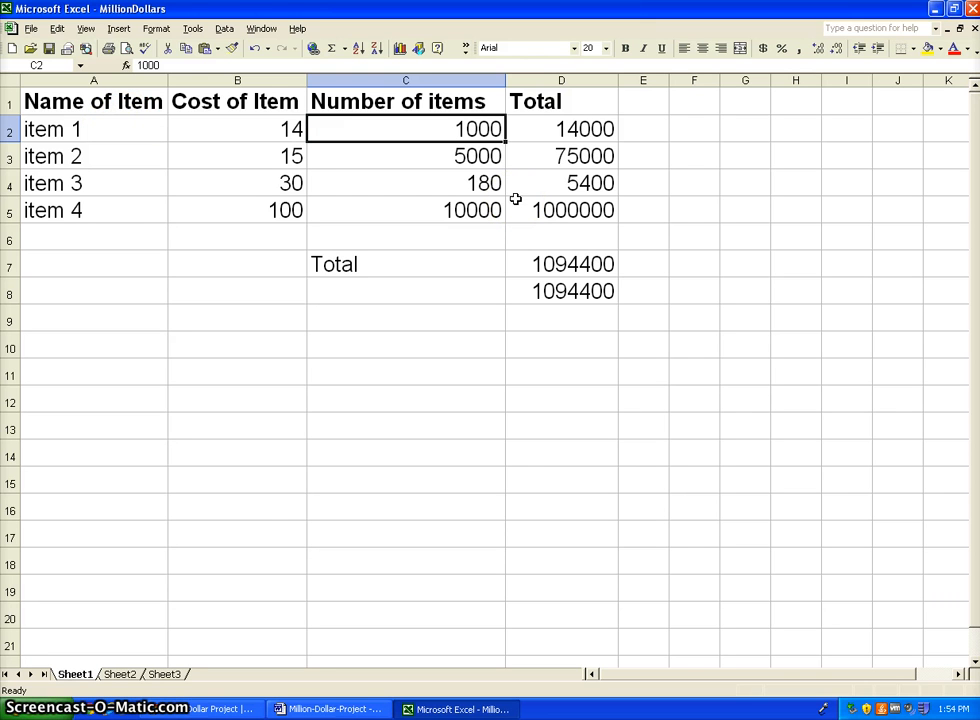
{"action": "mouse_move", "coordinate": [270, 508]}
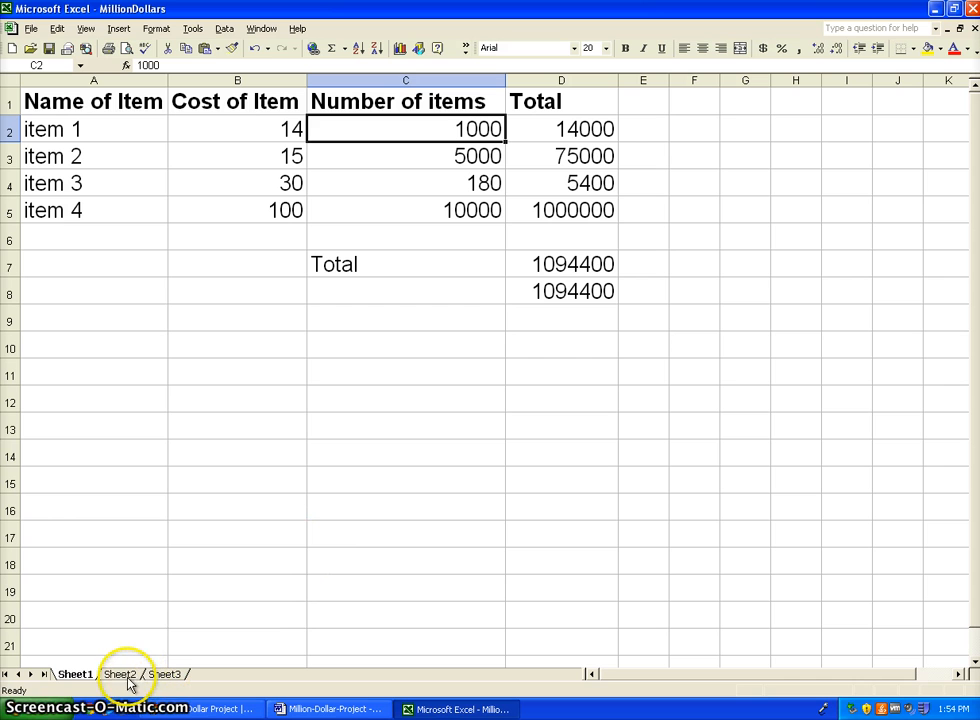
{"action": "mouse_move", "coordinate": [141, 618]}
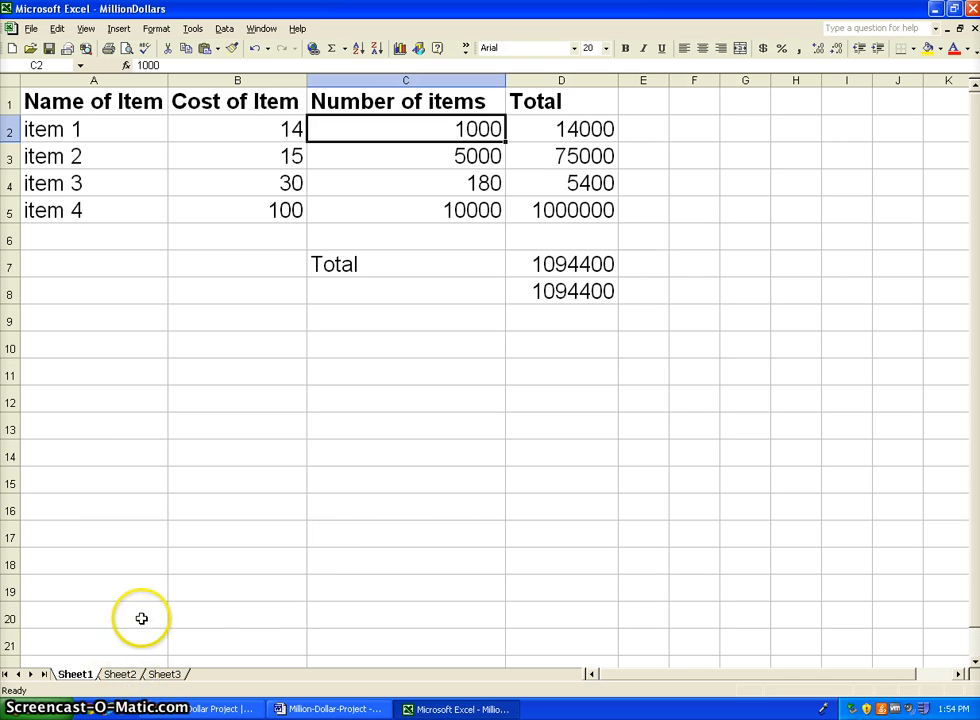